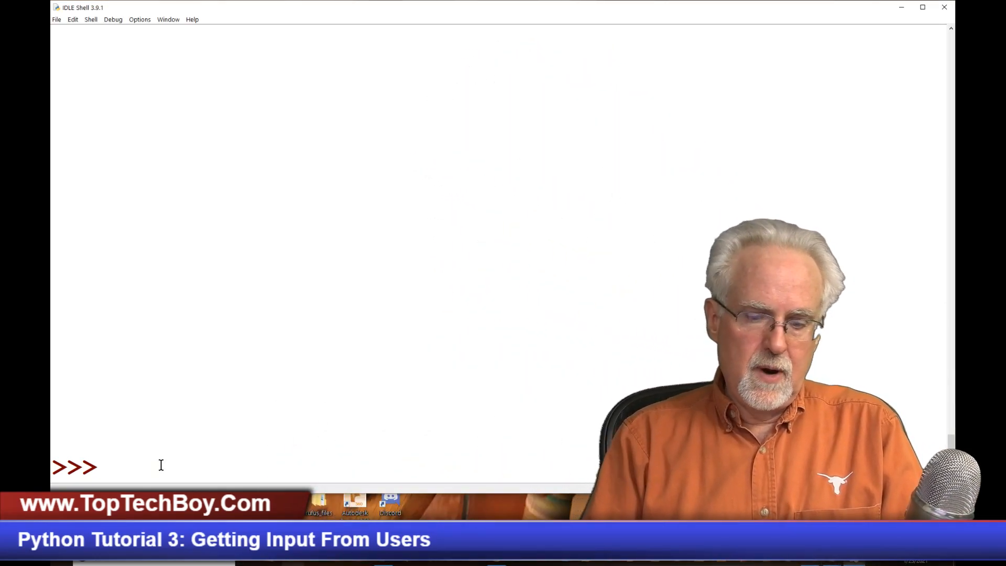
Step: Enter x=7, y=3, z=x+y and print(z) in the shell, which prints 10
{"action": "type", "text": "x="}
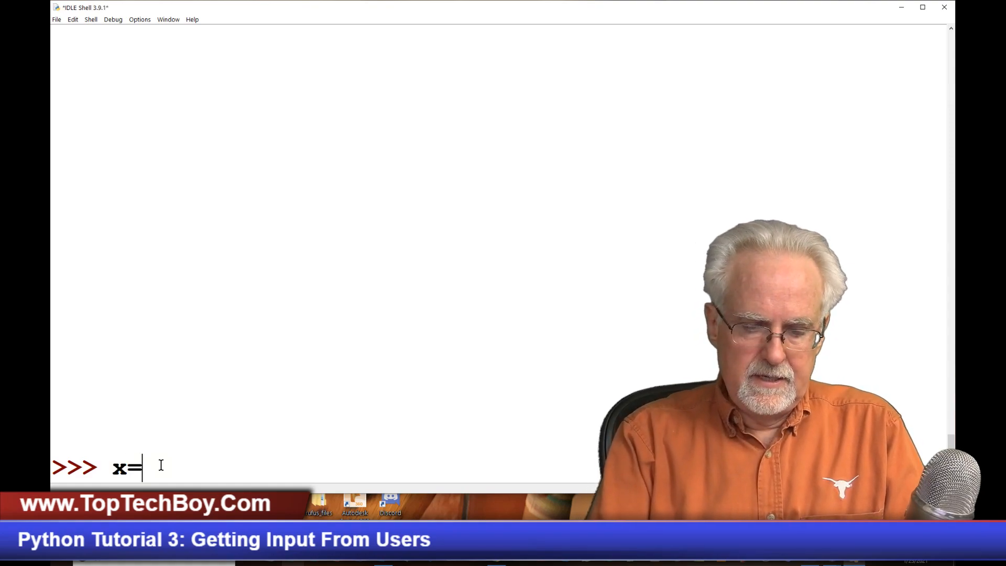
{"action": "type", "text": "7"}
{"action": "type", "text": "y=3"}
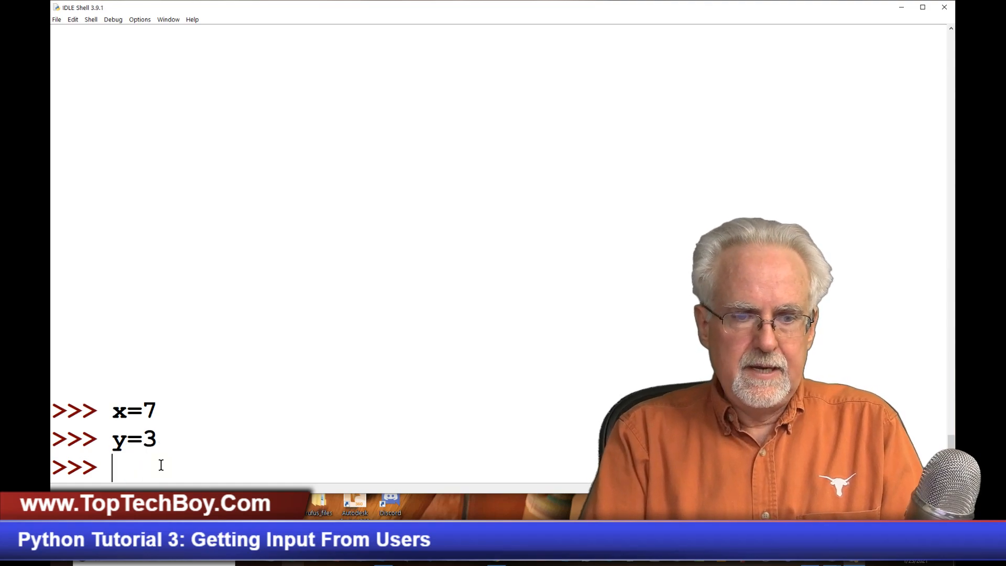
{"action": "type", "text": "z=x+y"}
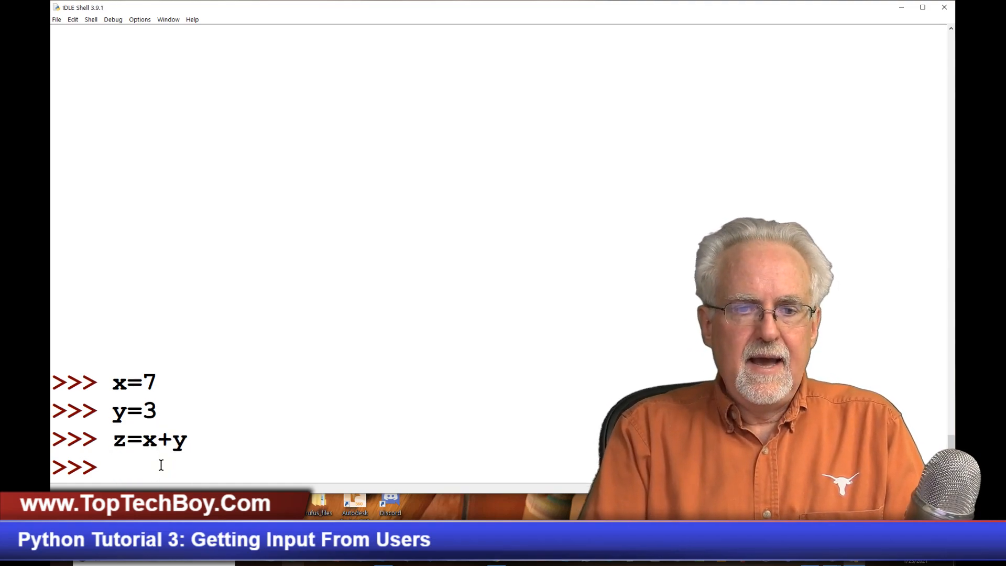
{"action": "type", "text": "print(z"}
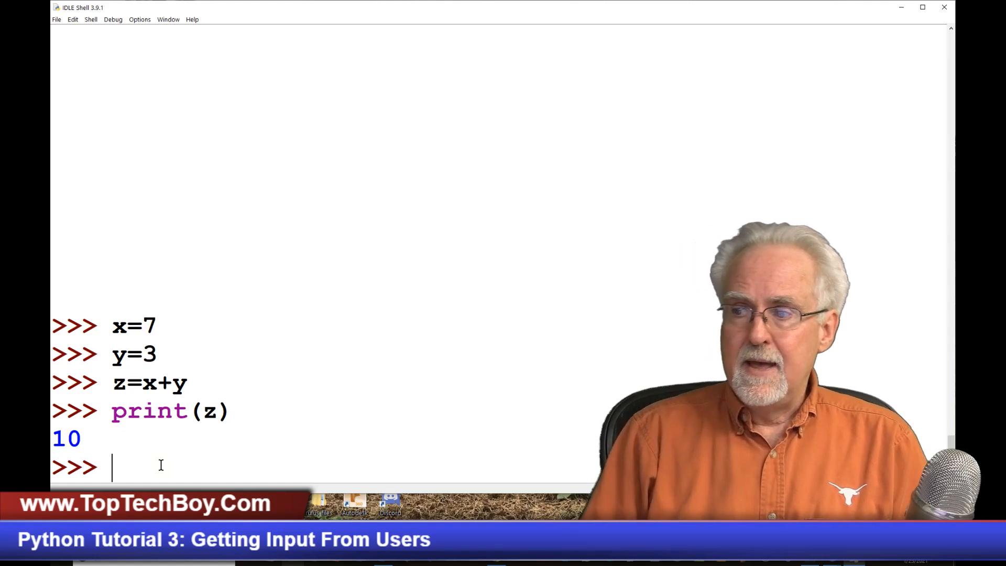
{"action": "mouse_move", "coordinate": [550, 265]}
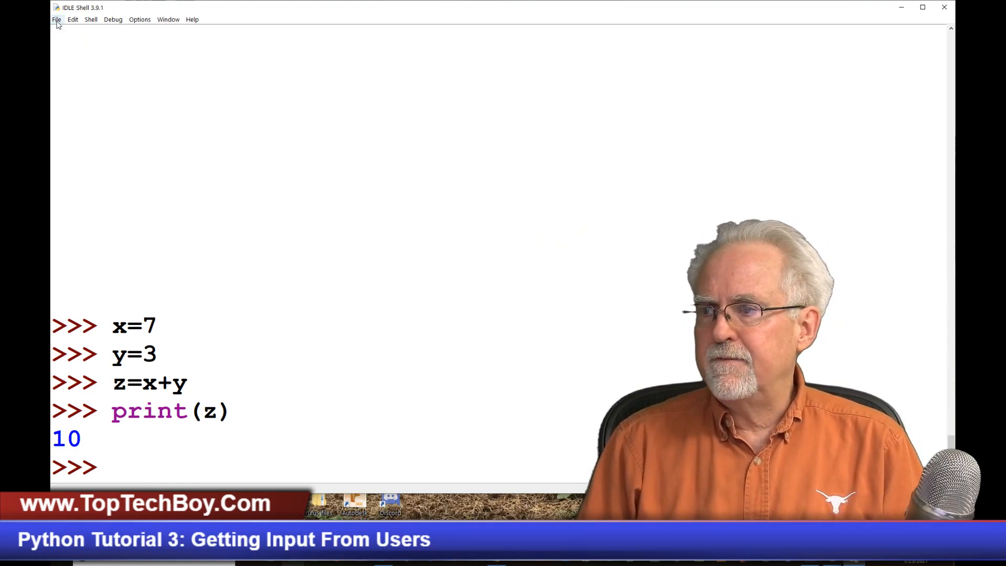
Step: Create a new untitled file from the File menu and drag its window over the shell
{"action": "left_click", "coordinate": [57, 19]}
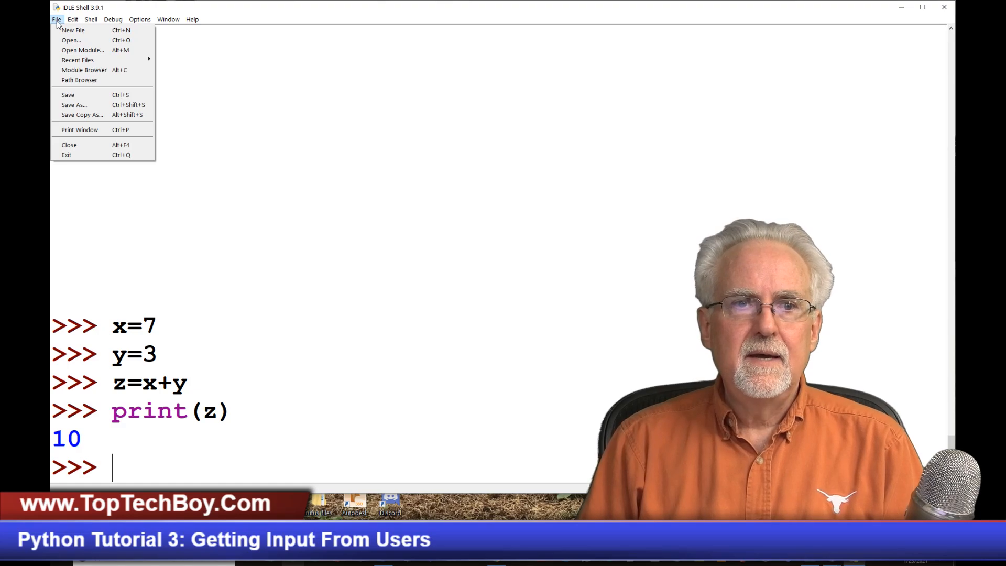
{"action": "mouse_move", "coordinate": [76, 31]}
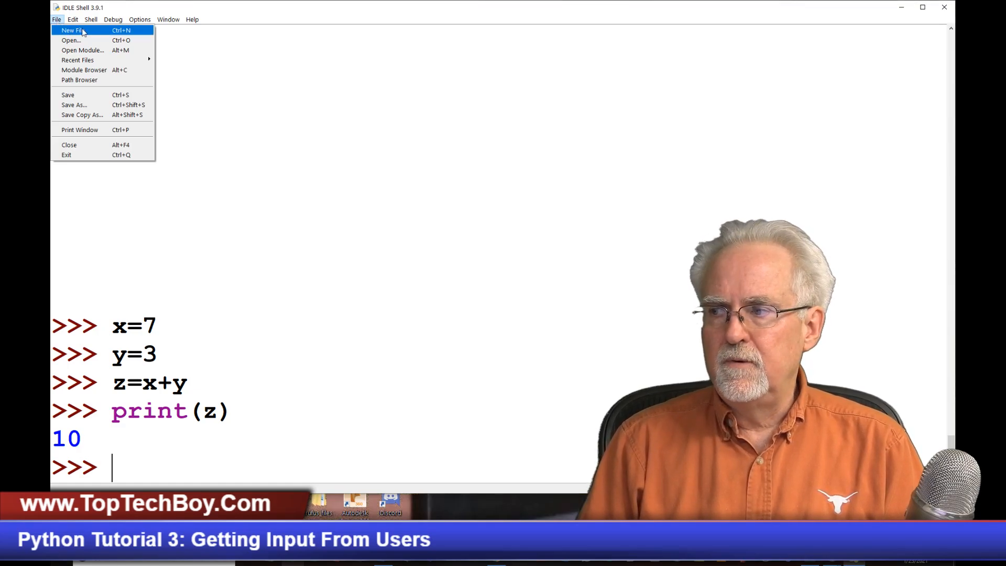
{"action": "left_click", "coordinate": [78, 30]}
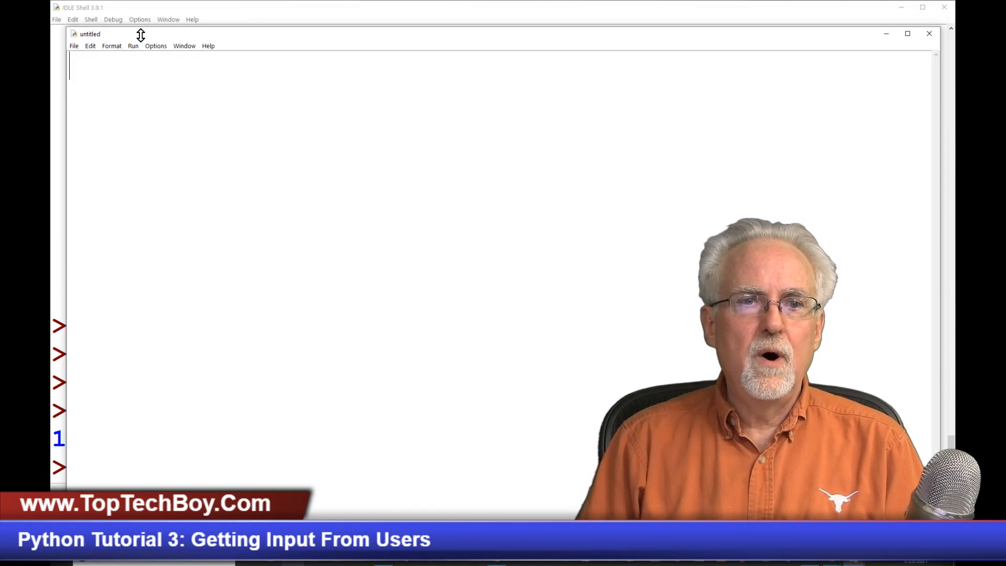
{"action": "left_click_drag", "start_coordinate": [89, 33], "coordinate": [80, 6]}
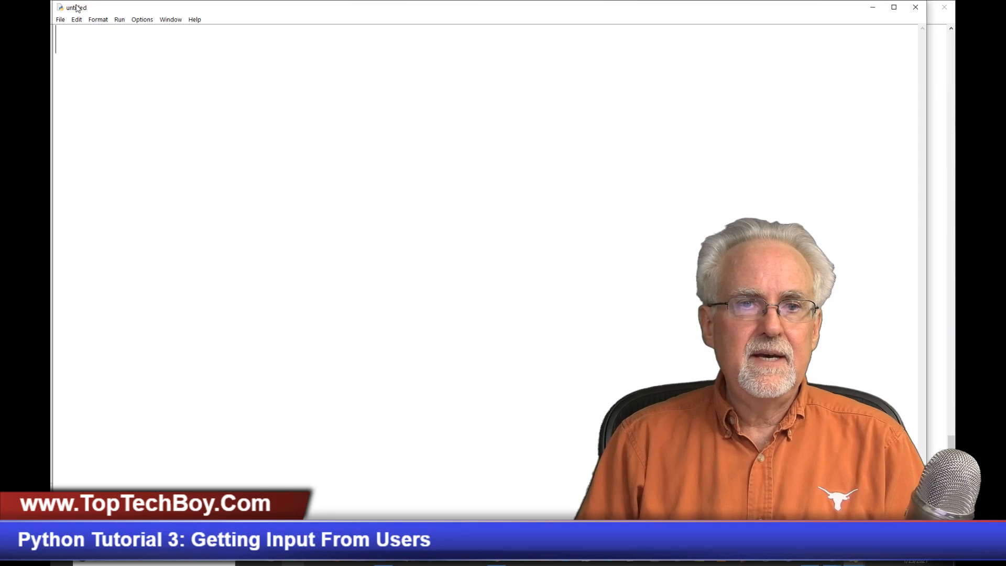
{"action": "type", "text": "kdk lksjdf;l"}
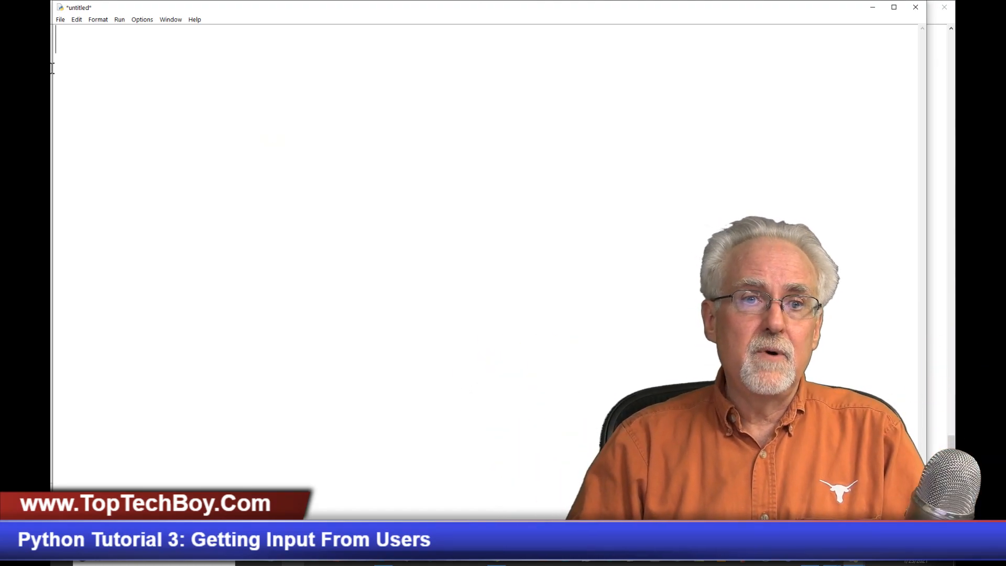
Step: Save the script as myFirstPython.py in Quick access > TopTechBoy > Python
{"action": "left_click", "coordinate": [59, 20]}
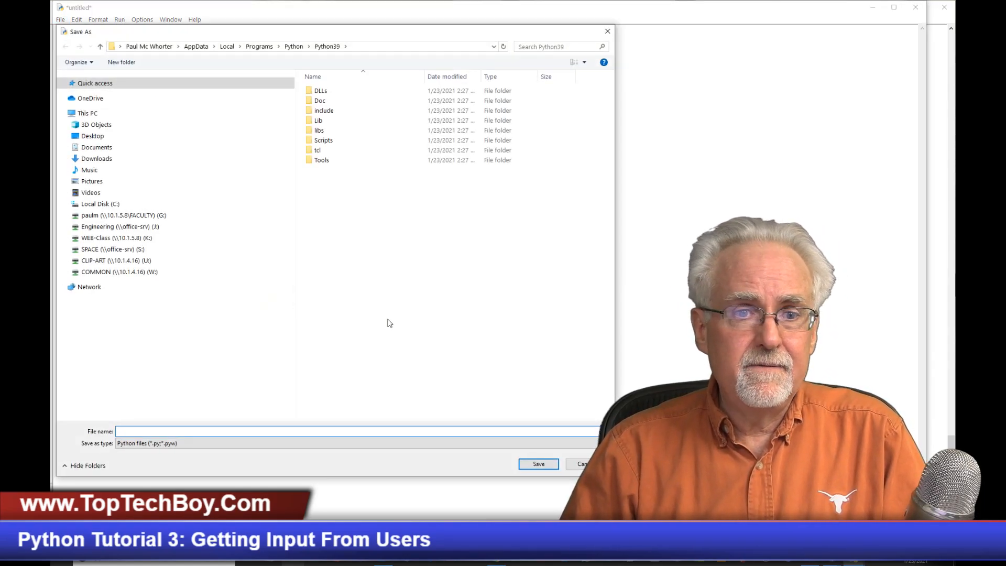
{"action": "left_click", "coordinate": [94, 82]}
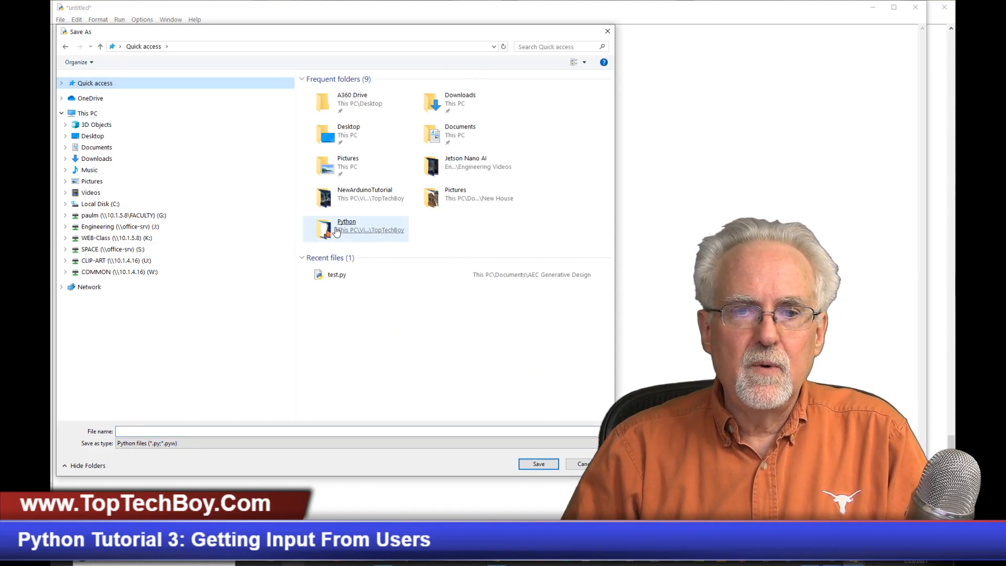
{"action": "double_click", "coordinate": [346, 225]}
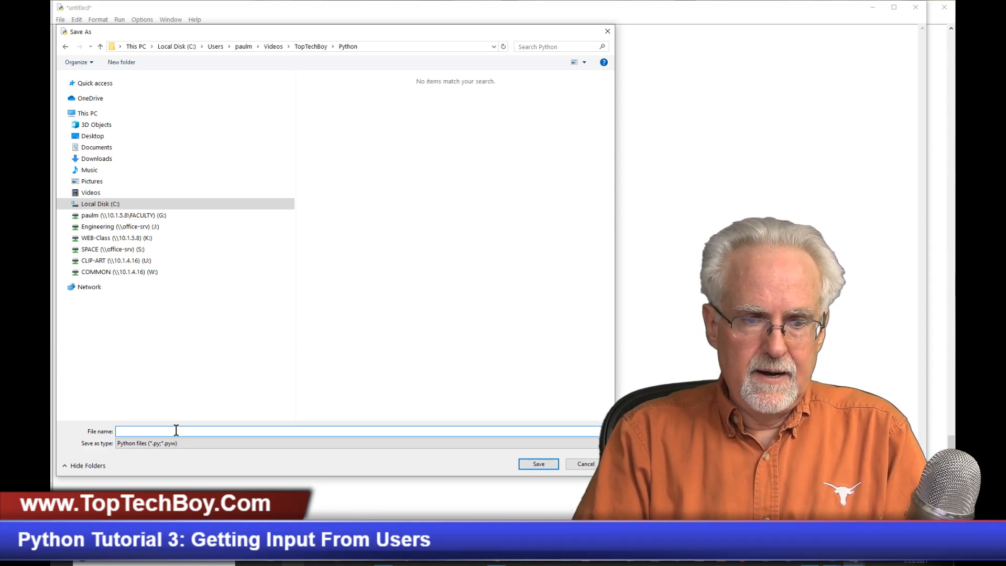
{"action": "type", "text": "myFirstPython"}
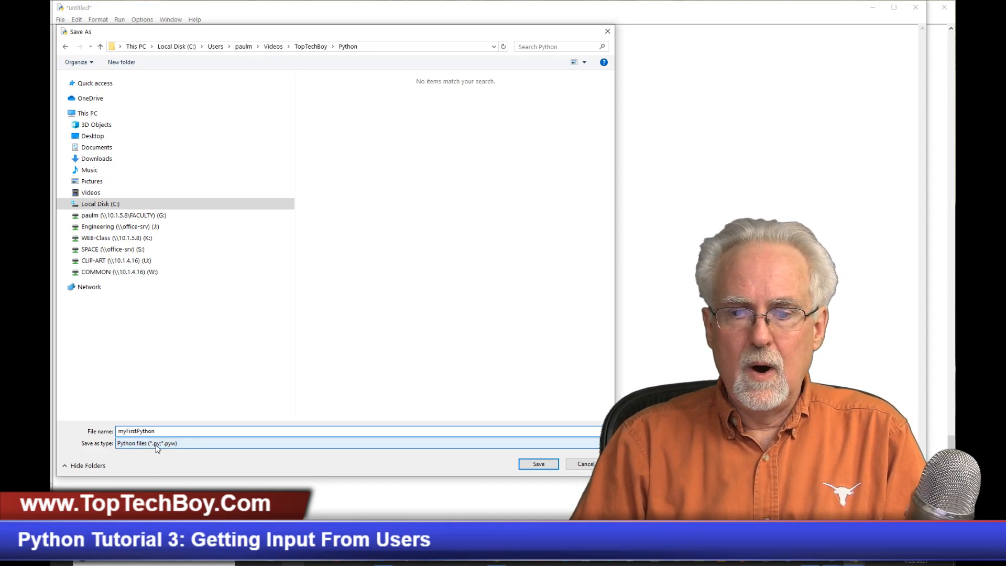
{"action": "left_click", "coordinate": [538, 464]}
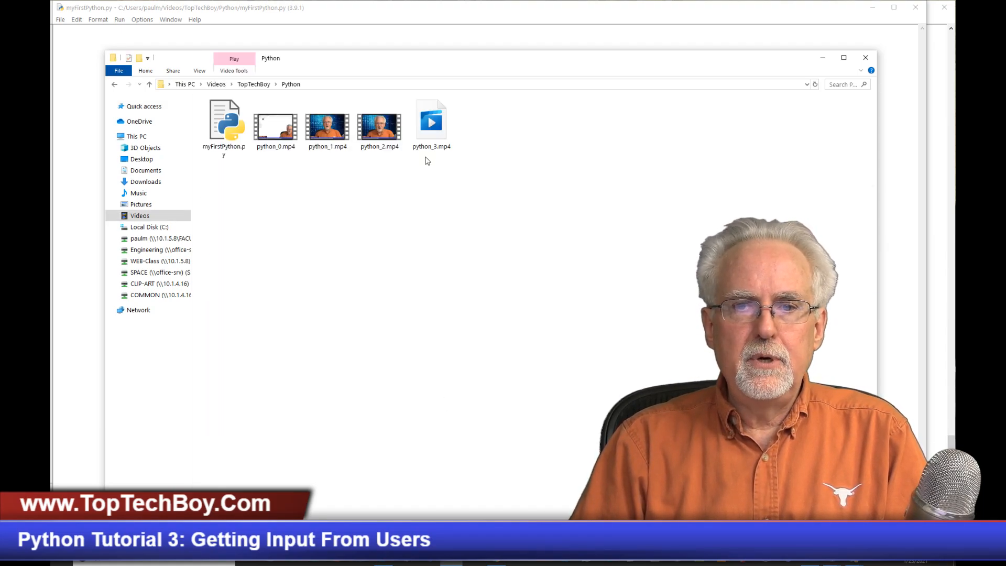
{"action": "mouse_move", "coordinate": [420, 158]}
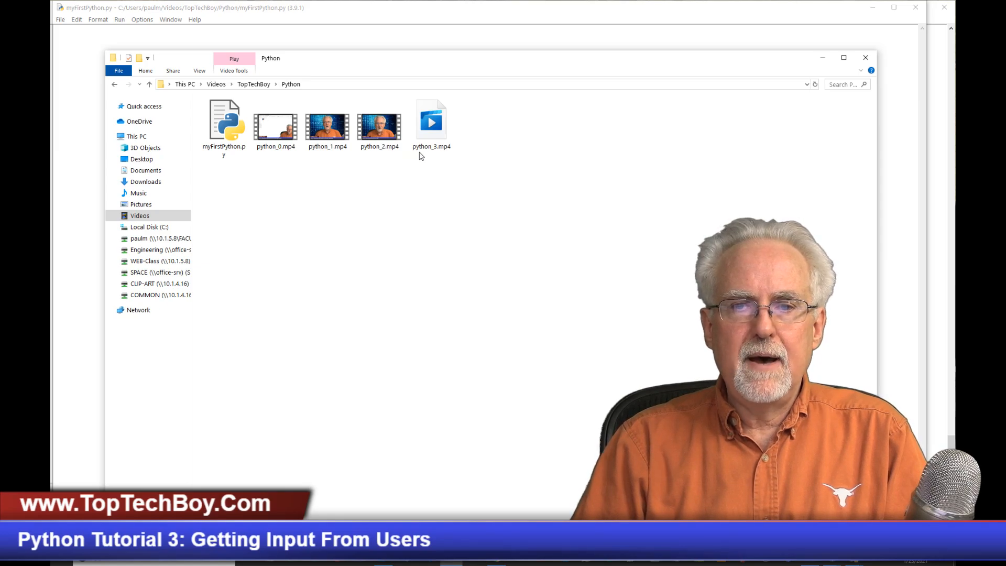
Step: Confirm myFirstPython.py is in the Python folder, then minimize File Explorer
{"action": "left_click", "coordinate": [223, 120]}
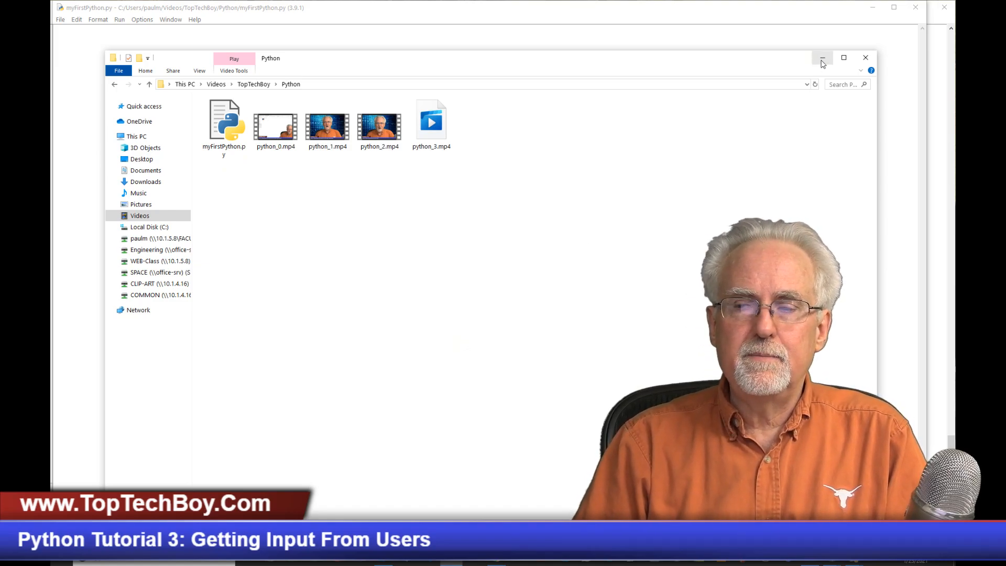
{"action": "mouse_move", "coordinate": [822, 58]}
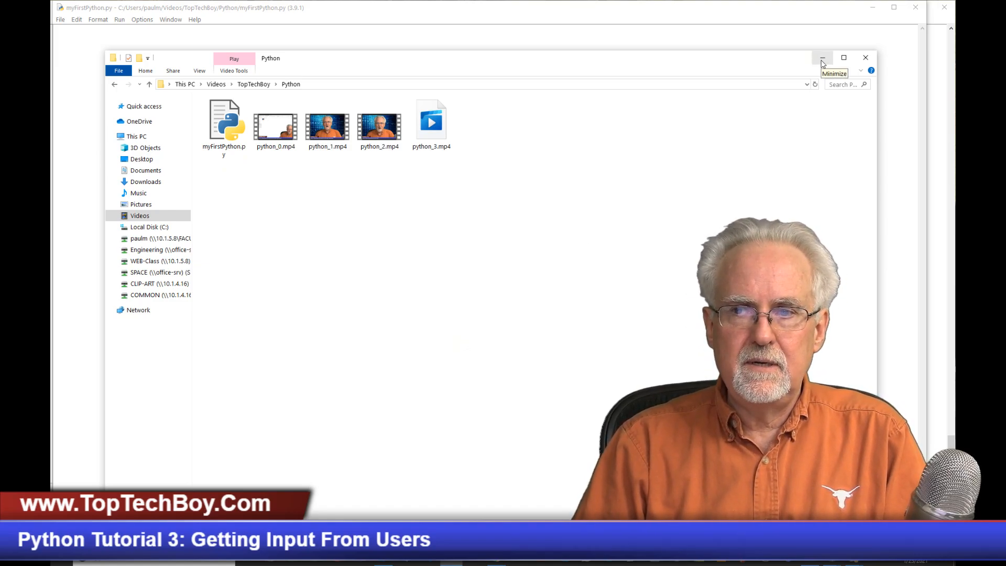
{"action": "left_click", "coordinate": [822, 57]}
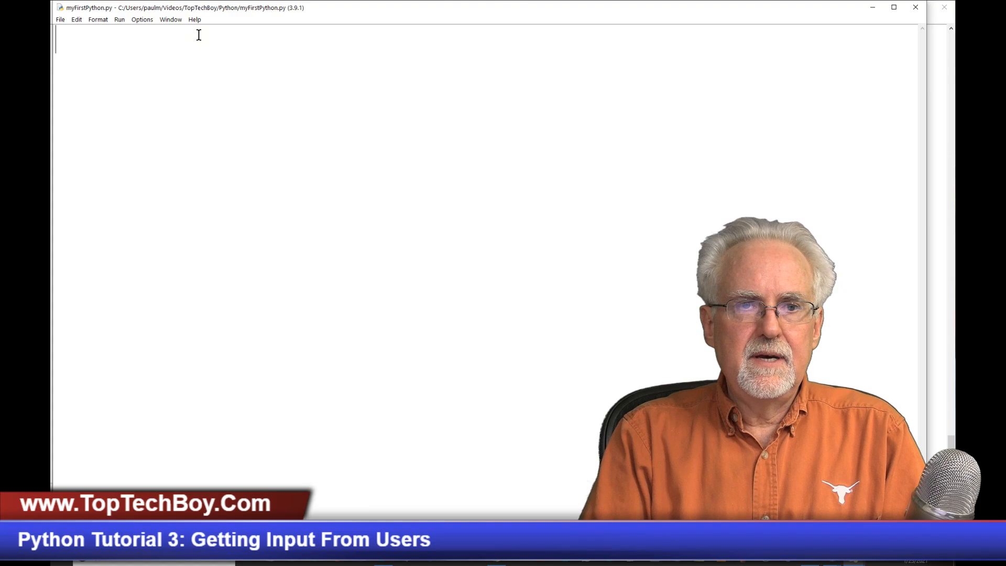
Step: Write greeting='Hello World' and print(greeting) as two lines in myFirstPython.py
{"action": "type", "text": "gr"}
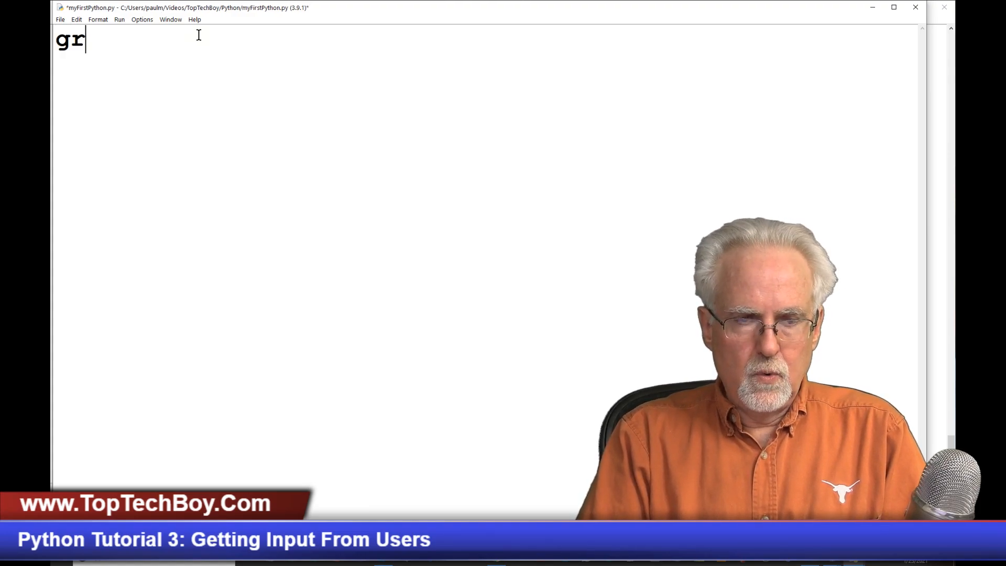
{"action": "type", "text": "eeting"}
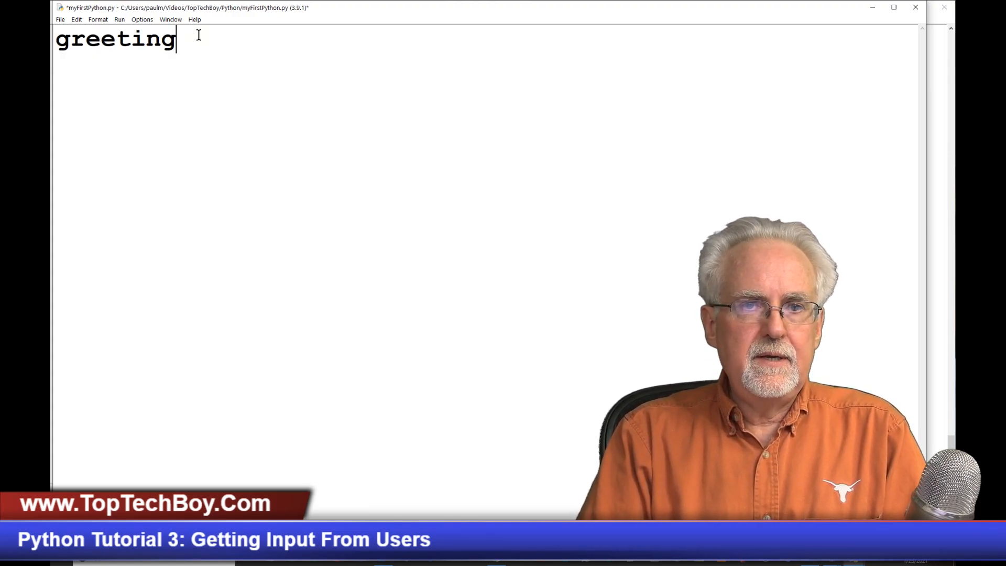
{"action": "type", "text": "="}
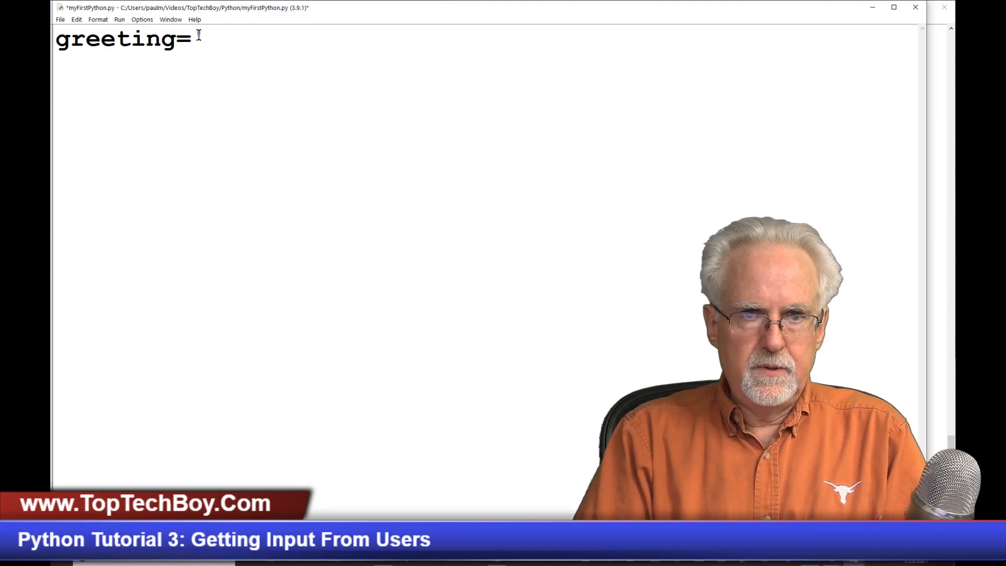
{"action": "type", "text": "'"}
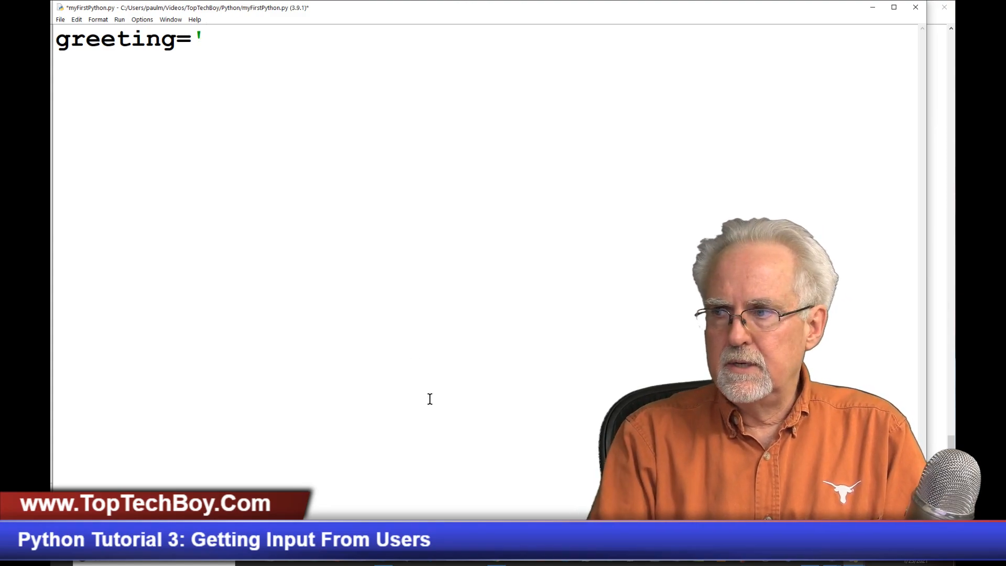
{"action": "type", "text": "Hello World"}
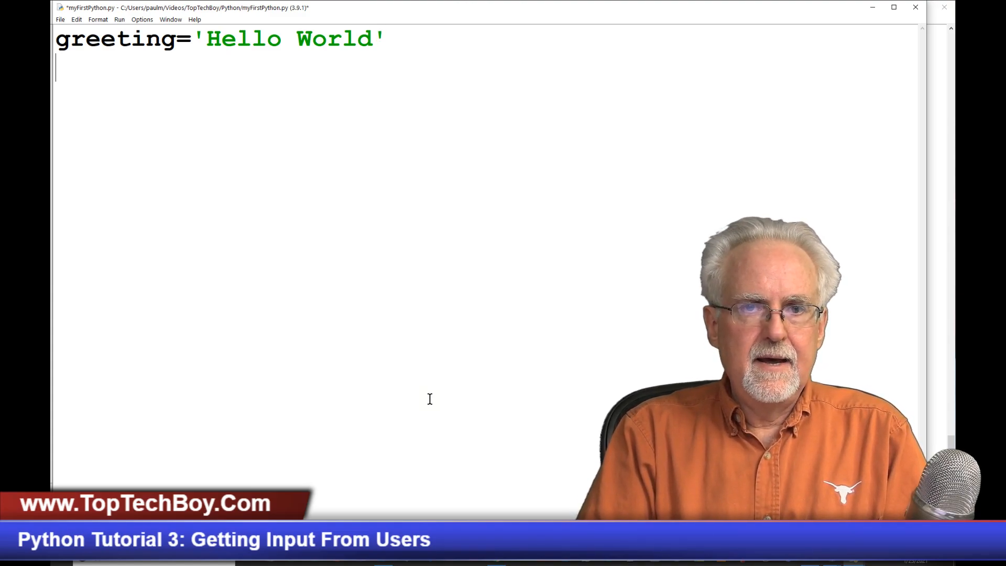
{"action": "type", "text": "print("}
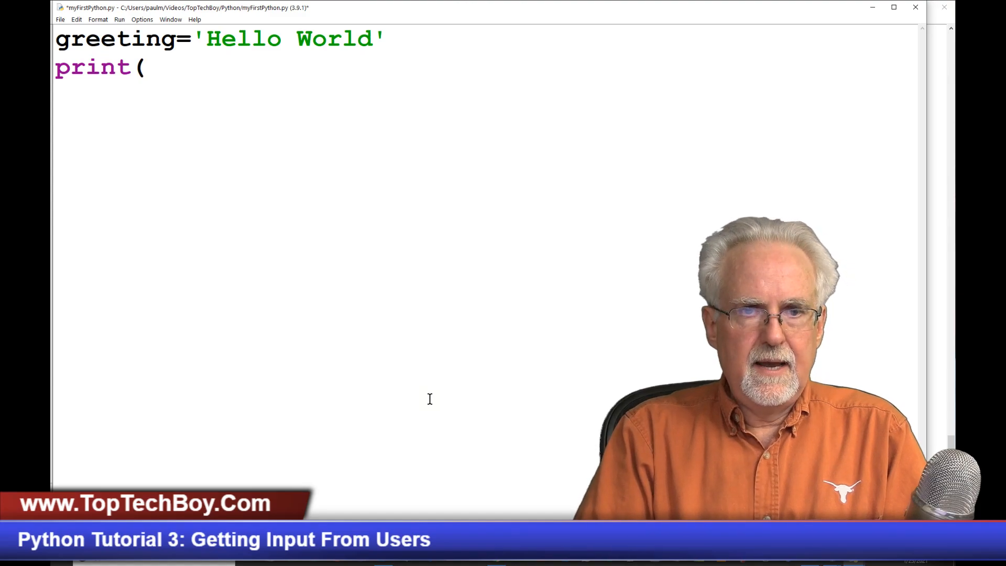
{"action": "type", "text": "greeting"}
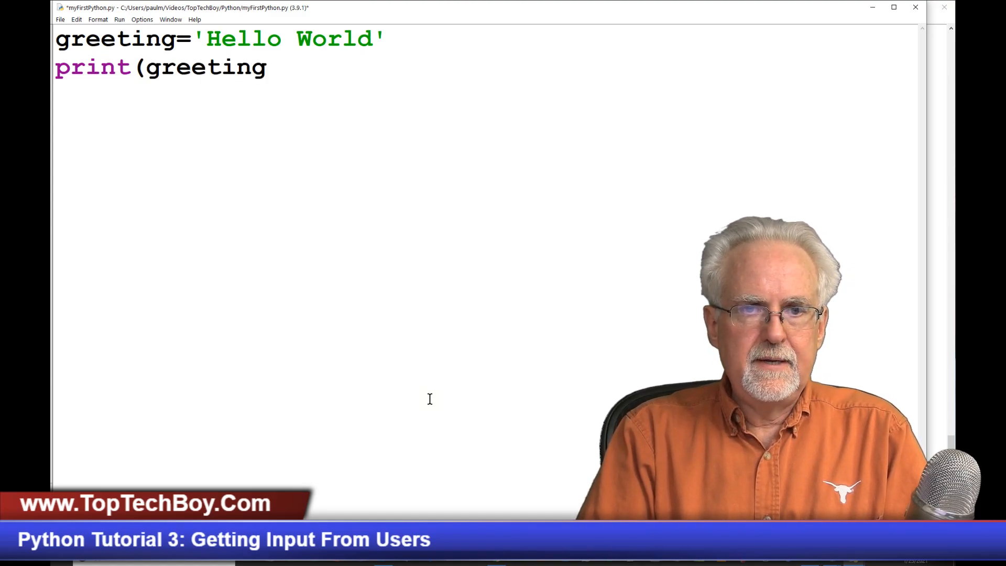
{"action": "type", "text": ")"}
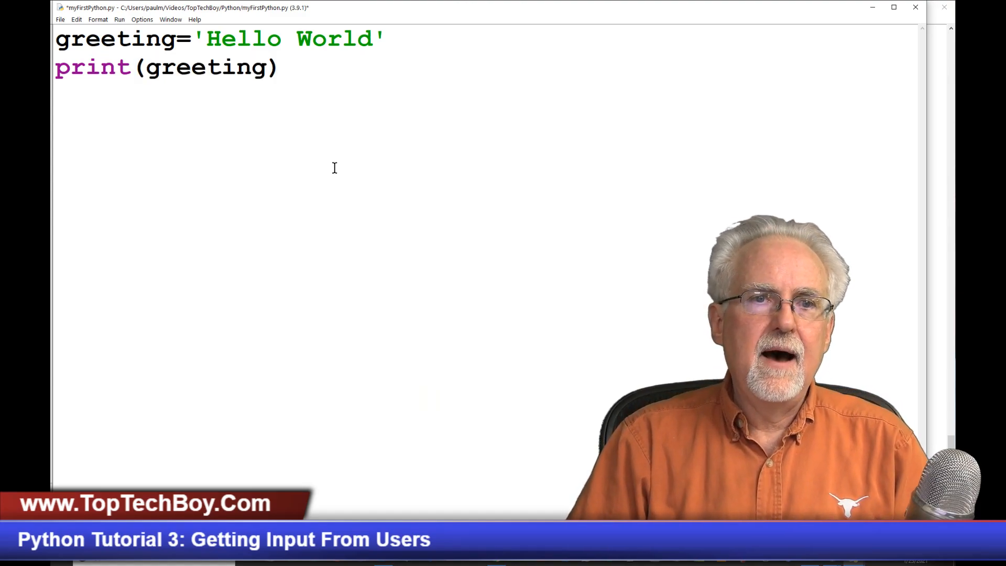
{"action": "left_click", "coordinate": [114, 19]}
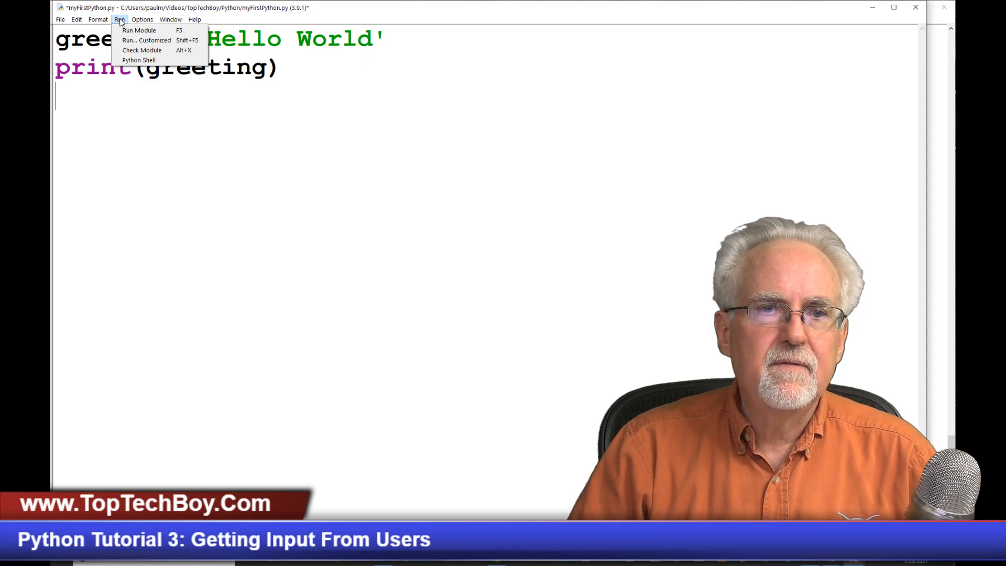
{"action": "mouse_move", "coordinate": [140, 29]}
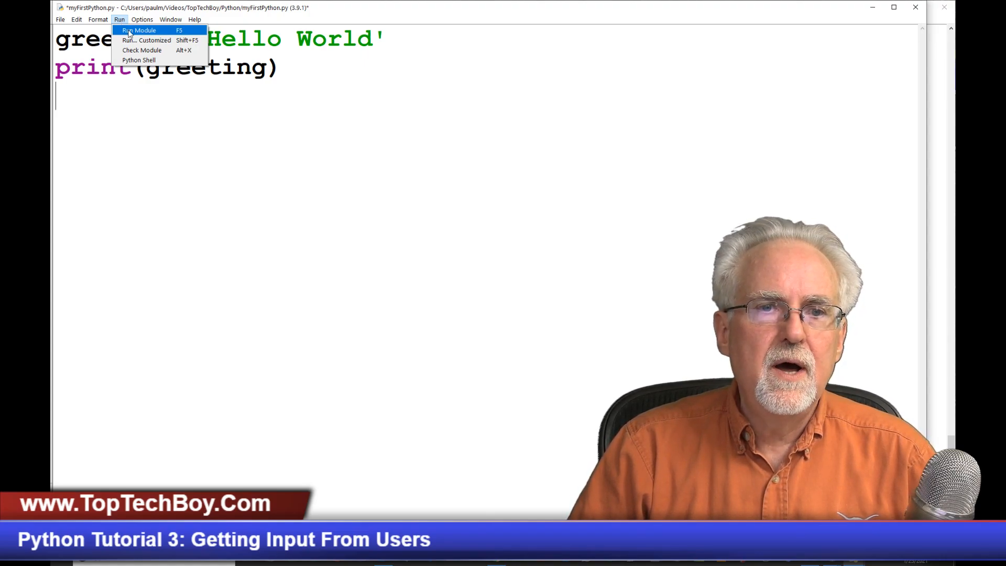
{"action": "mouse_move", "coordinate": [157, 32]}
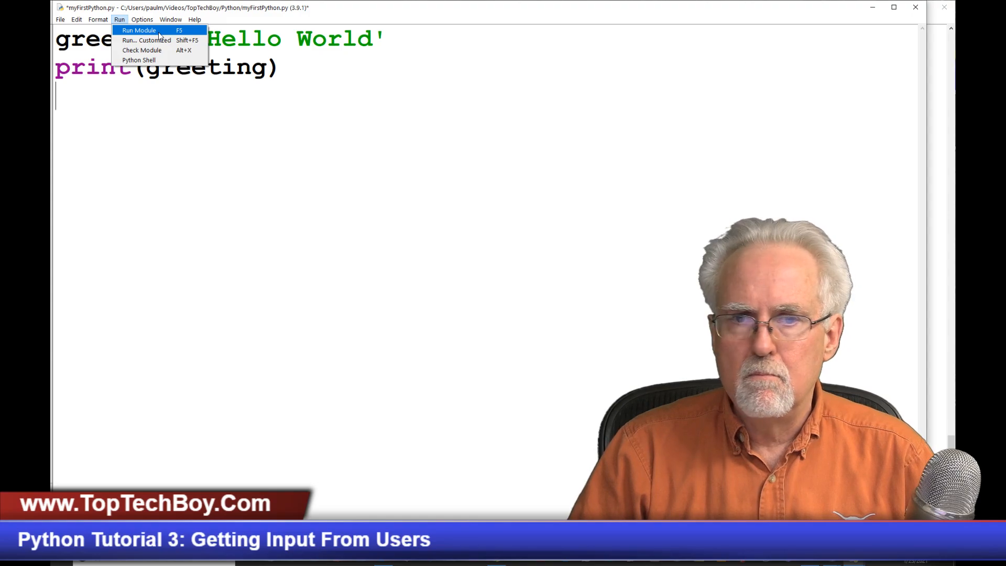
Step: Run the module, accepting the save prompt, so Hello World prints in the shell
{"action": "left_click", "coordinate": [143, 29]}
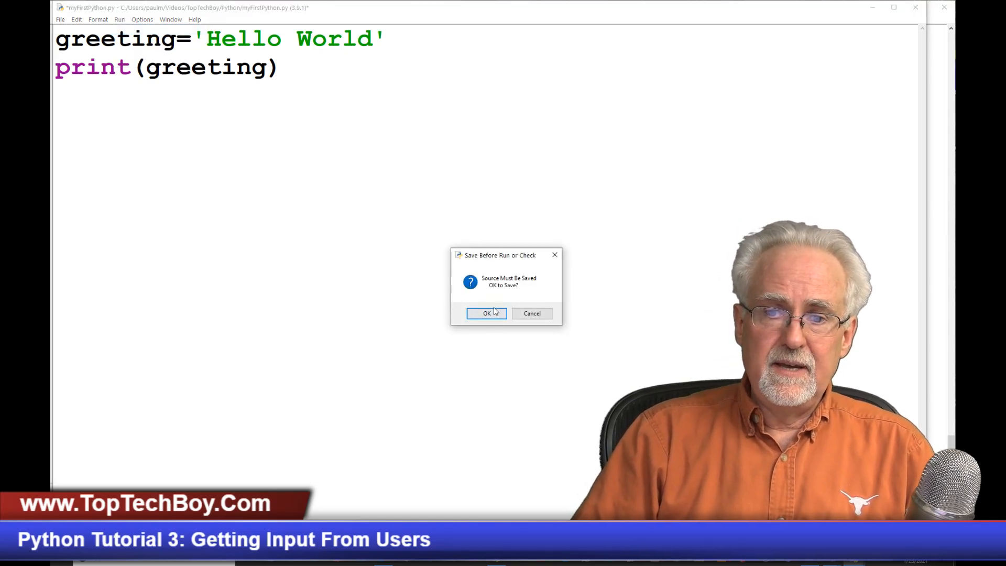
{"action": "left_click", "coordinate": [486, 313]}
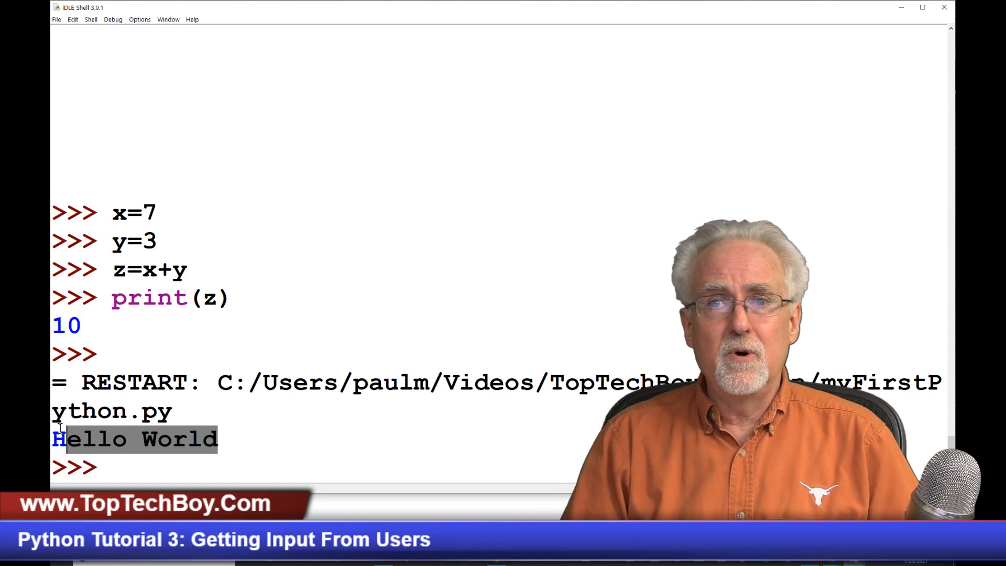
{"action": "mouse_move", "coordinate": [863, 96]}
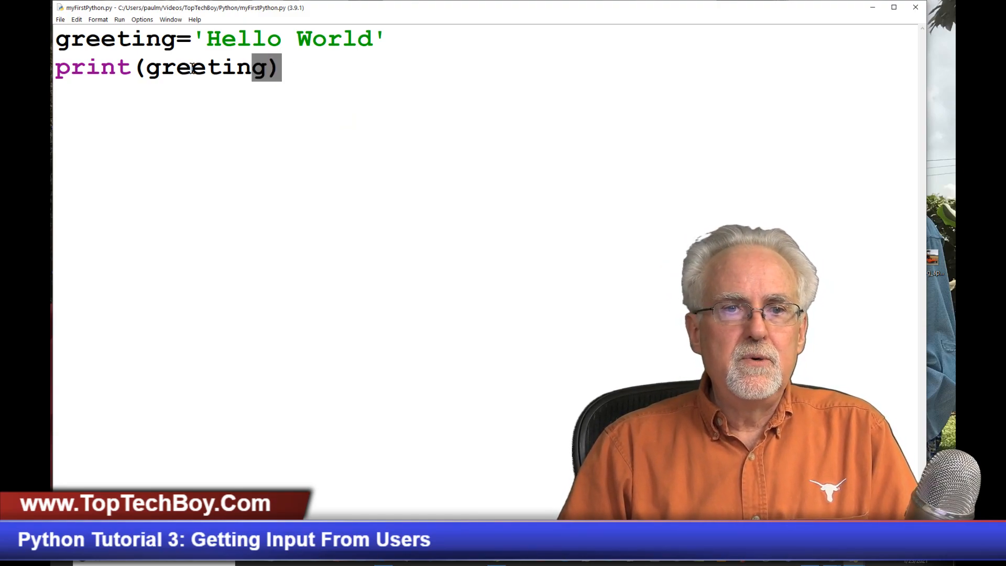
Step: Replace all the code with x=7, y=2 and z=x+y
{"action": "key", "text": "ctrl+a"}
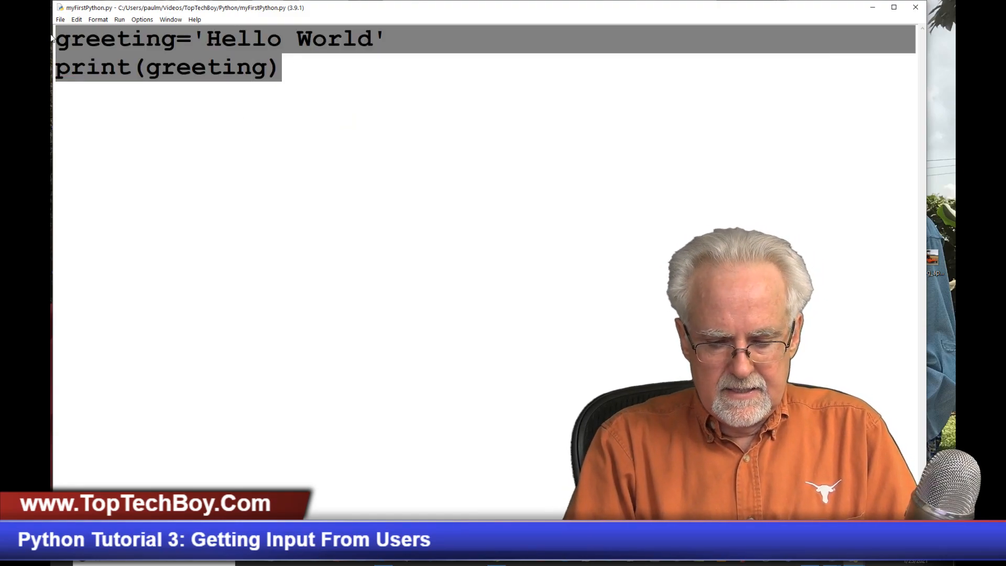
{"action": "type", "text": "x=7"}
{"action": "type", "text": "y"}
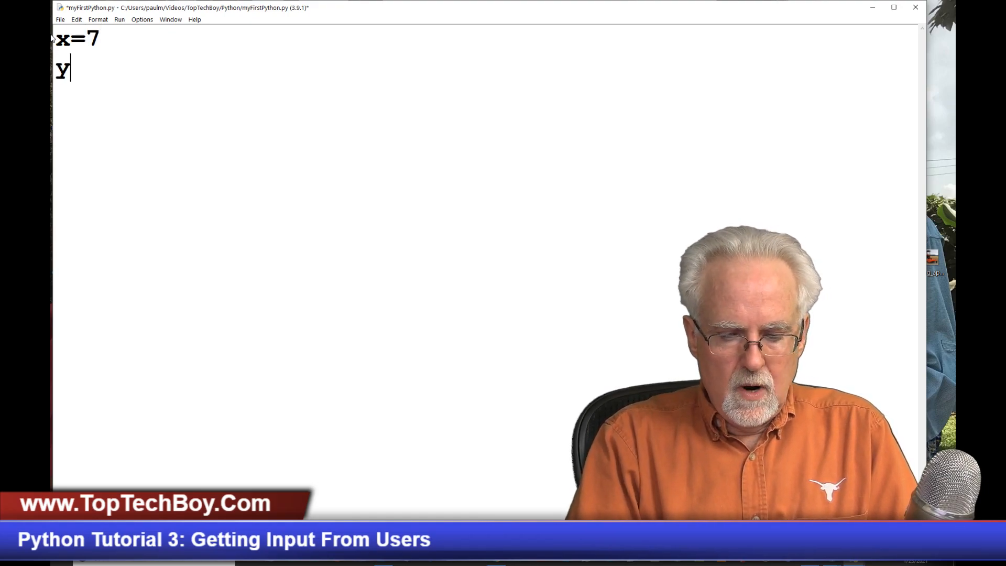
{"action": "type", "text": "=2"}
{"action": "type", "text": "z"}
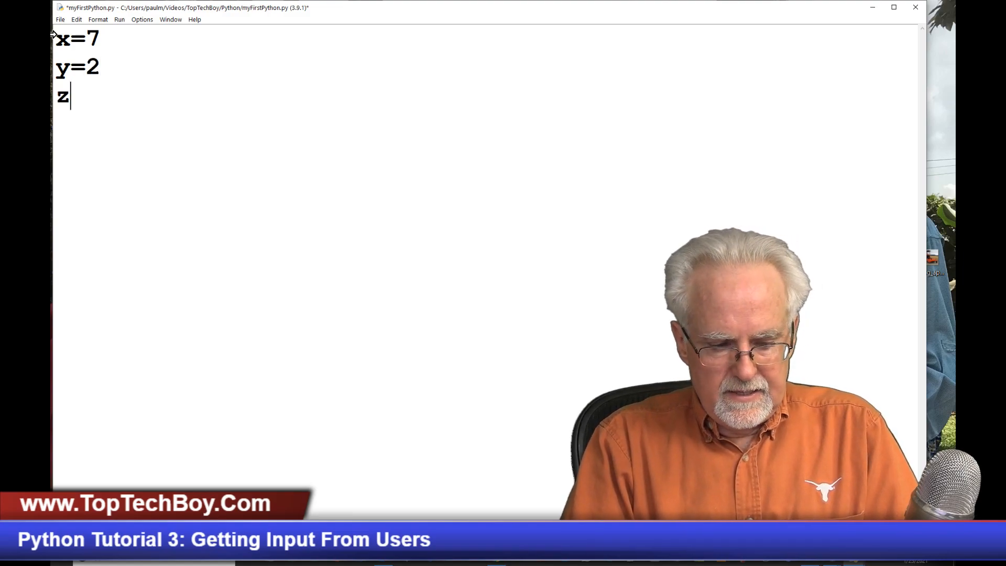
{"action": "type", "text": "=x+"}
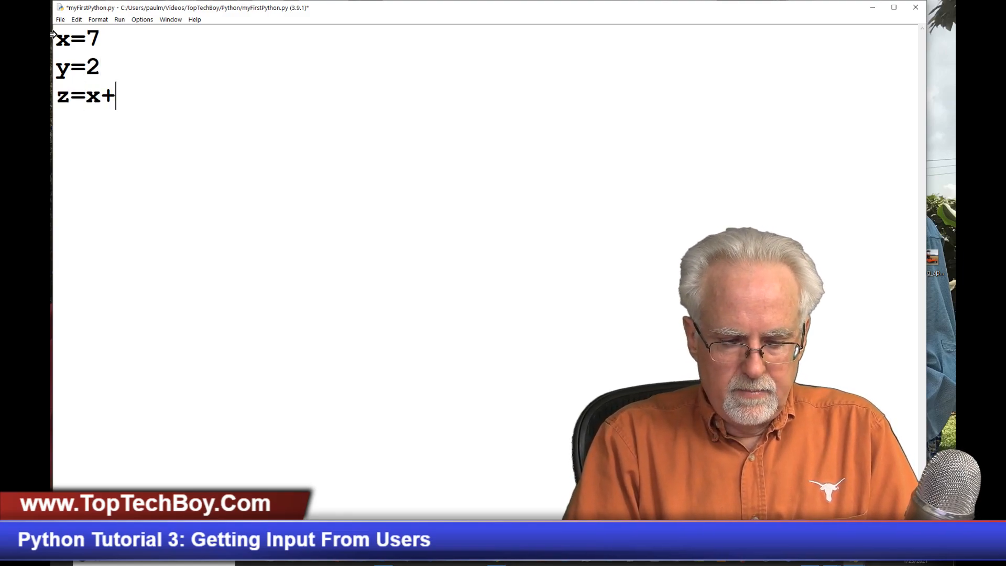
{"action": "type", "text": "y"}
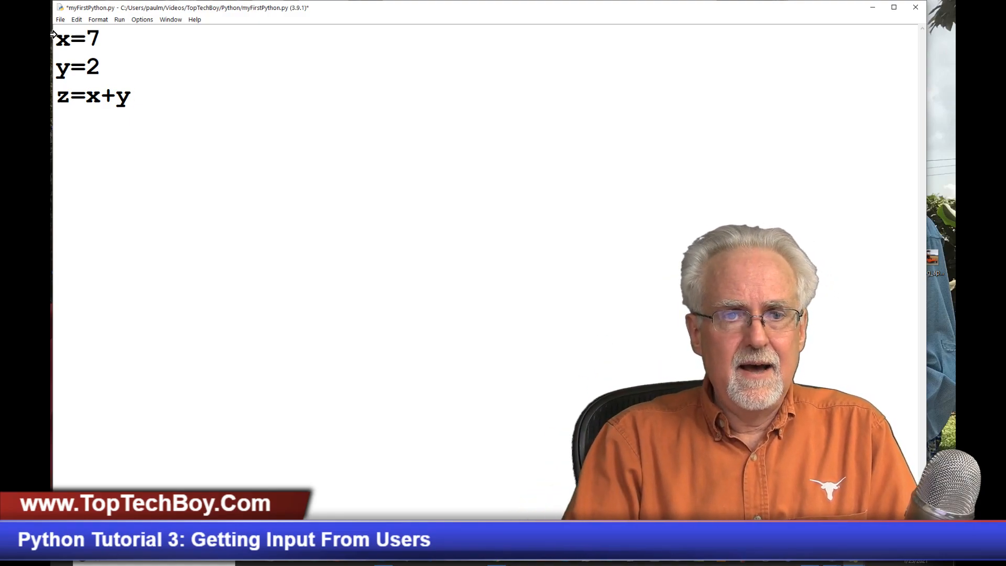
Step: Add print(x,' + ',y,' = ',z) to print the sum as an equation
{"action": "type", "text": "print"}
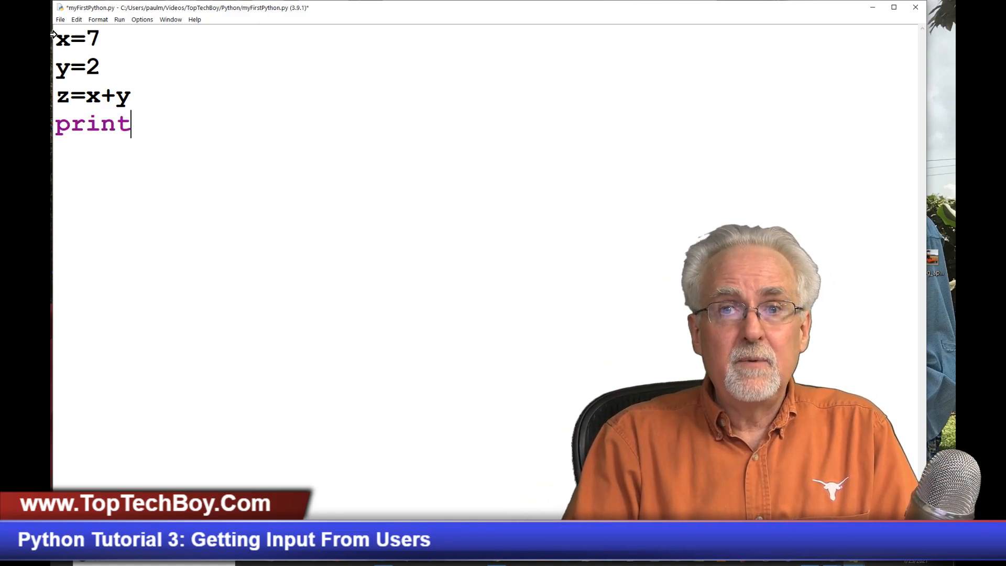
{"action": "type", "text": "("}
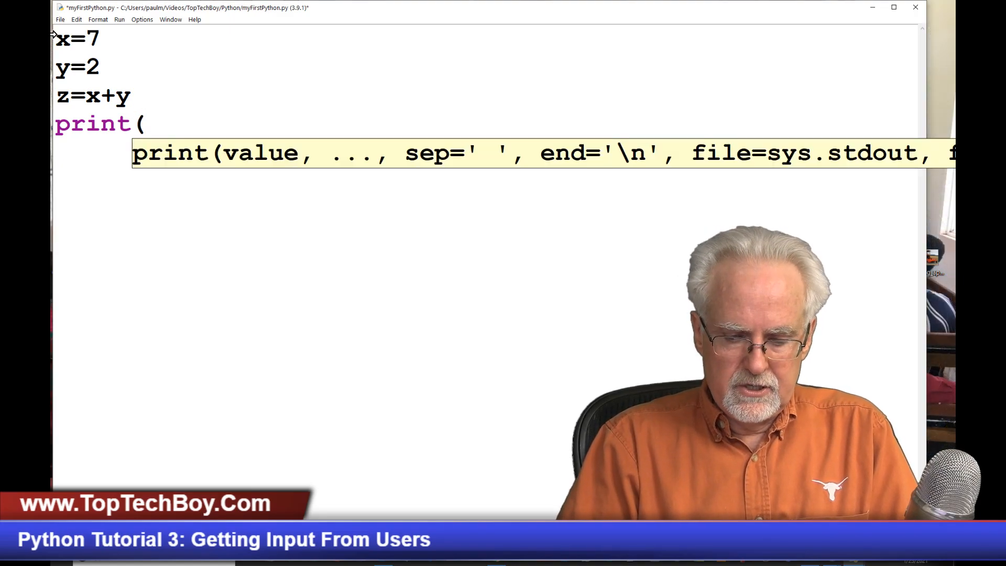
{"action": "type", "text": "x"}
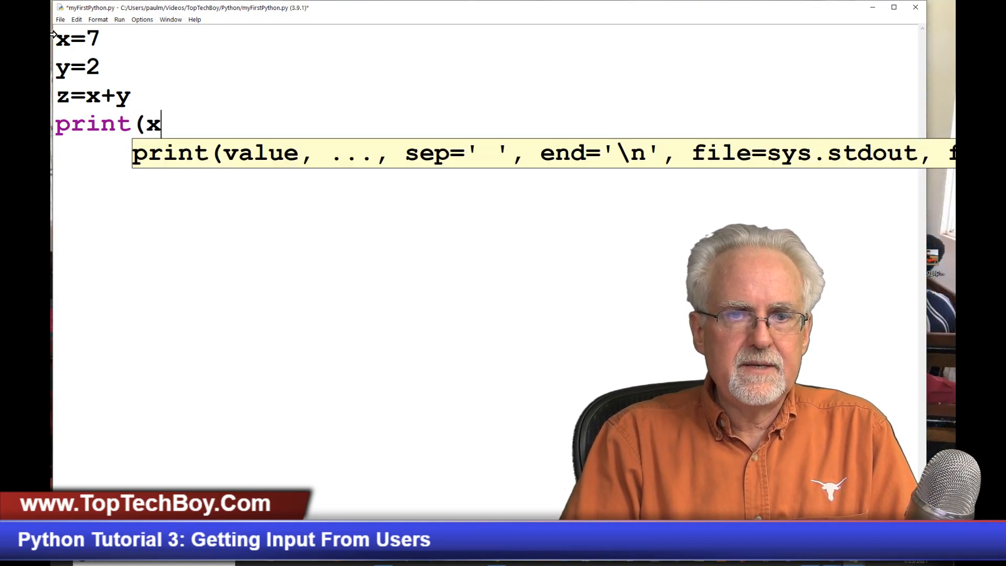
{"action": "type", "text": ",'"}
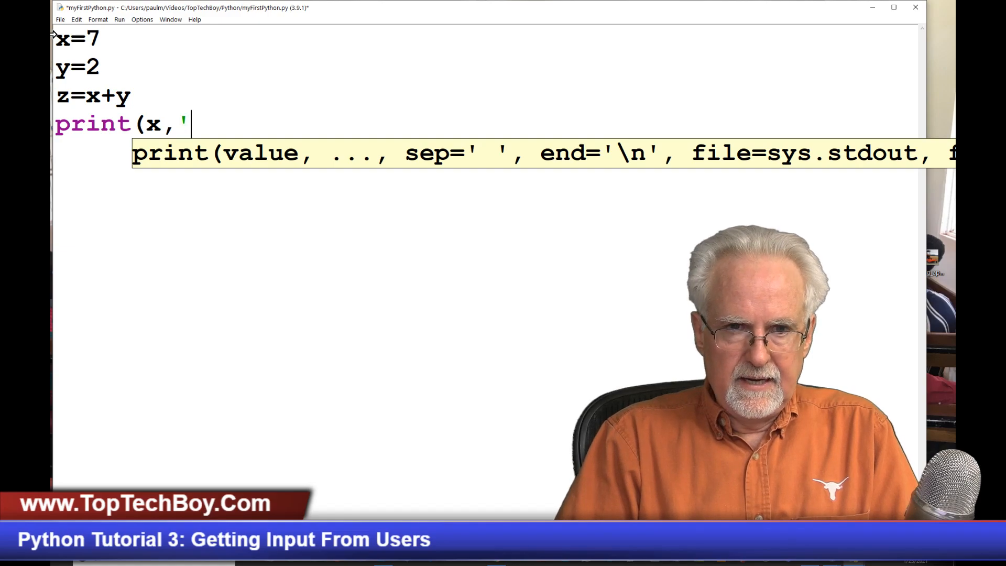
{"action": "type", "text": "+"}
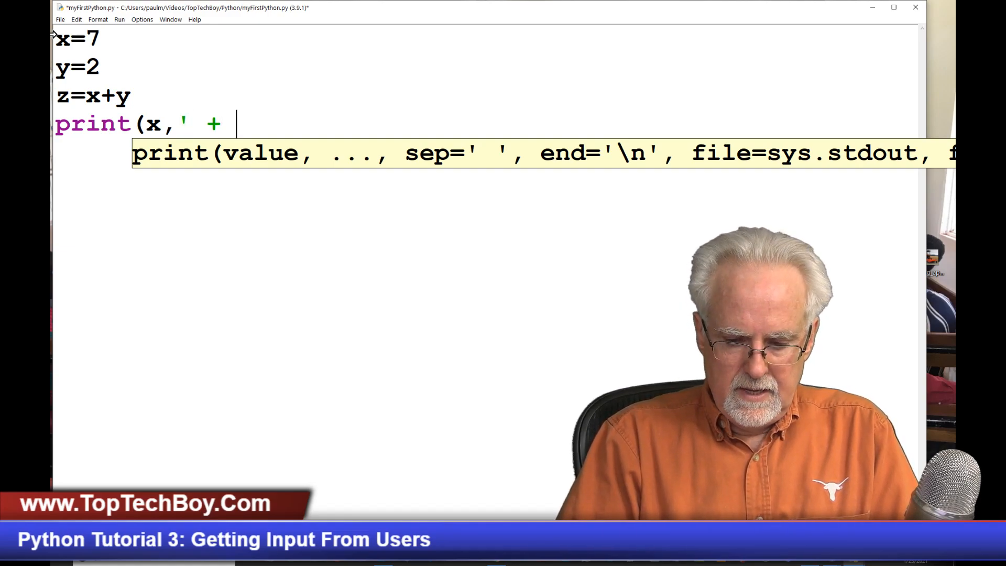
{"action": "type", "text": "',y"}
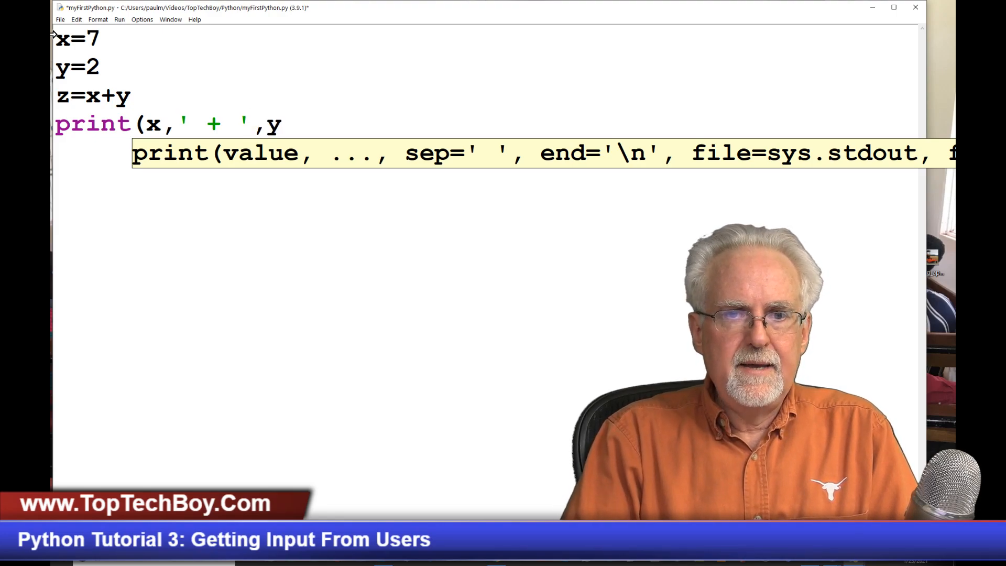
{"action": "type", "text": ",' ="}
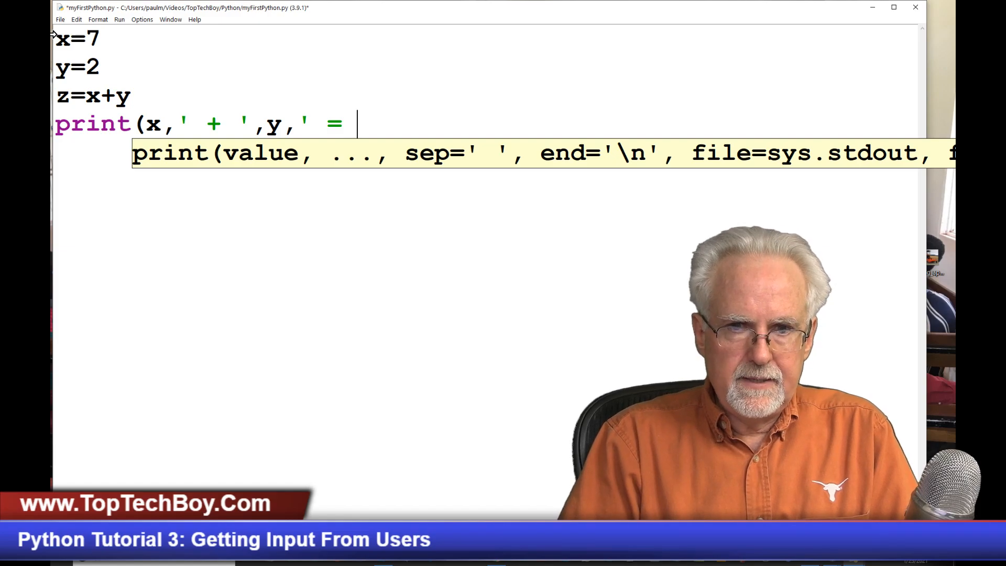
{"action": "type", "text": "',"}
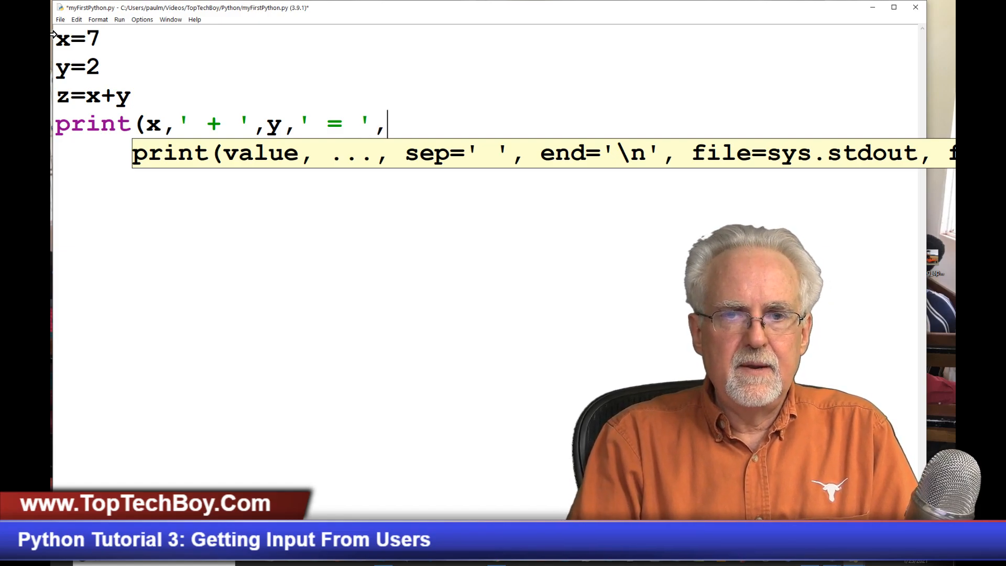
{"action": "type", "text": "z)"}
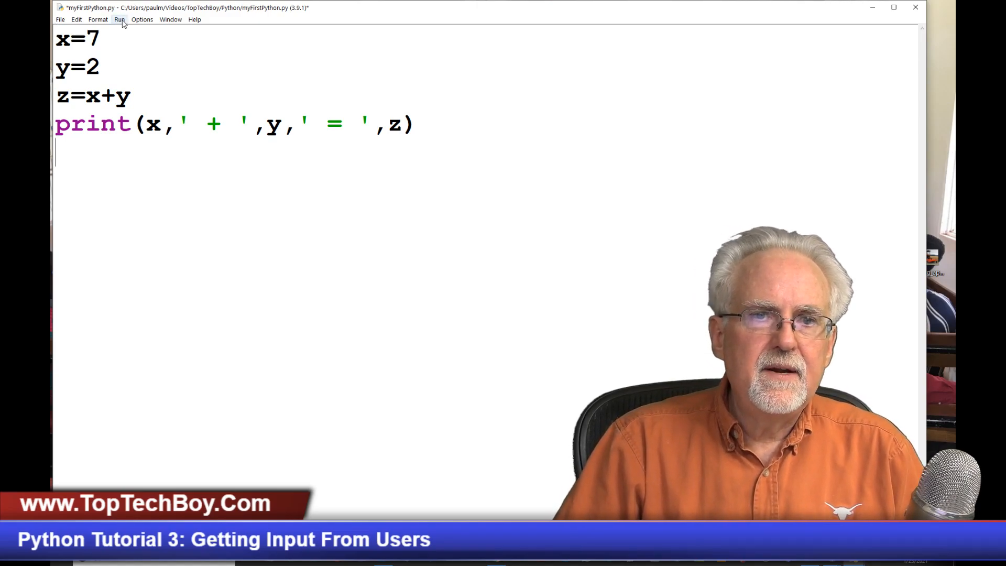
Step: Run the module and confirm saving so the shell prints 7 + 2 = 9
{"action": "left_click", "coordinate": [119, 20]}
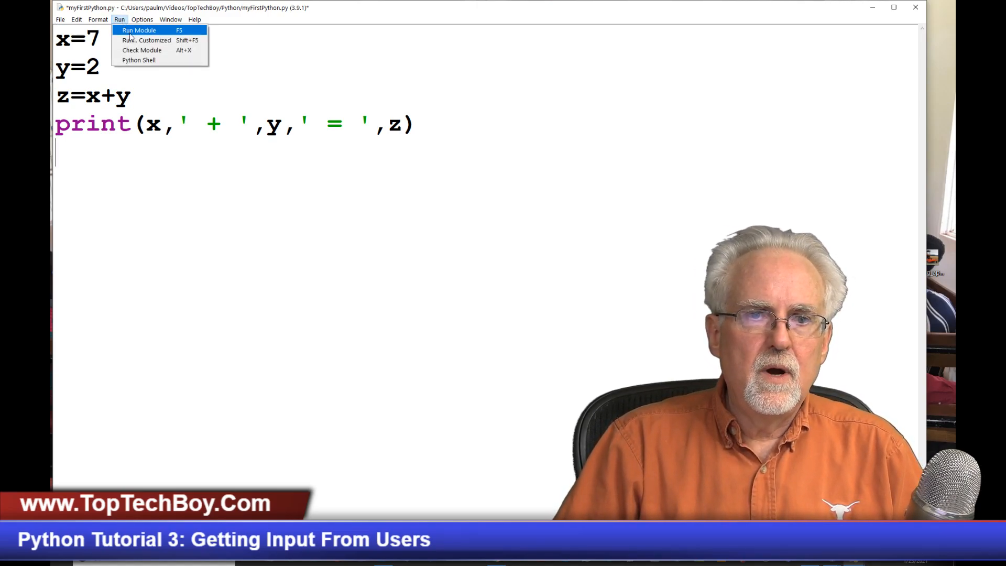
{"action": "left_click", "coordinate": [143, 30]}
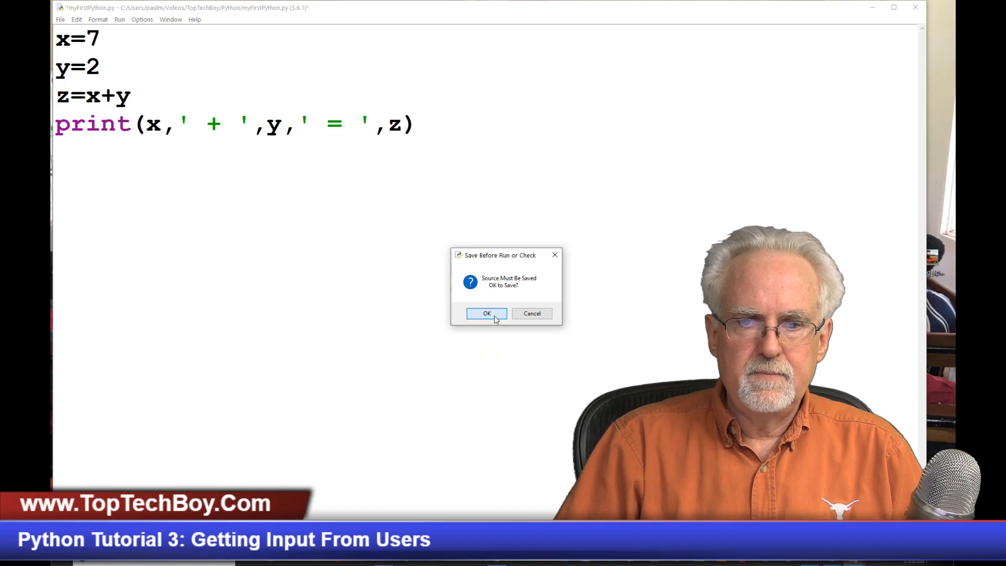
{"action": "left_click", "coordinate": [486, 313]}
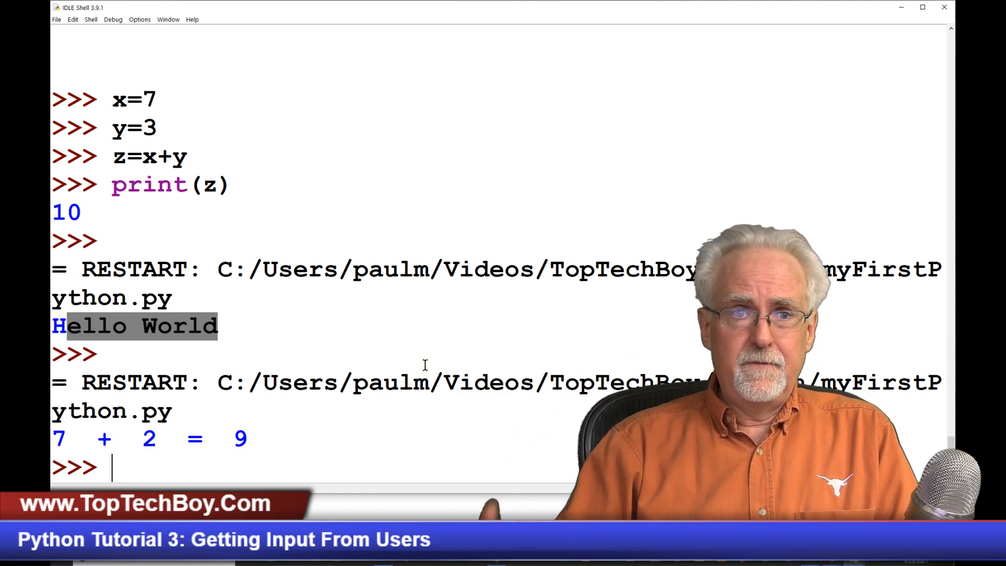
{"action": "mouse_move", "coordinate": [474, 512]}
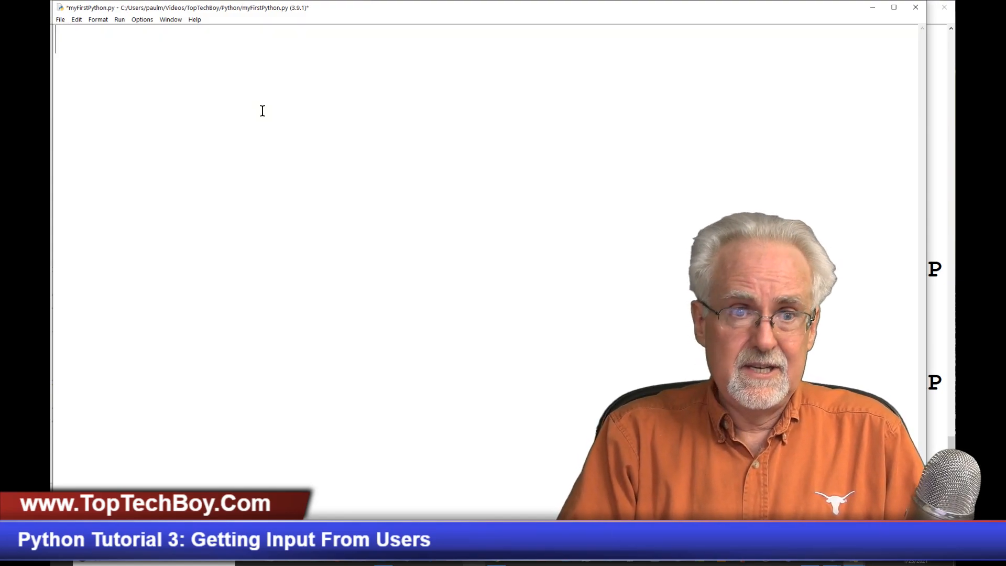
{"action": "type", "text": "x="}
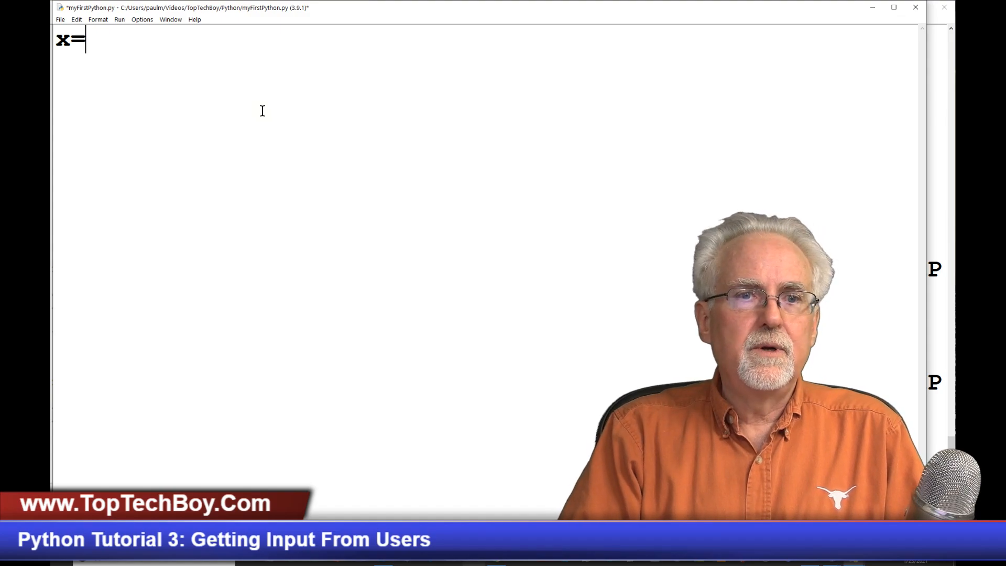
{"action": "type", "text": "input"}
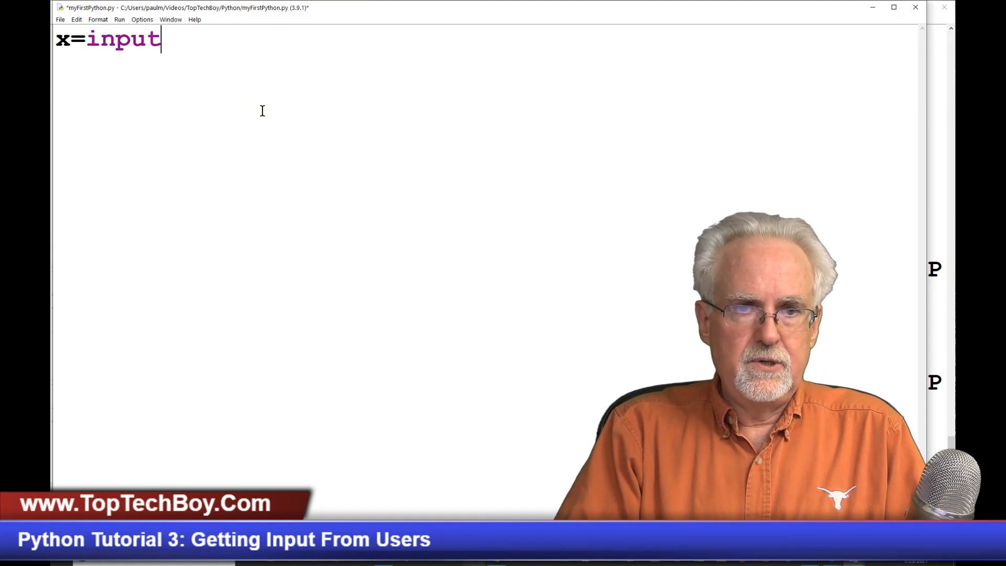
{"action": "type", "text": "("}
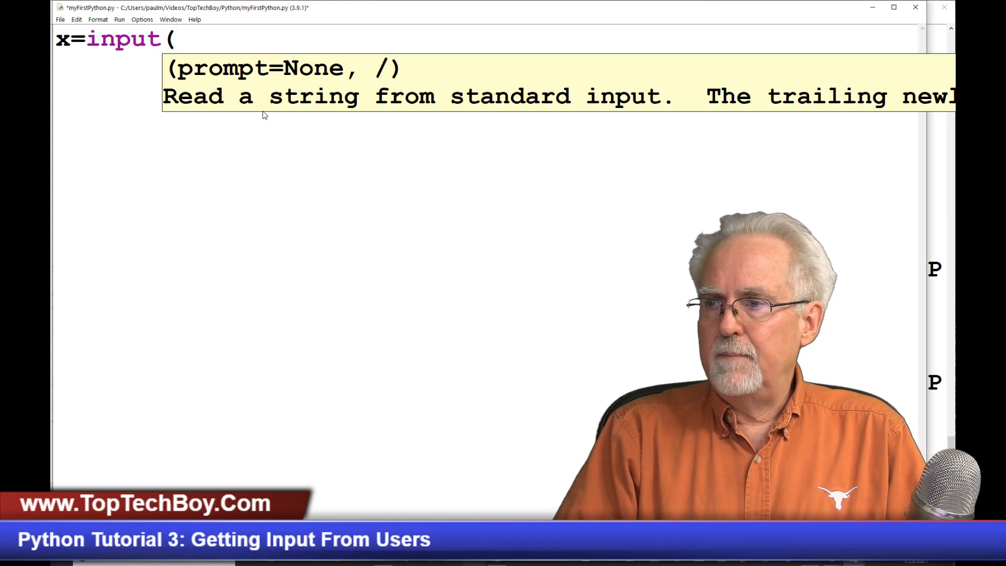
{"action": "type", "text": "'"}
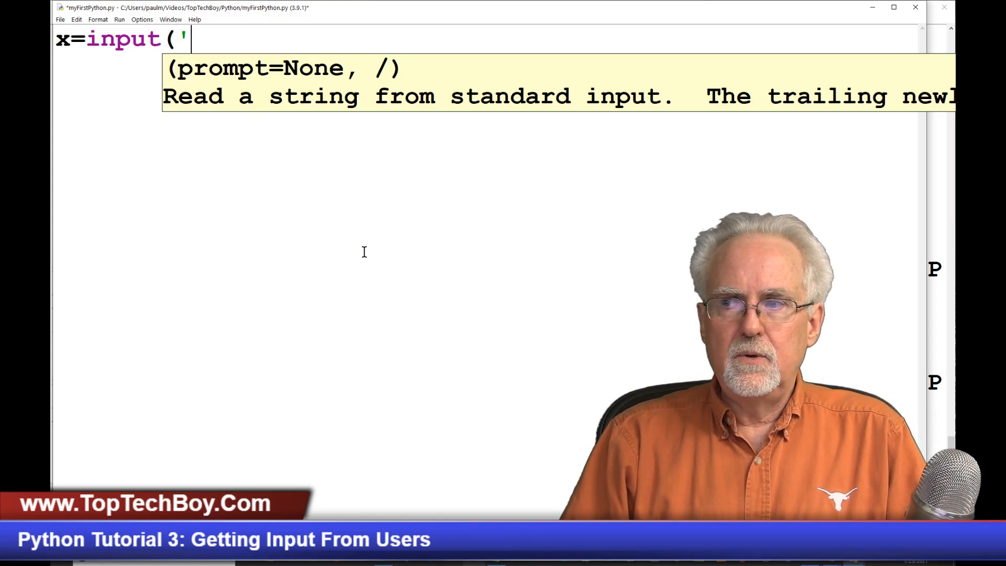
{"action": "mouse_move", "coordinate": [616, 242]}
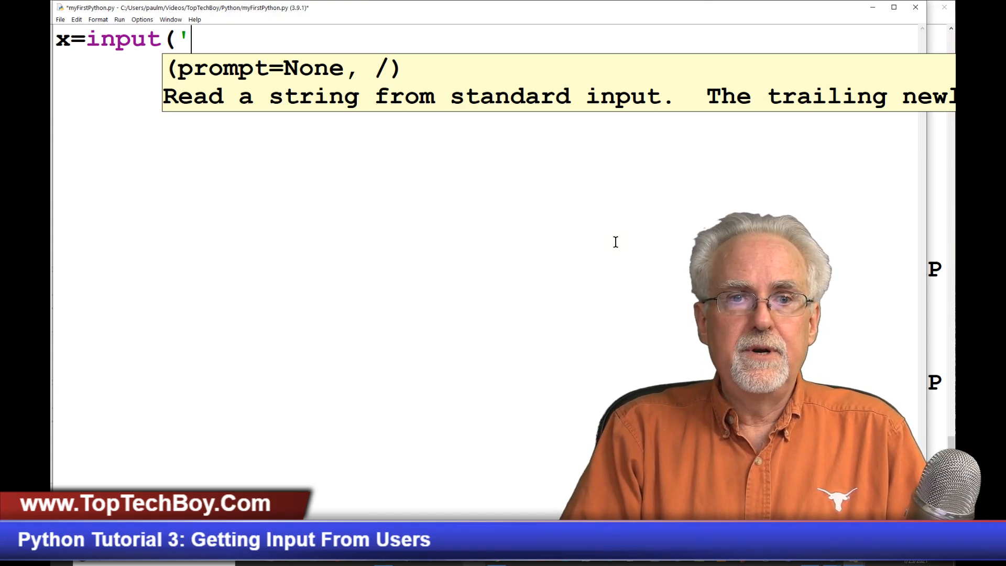
{"action": "type", "text": "Please Inp"}
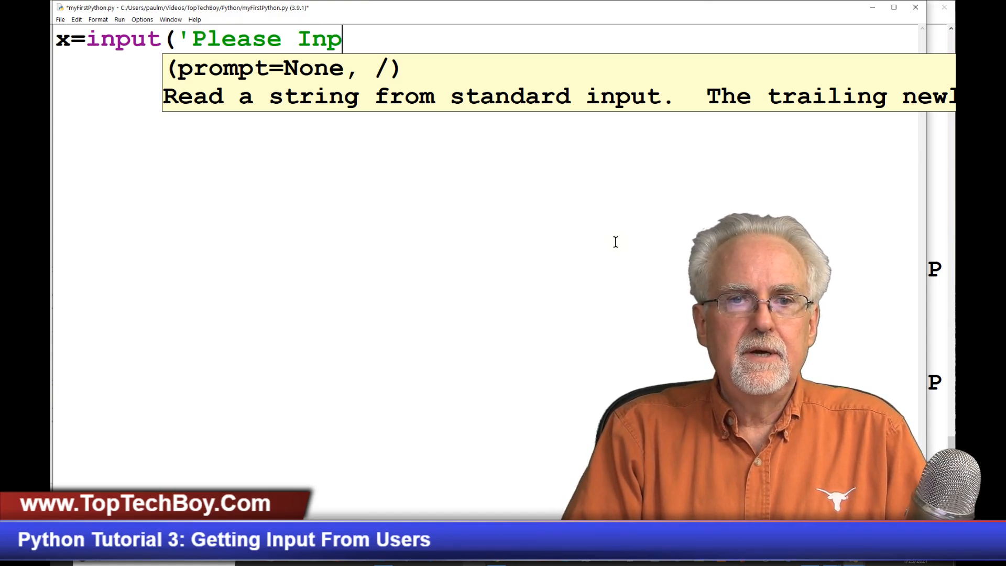
{"action": "type", "text": "ut Your Nu"}
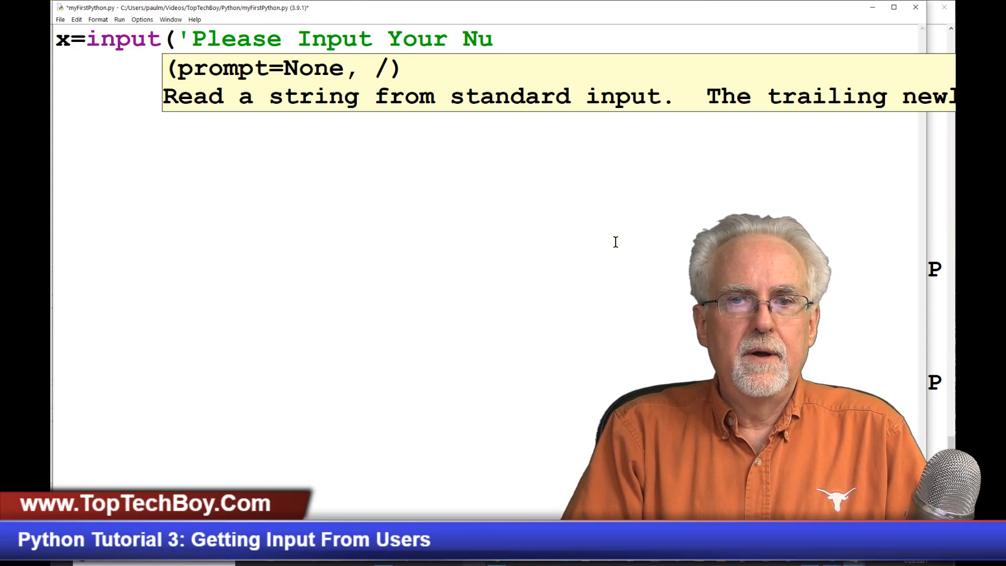
{"action": "type", "text": "mber'"}
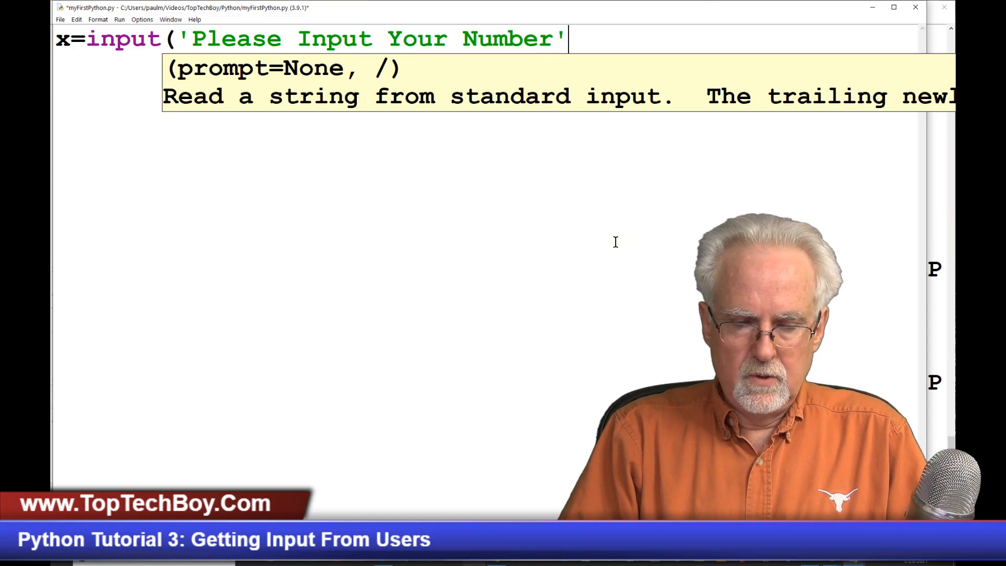
{"action": "type", "text": "()"}
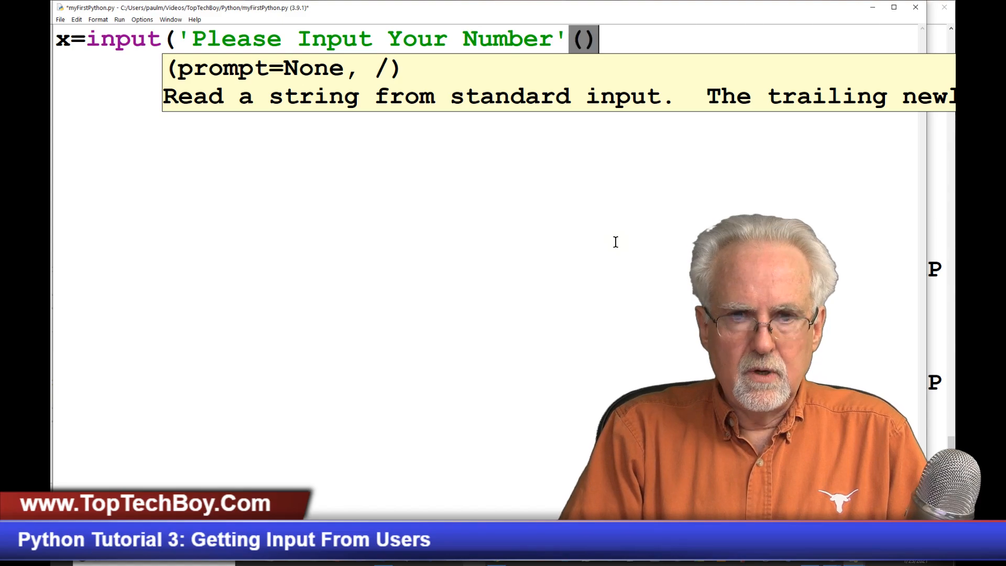
{"action": "key", "text": "BackSpace"}
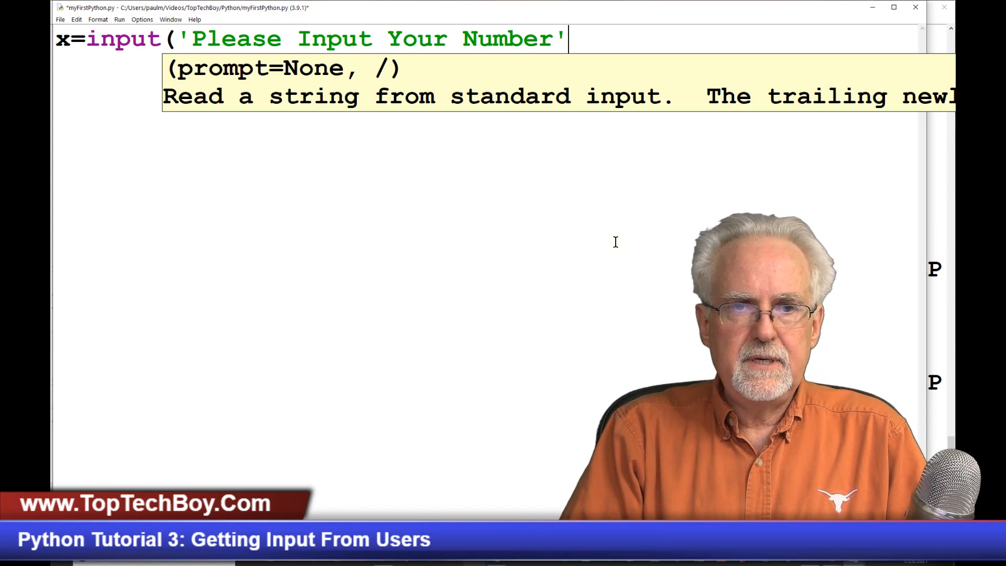
{"action": "type", "text": ")"}
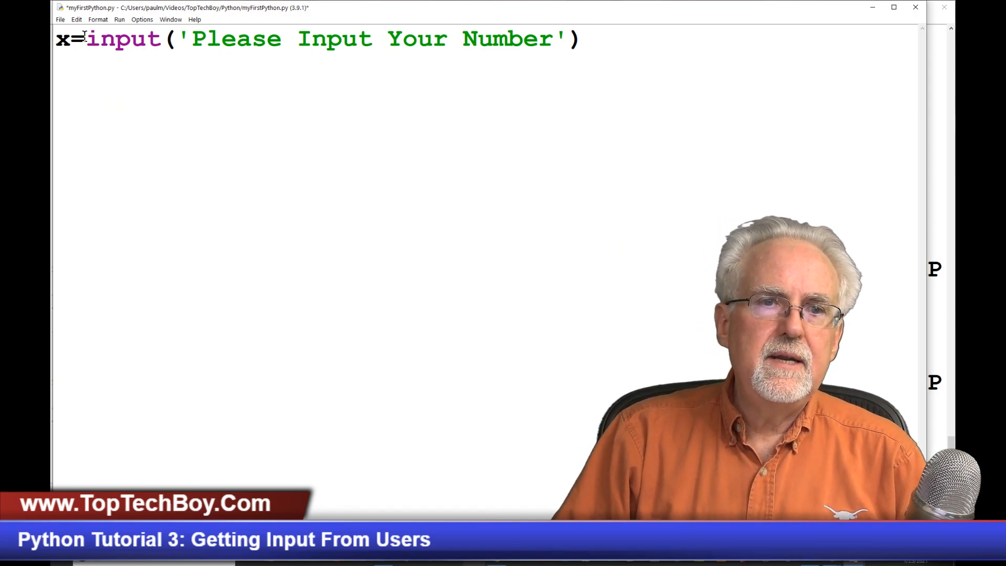
{"action": "double_click", "coordinate": [122, 42]}
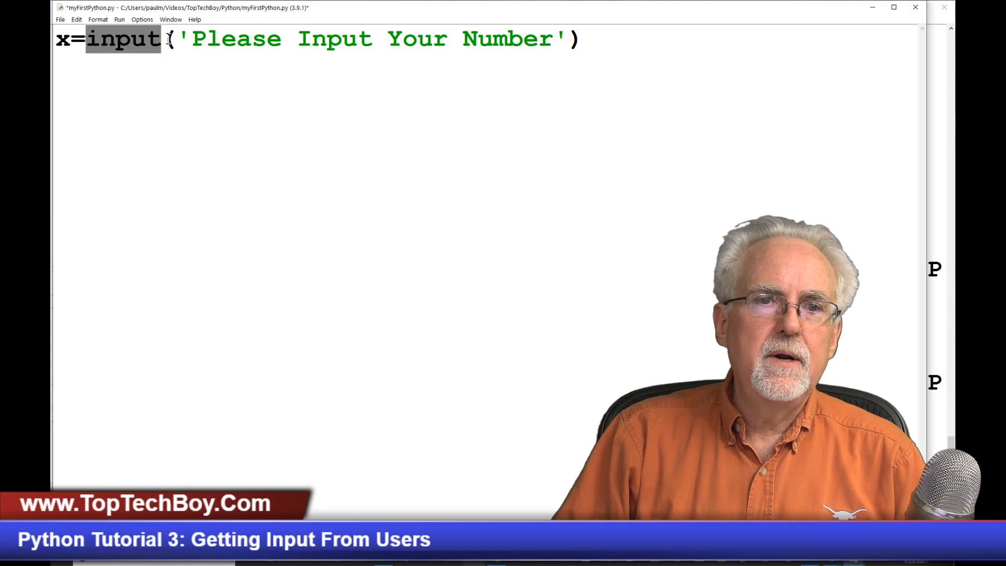
{"action": "left_click_drag", "start_coordinate": [180, 39], "coordinate": [522, 39]}
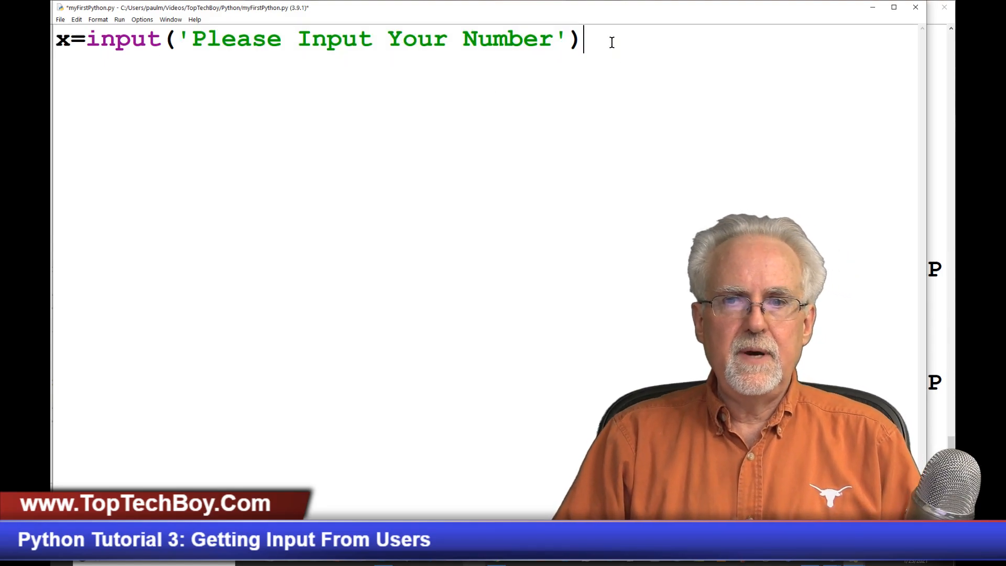
Step: Type print('Your Number is ',x) on the line after the input line
{"action": "type", "text": "pr"}
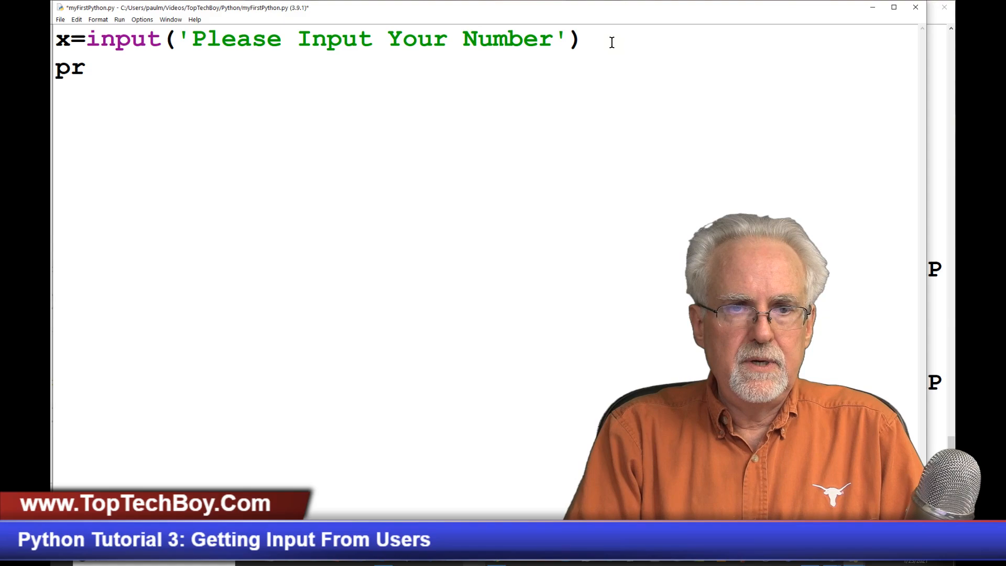
{"action": "type", "text": "int("}
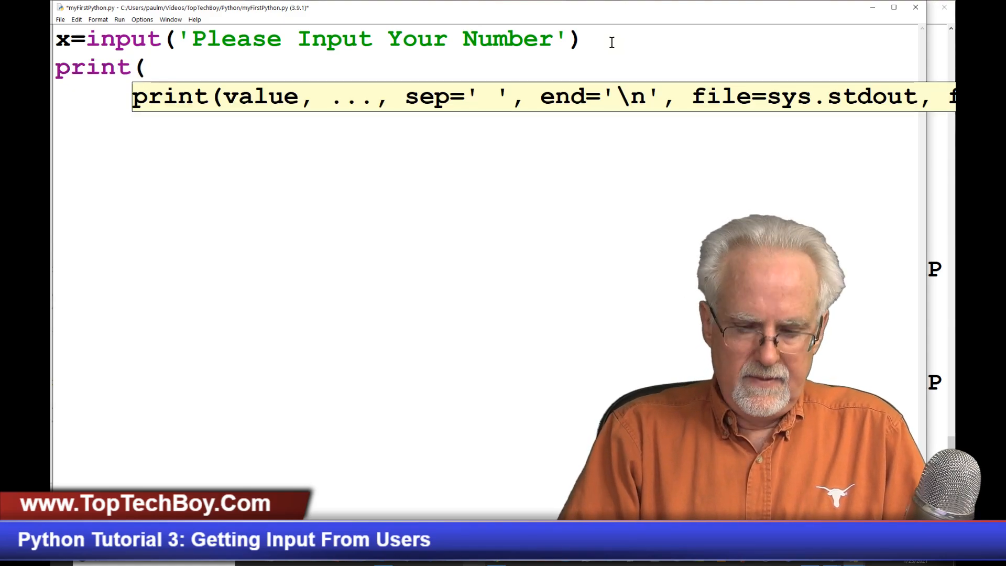
{"action": "type", "text": "'Your Nu"}
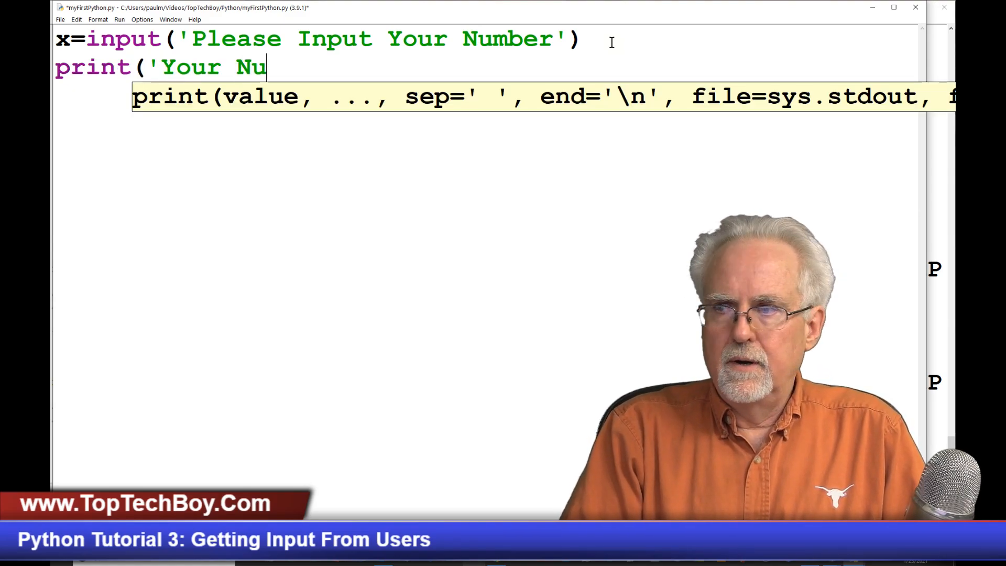
{"action": "type", "text": "mber"}
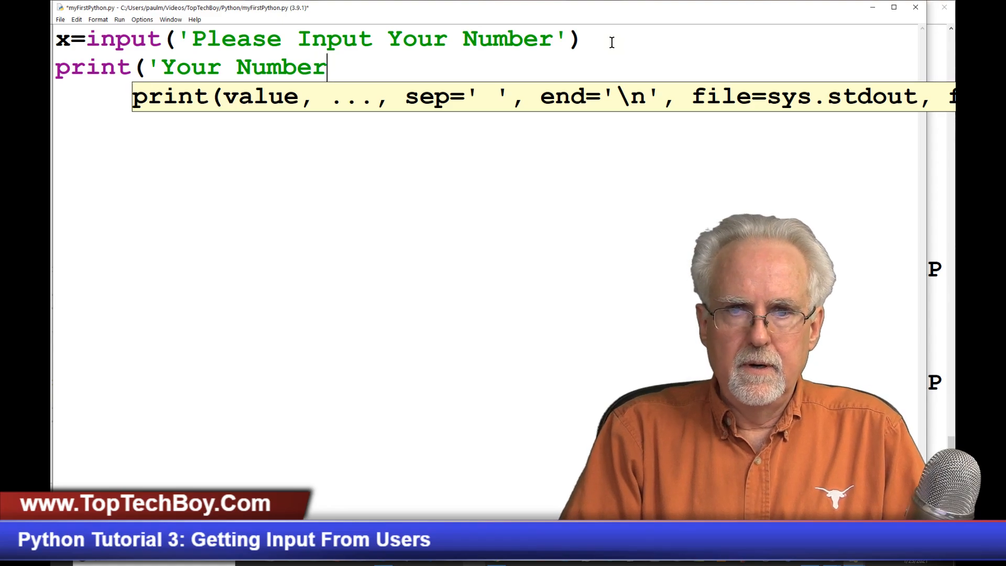
{"action": "type", "text": "is"}
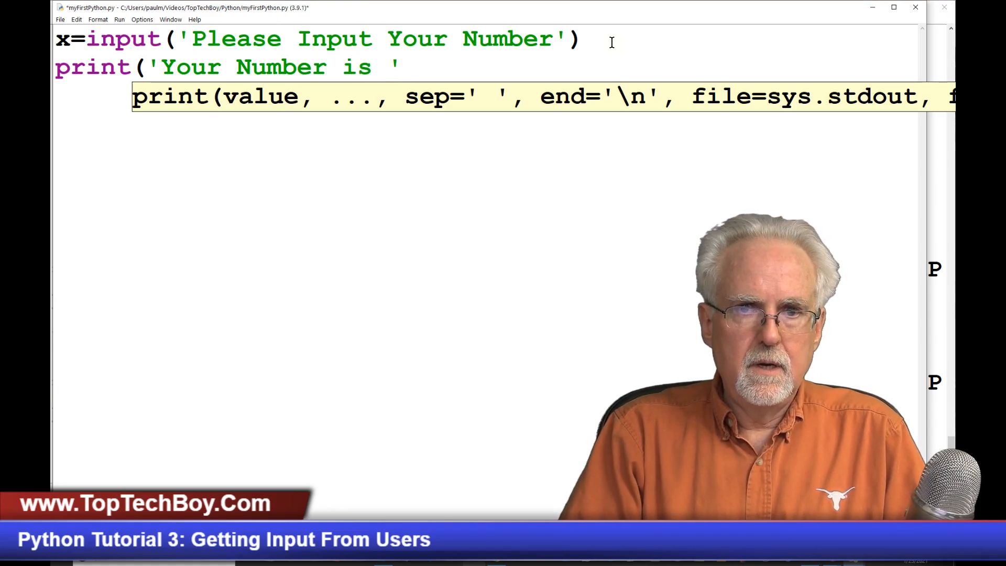
{"action": "type", "text": ",x"}
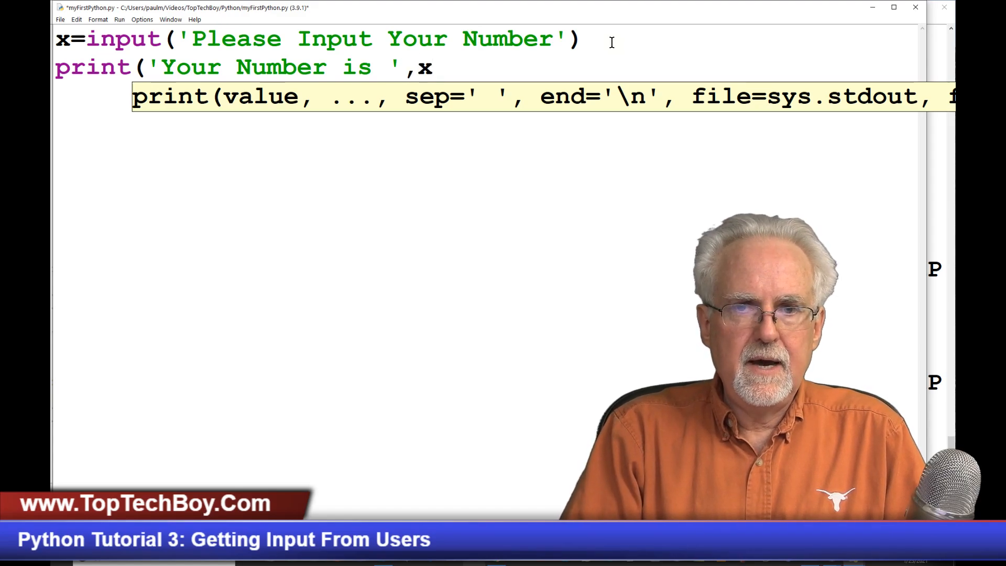
{"action": "type", "text": ")"}
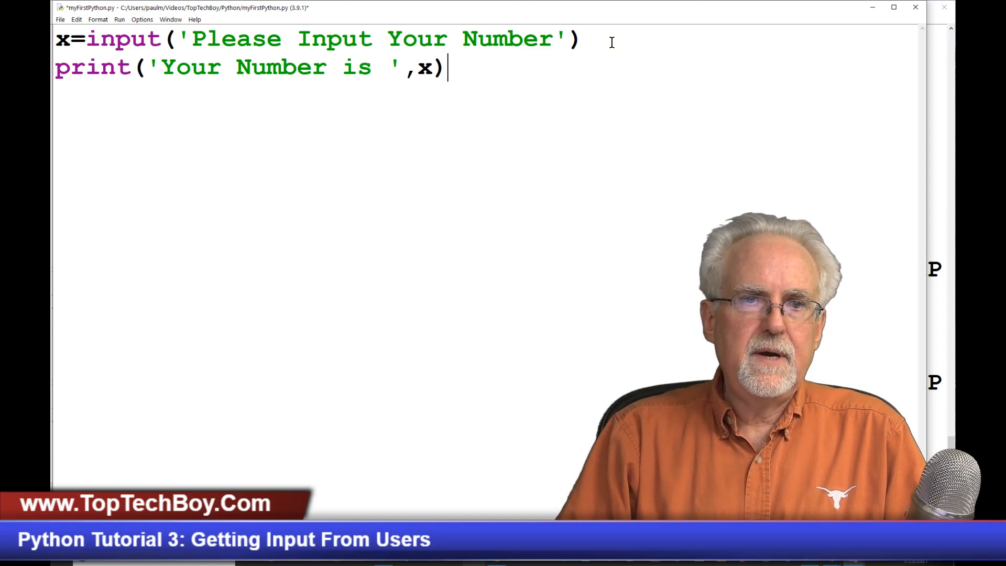
{"action": "left_click", "coordinate": [120, 20]}
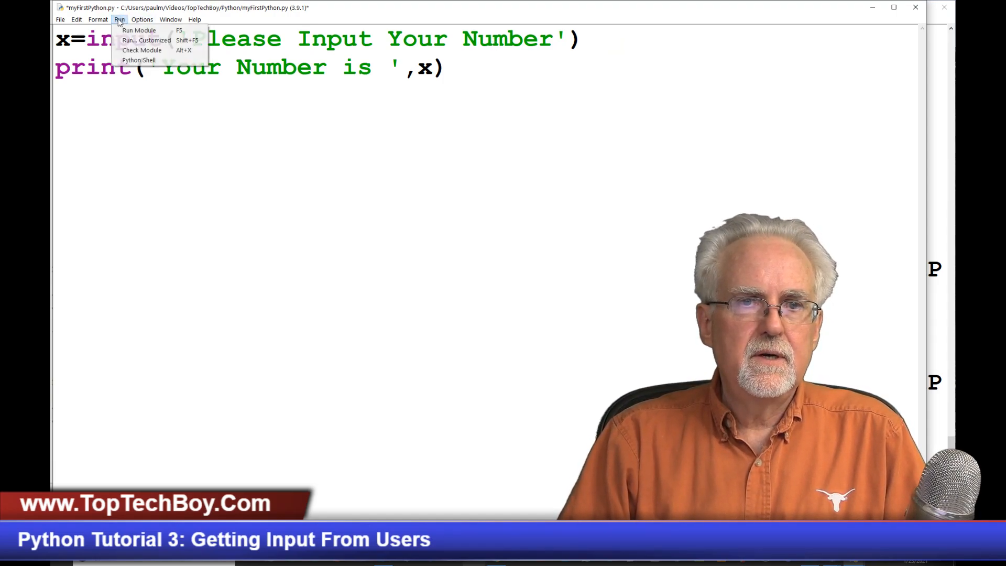
Step: Choose Run Module and confirm saving myFirstPython.py before it runs
{"action": "left_click", "coordinate": [144, 30]}
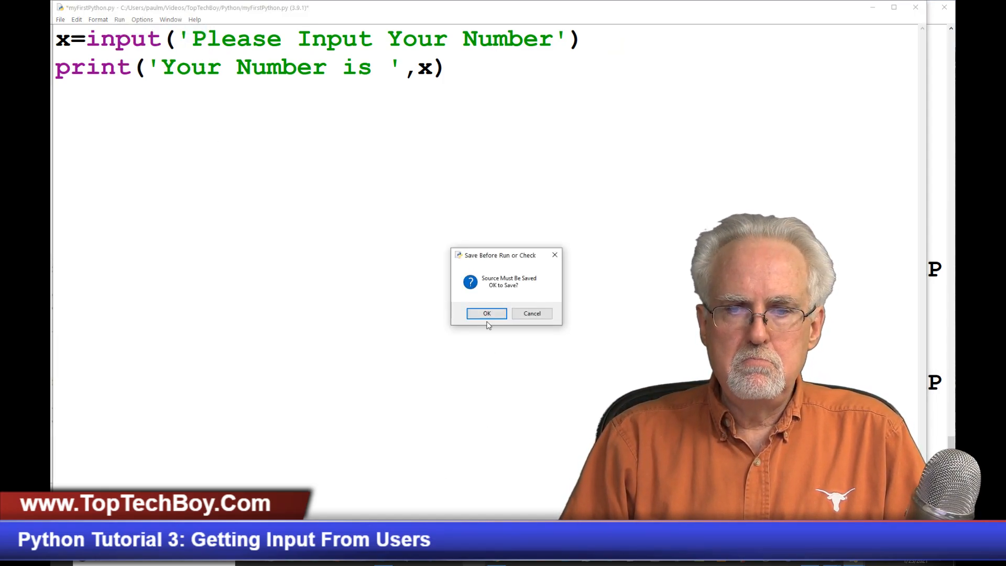
{"action": "left_click", "coordinate": [486, 313]}
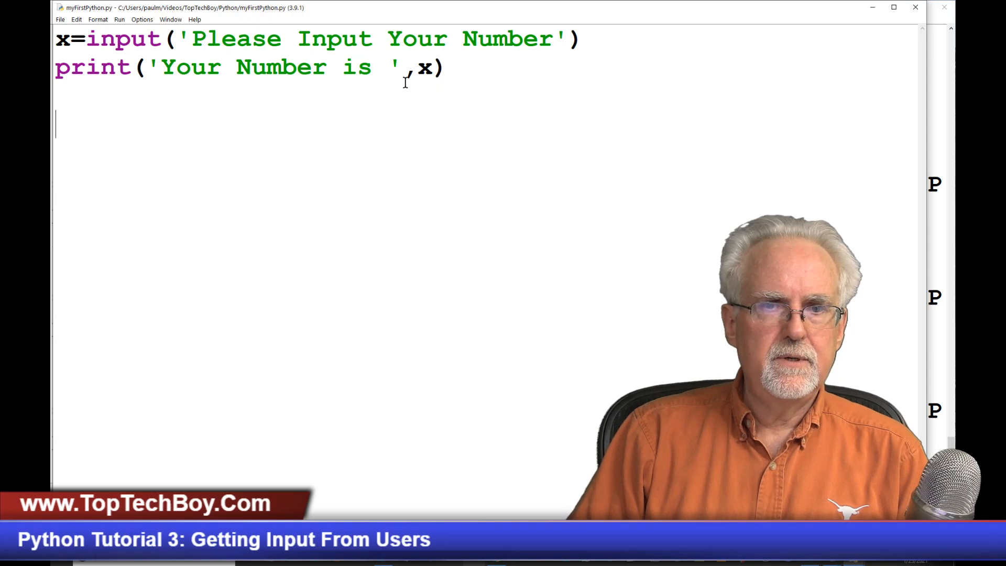
{"action": "mouse_move", "coordinate": [444, 79]}
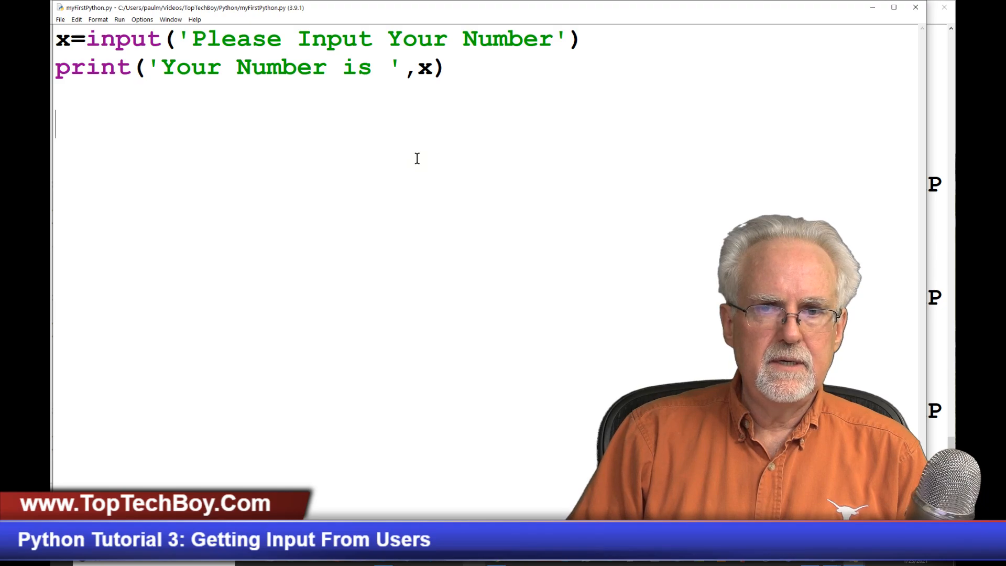
Step: Run the script, enter 7 to get 'Your Number is 7', and append ': ' to the prompt
{"action": "left_click", "coordinate": [122, 19]}
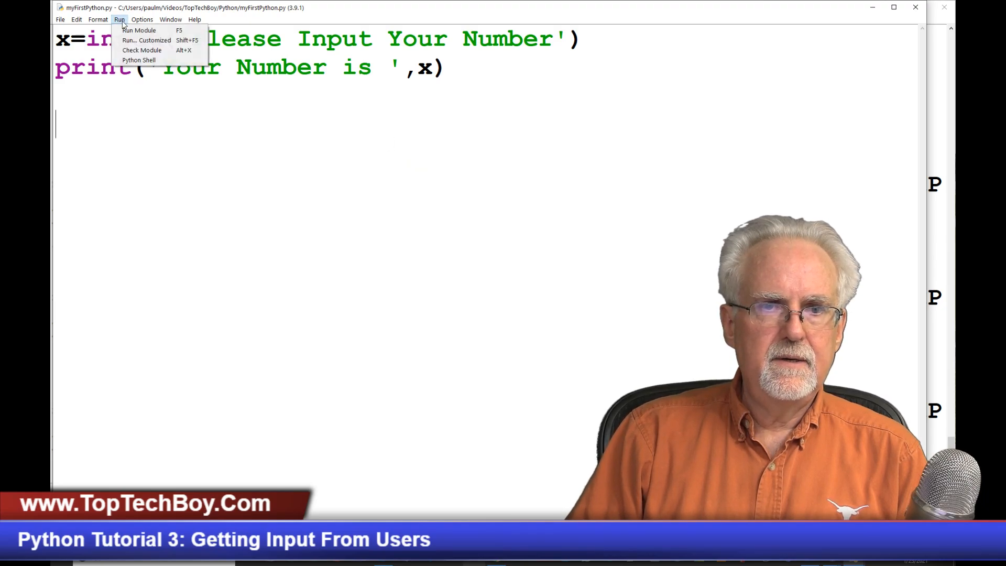
{"action": "mouse_move", "coordinate": [138, 40]}
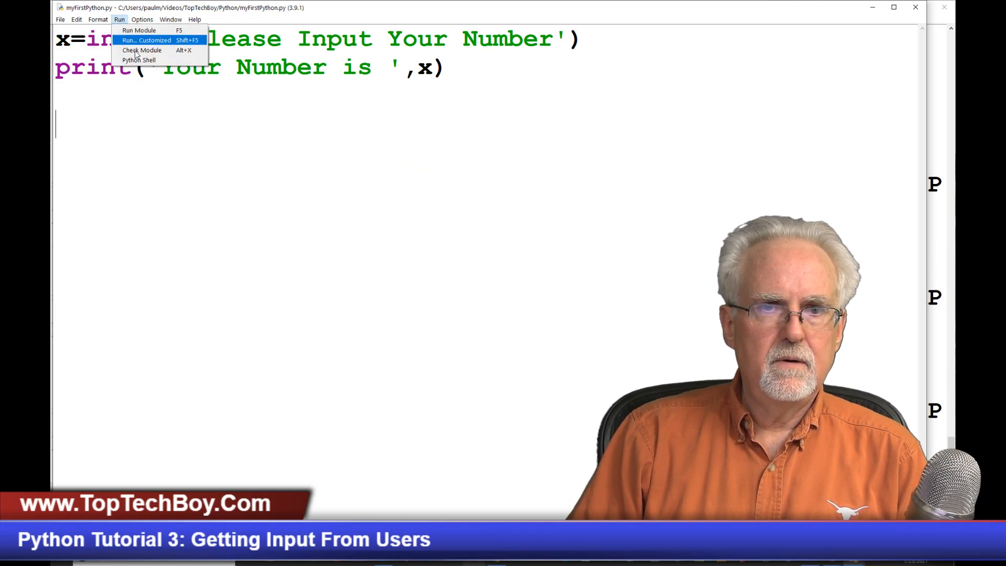
{"action": "left_click", "coordinate": [145, 30]}
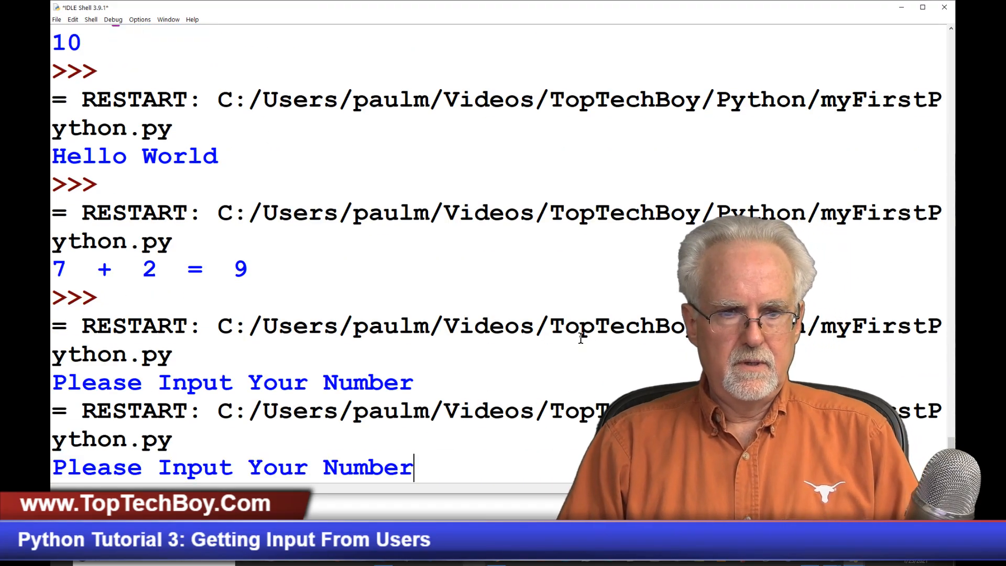
{"action": "type", "text": "7"}
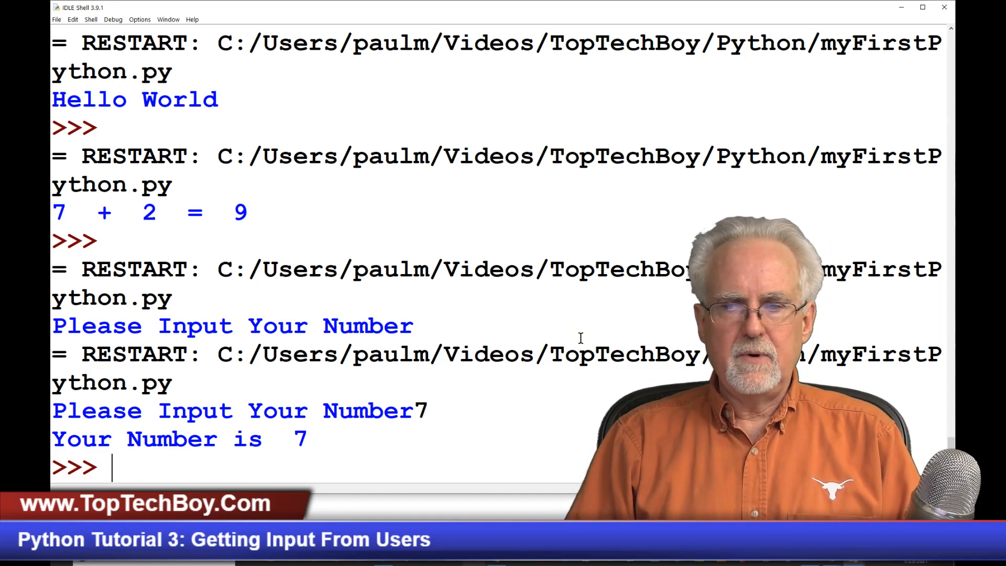
{"action": "mouse_move", "coordinate": [447, 434]}
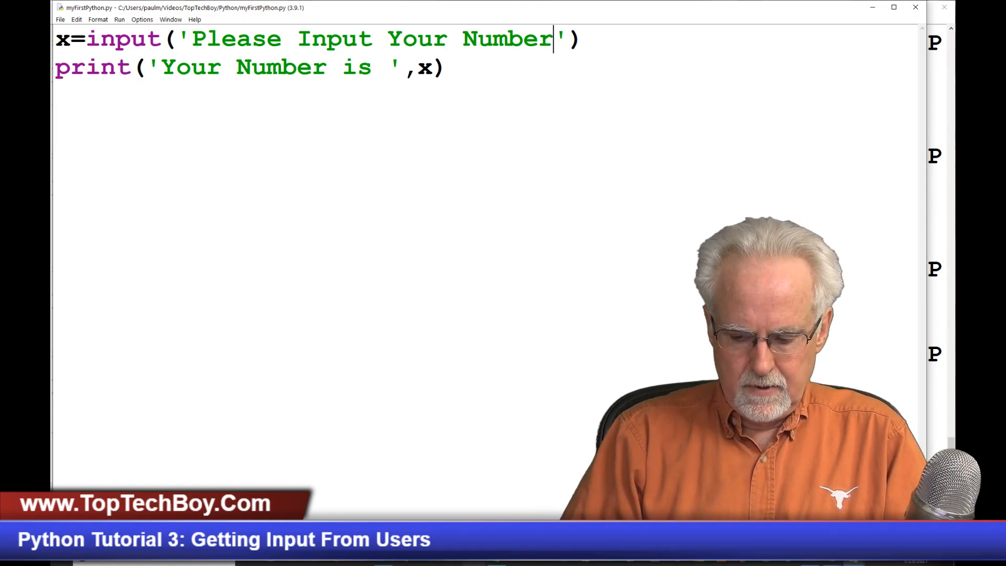
{"action": "type", "text": ":"}
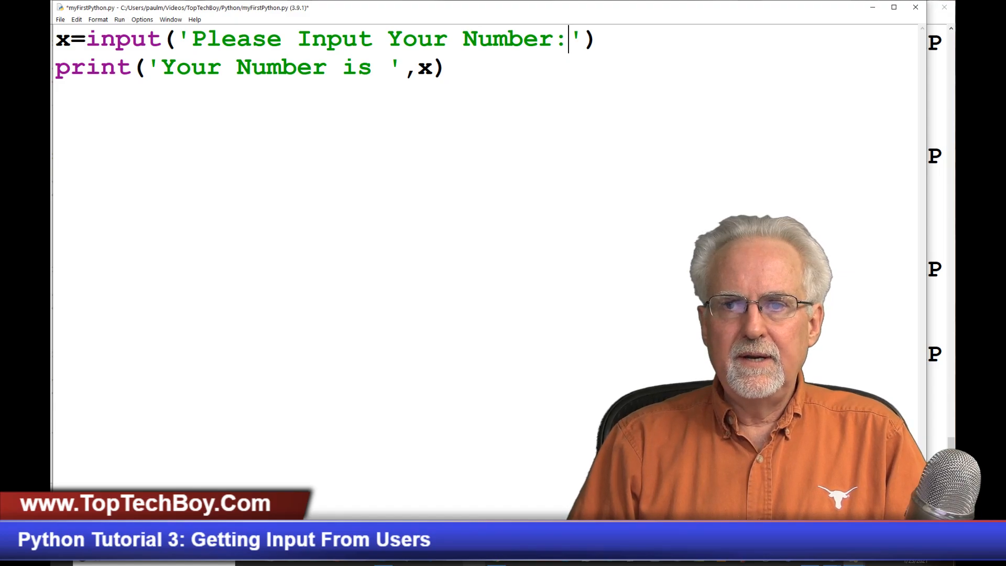
{"action": "type", "text": "\" \""}
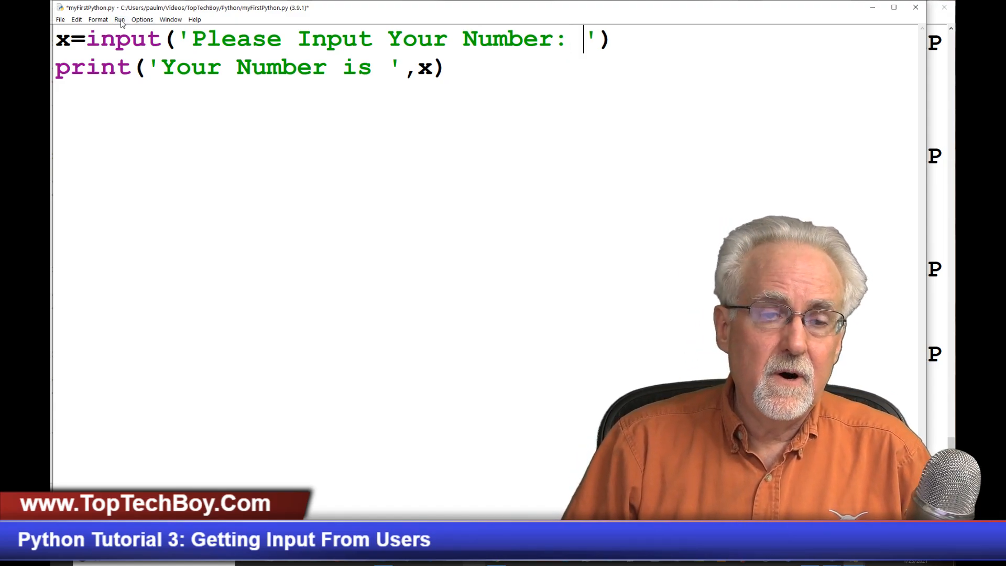
Step: Save and rerun the script, answering the 'Please Input Your Number: ' prompt with 7
{"action": "left_click", "coordinate": [117, 19]}
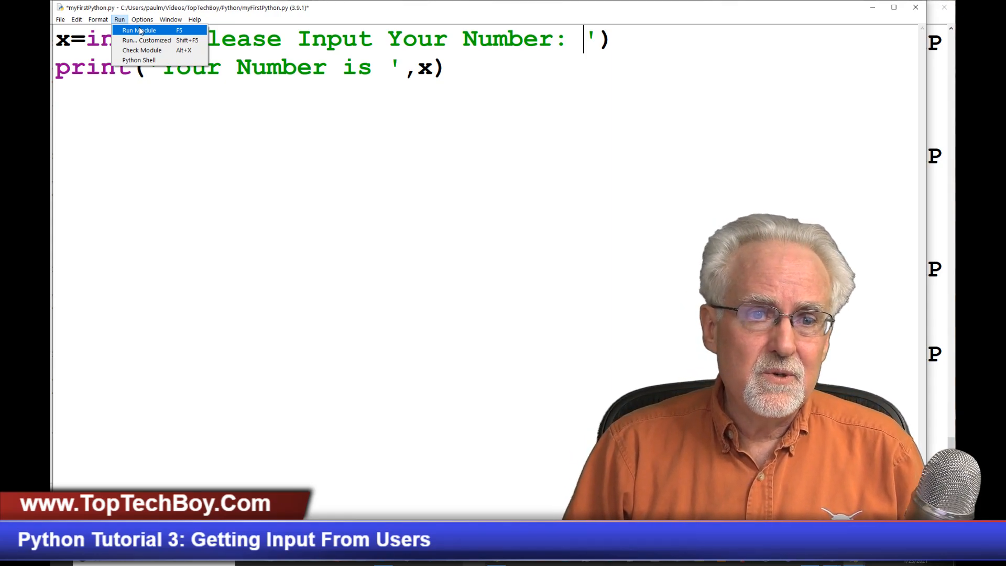
{"action": "left_click", "coordinate": [140, 30]}
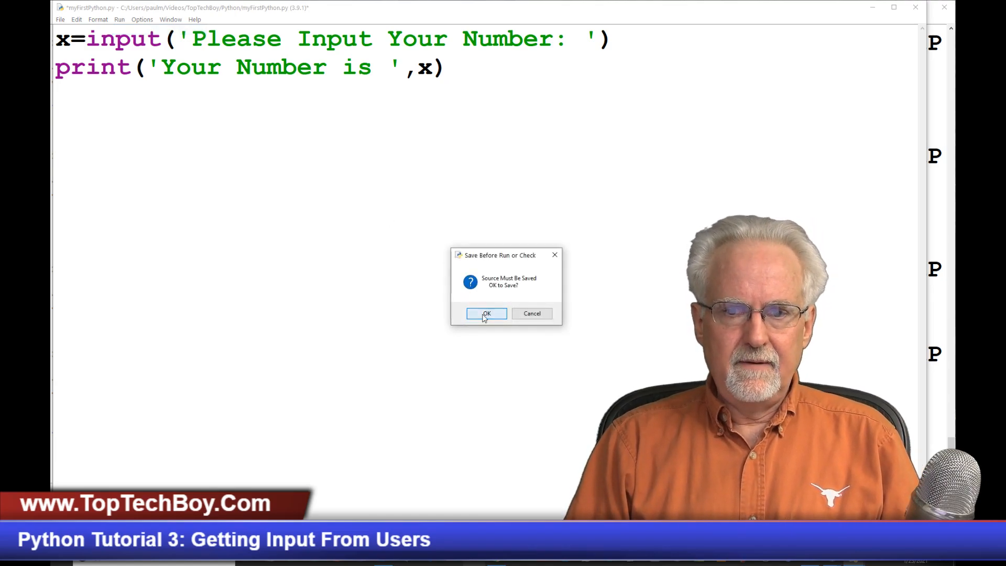
{"action": "left_click", "coordinate": [486, 313]}
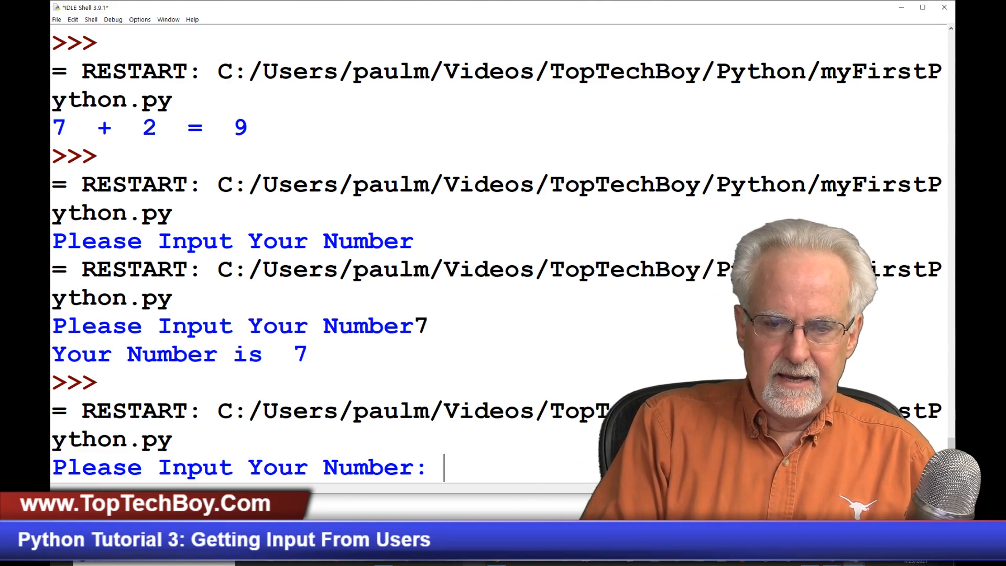
{"action": "type", "text": "7"}
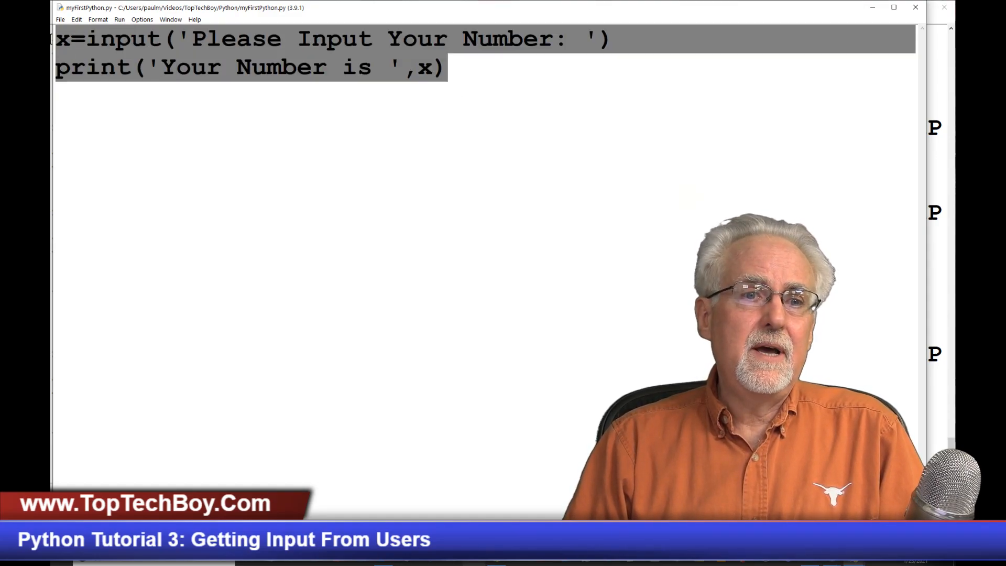
Step: Write the first line: name=input('Please Enter Your Name')
{"action": "type", "text": "na"}
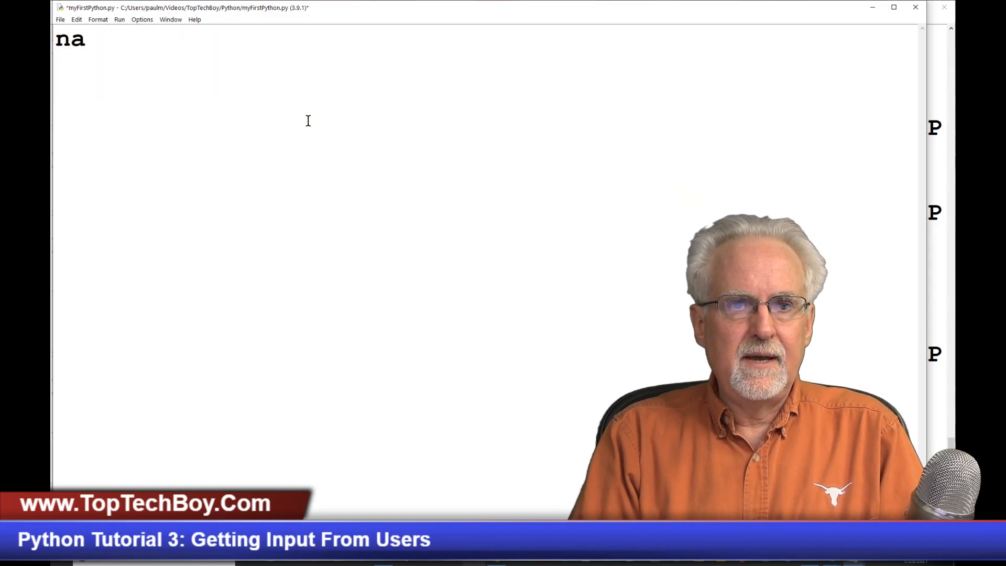
{"action": "type", "text": "me="}
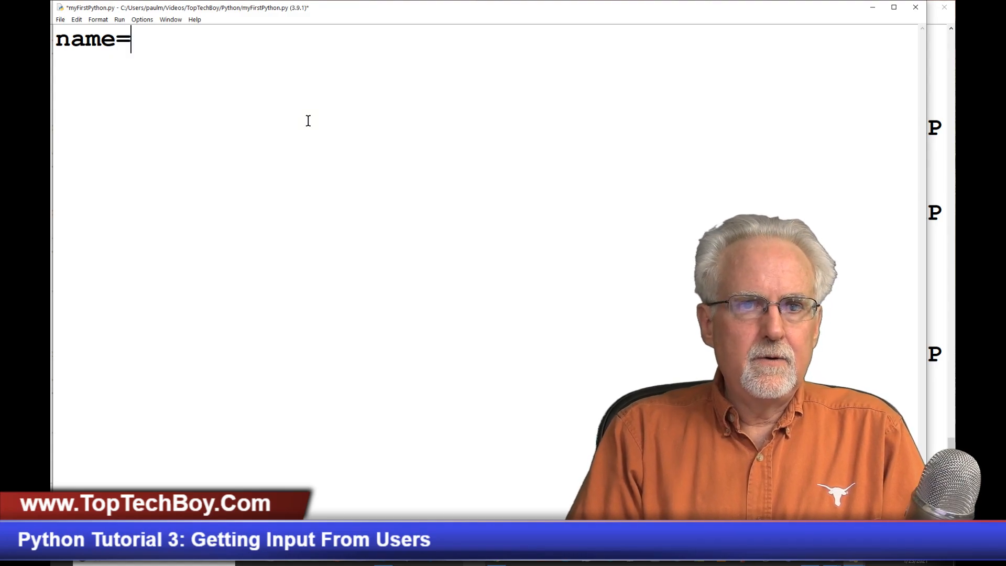
{"action": "type", "text": "input("}
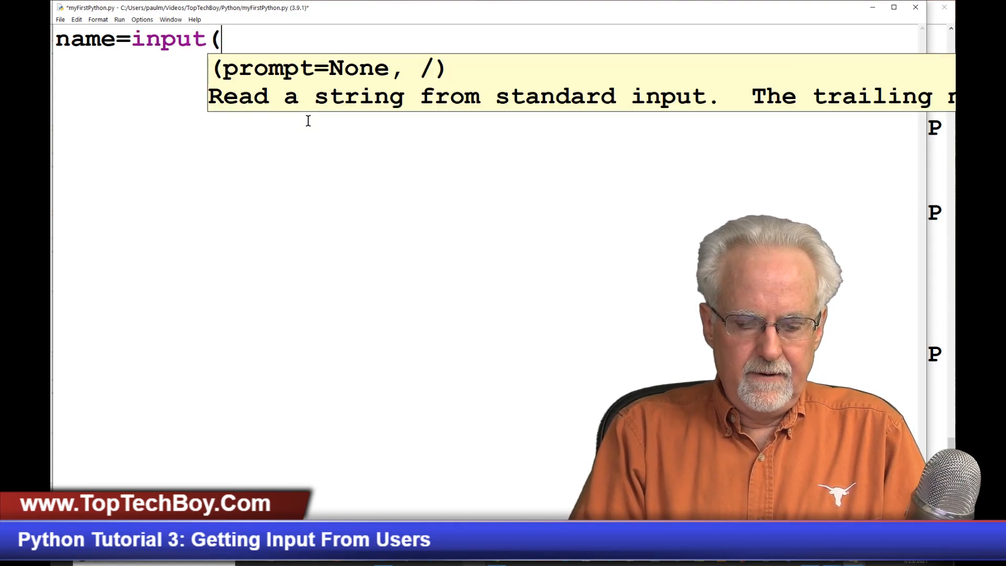
{"action": "type", "text": "'Please"}
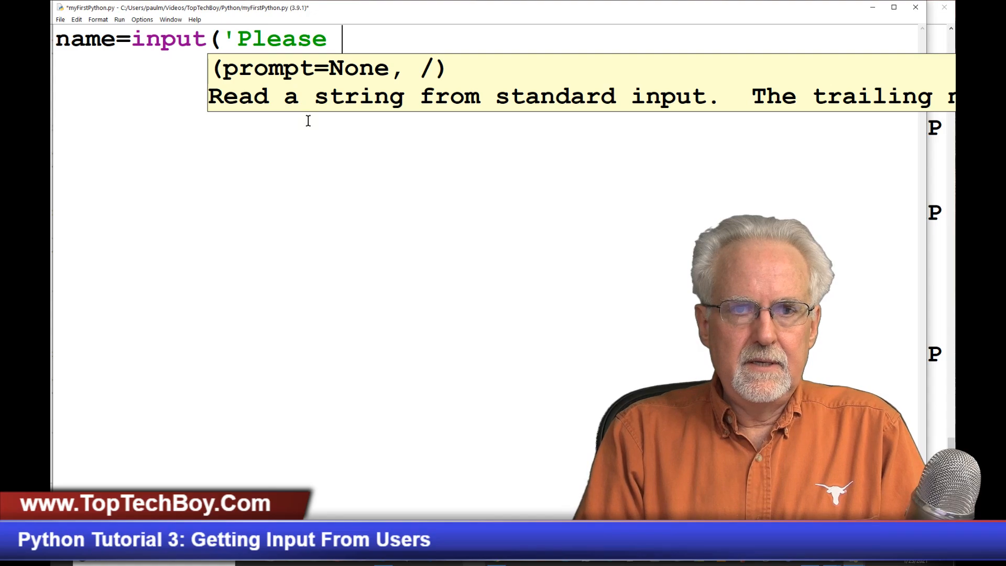
{"action": "type", "text": "En"}
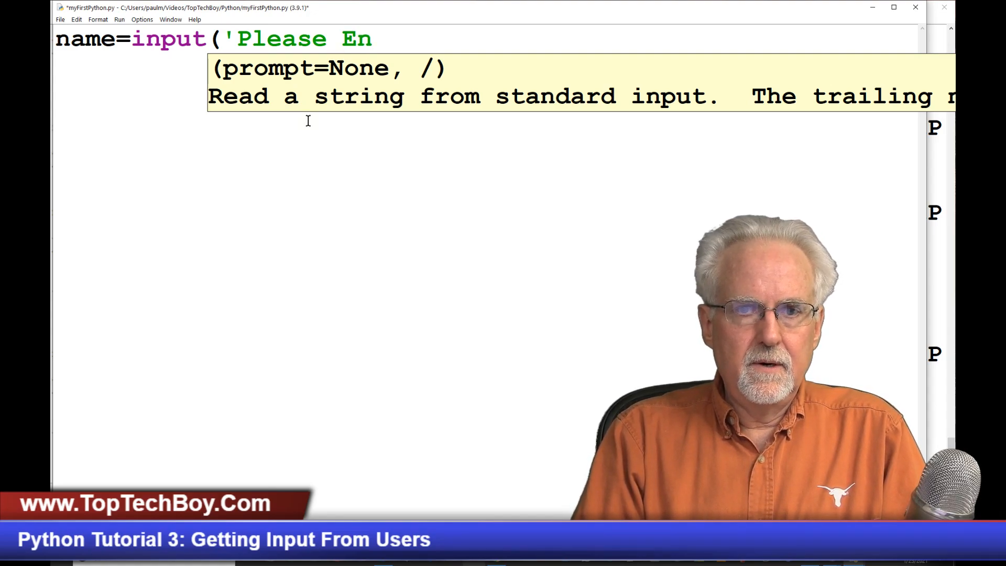
{"action": "type", "text": "ter Your N"}
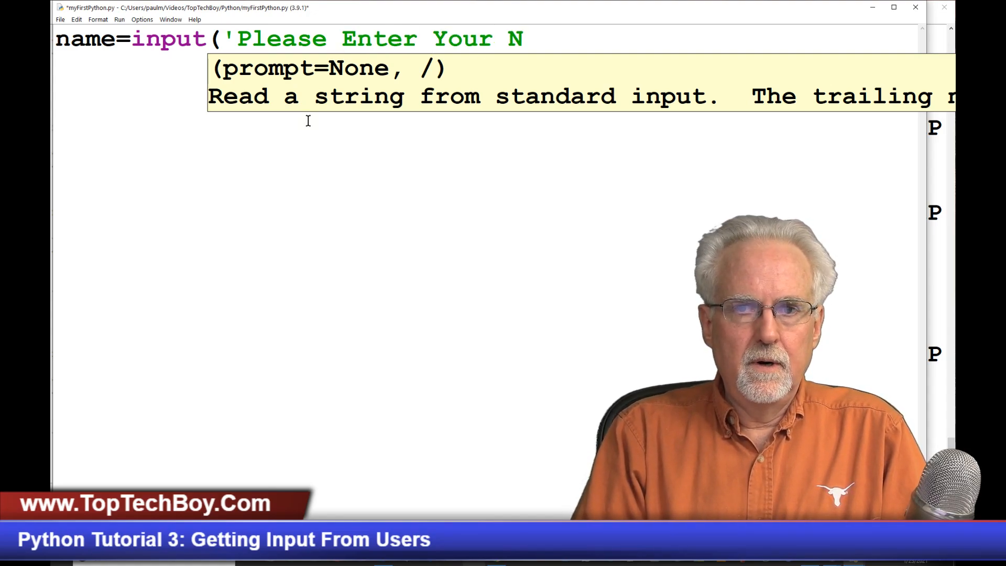
{"action": "type", "text": "ame'"}
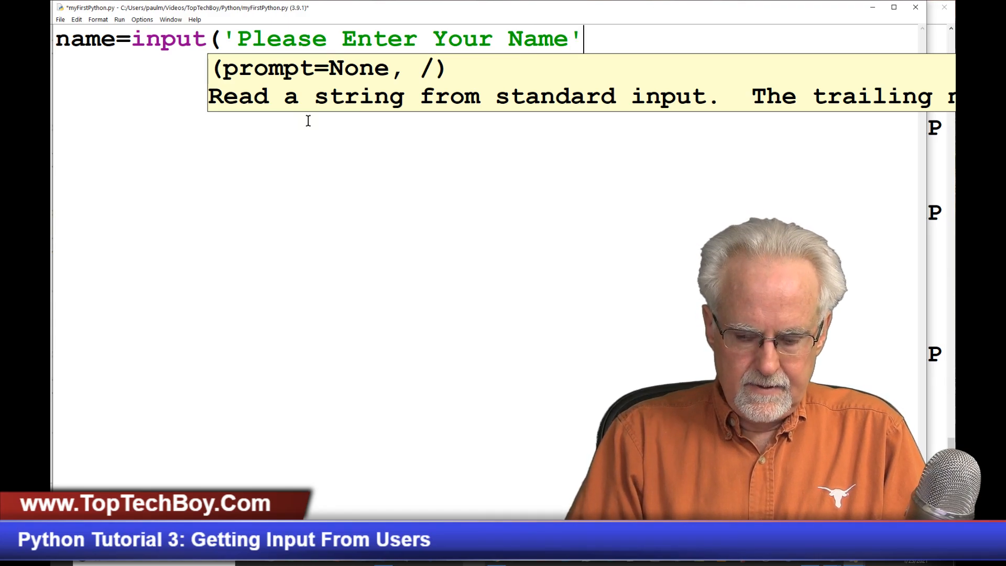
{"action": "type", "text": ")"}
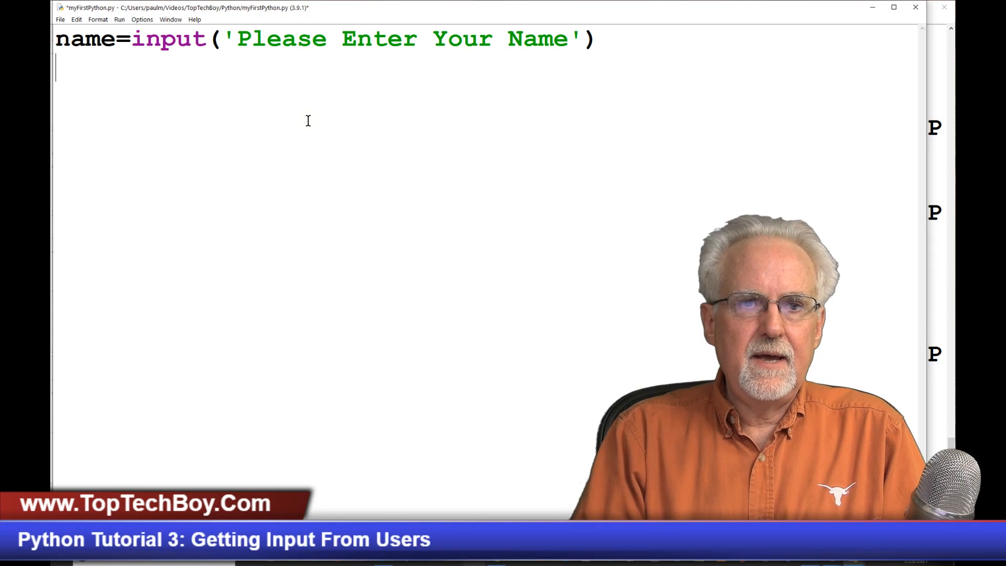
Step: Write the second line: print('Hello ',name,'Welcome to Python Land')
{"action": "type", "text": "print"}
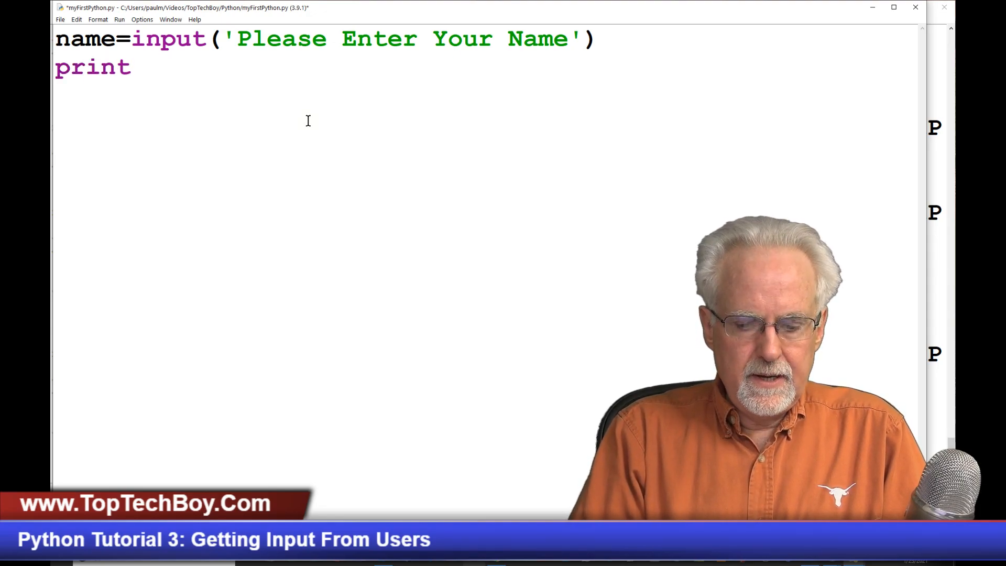
{"action": "type", "text": "("}
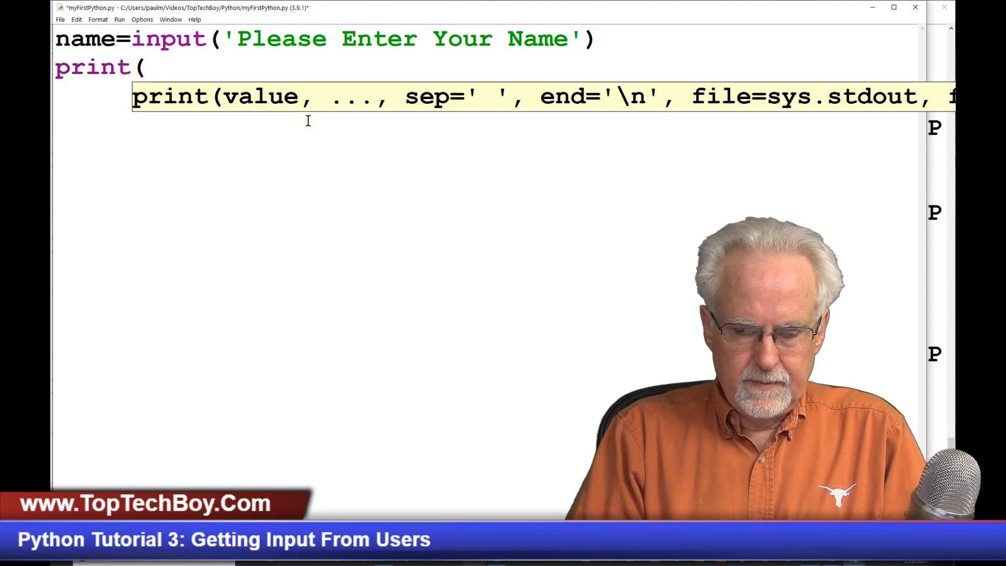
{"action": "type", "text": "'He"}
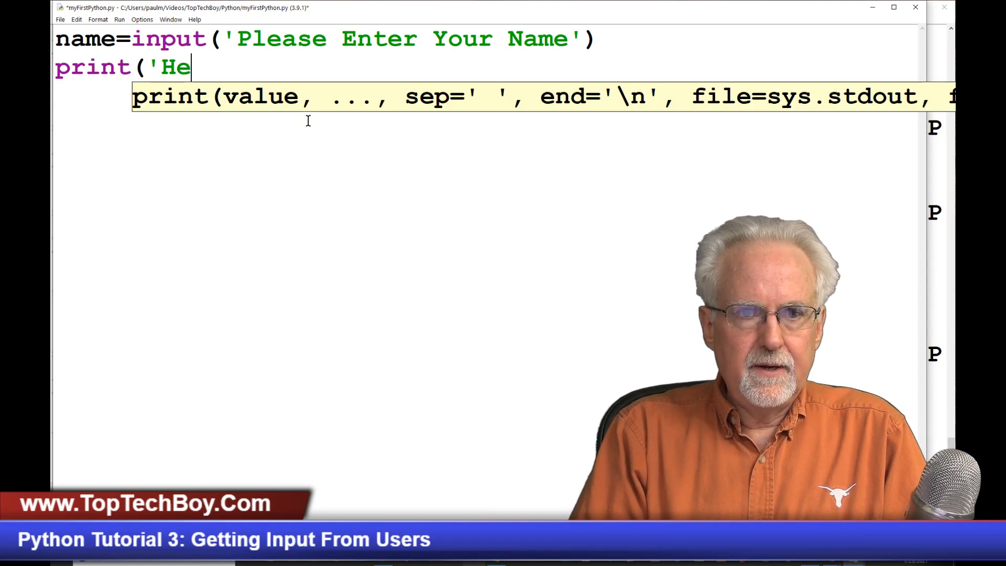
{"action": "type", "text": "llo"}
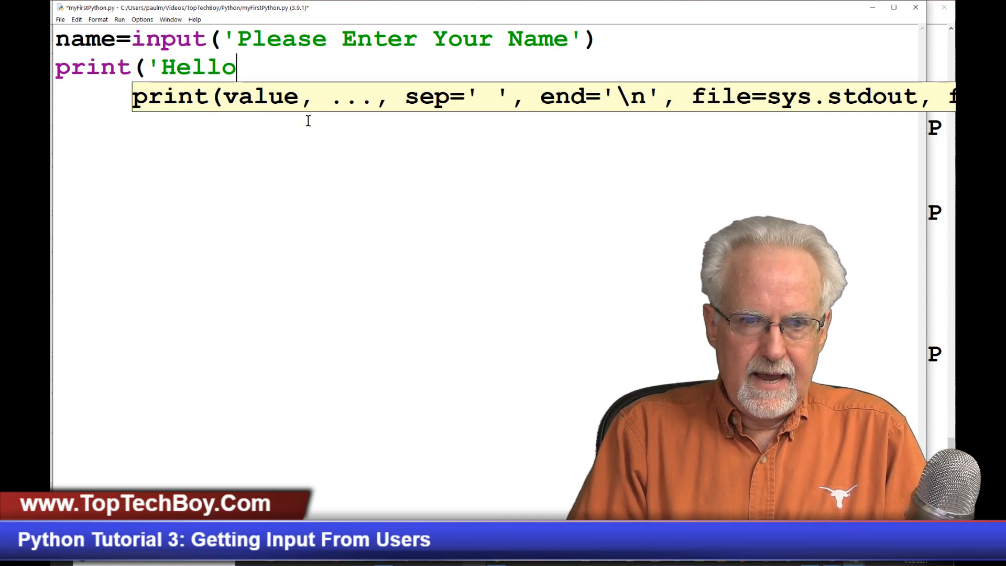
{"action": "type", "text": "\" \""}
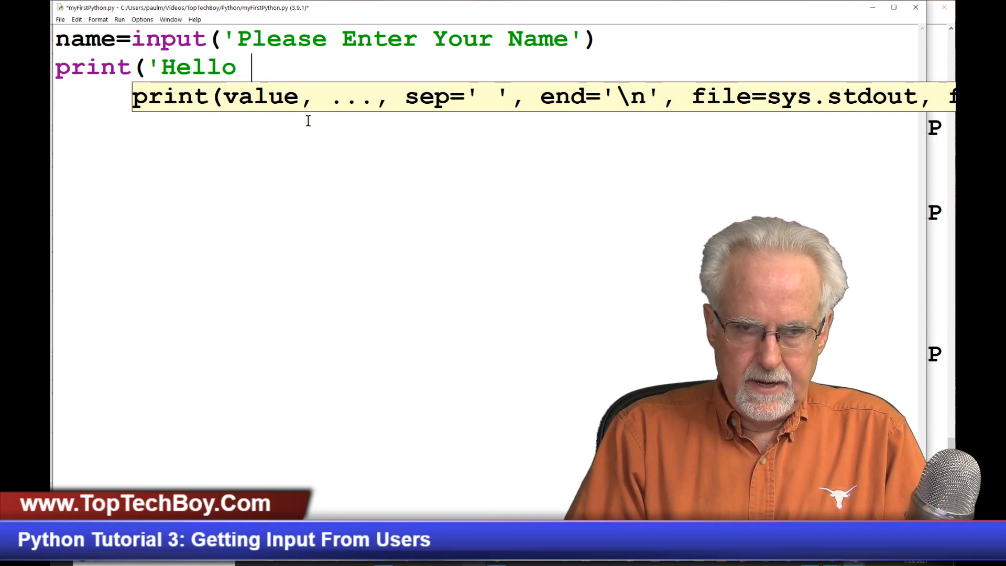
{"action": "type", "text": ","}
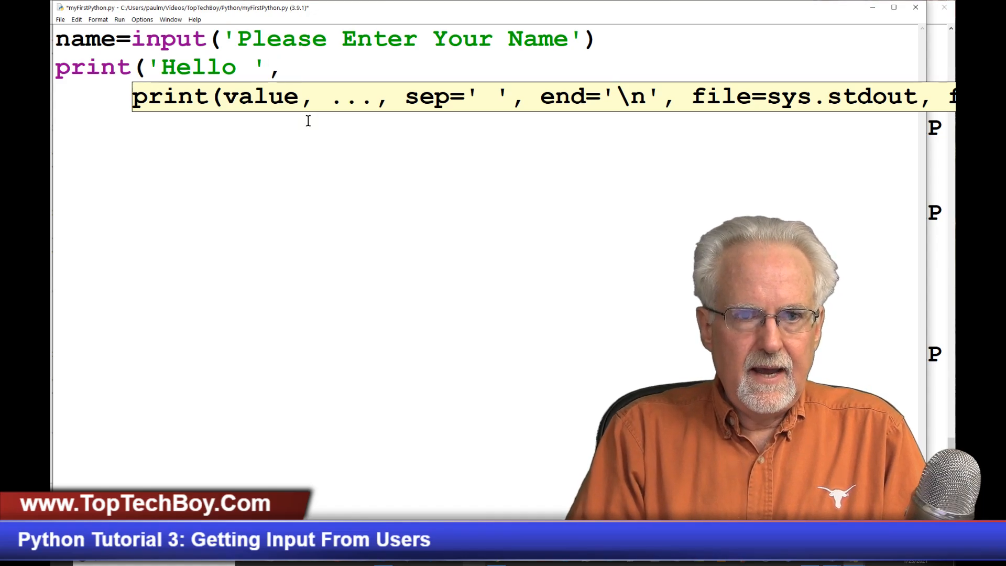
{"action": "type", "text": "name,"}
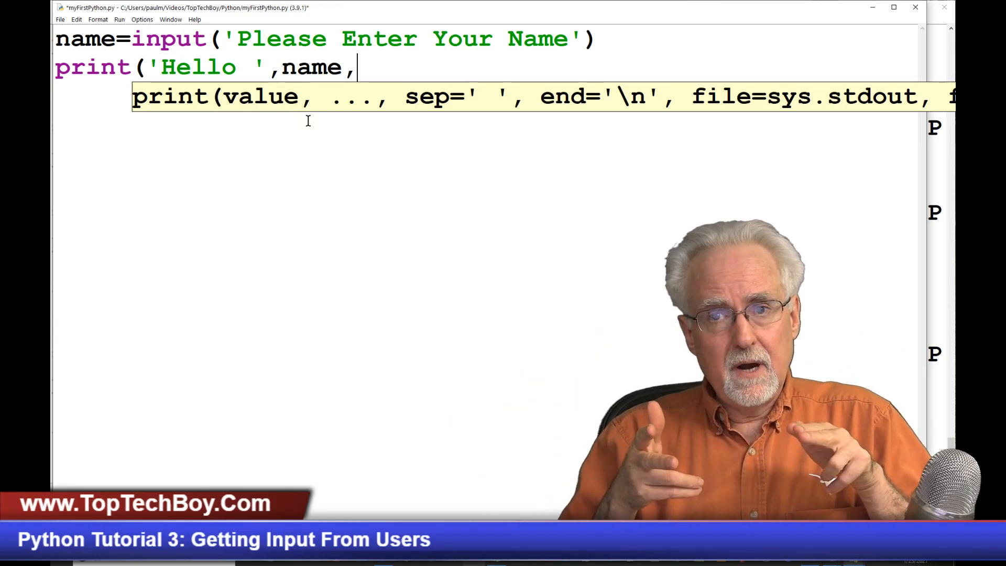
{"action": "type", "text": "'"}
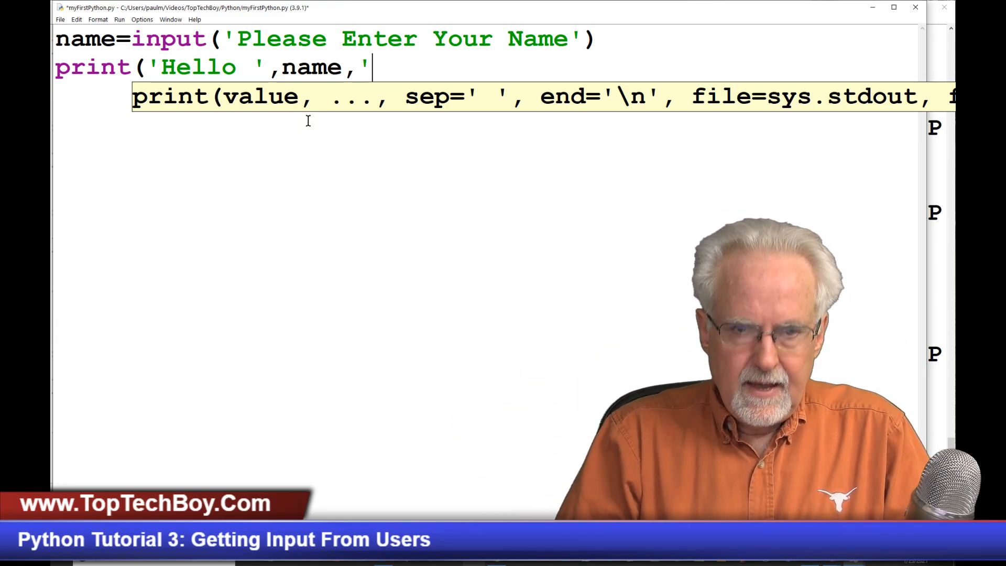
{"action": "type", "text": "Welcome to P"}
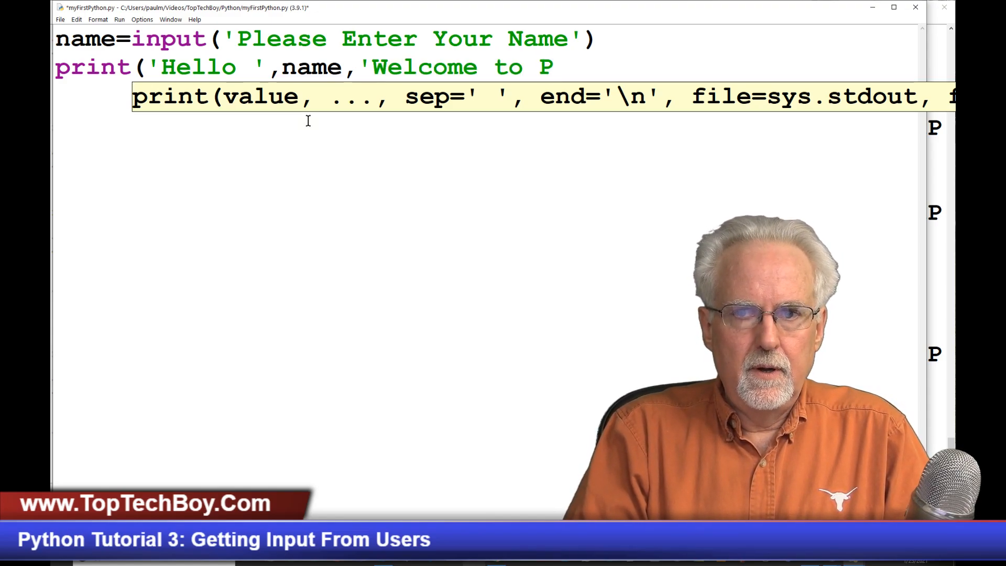
{"action": "type", "text": "ython Land"}
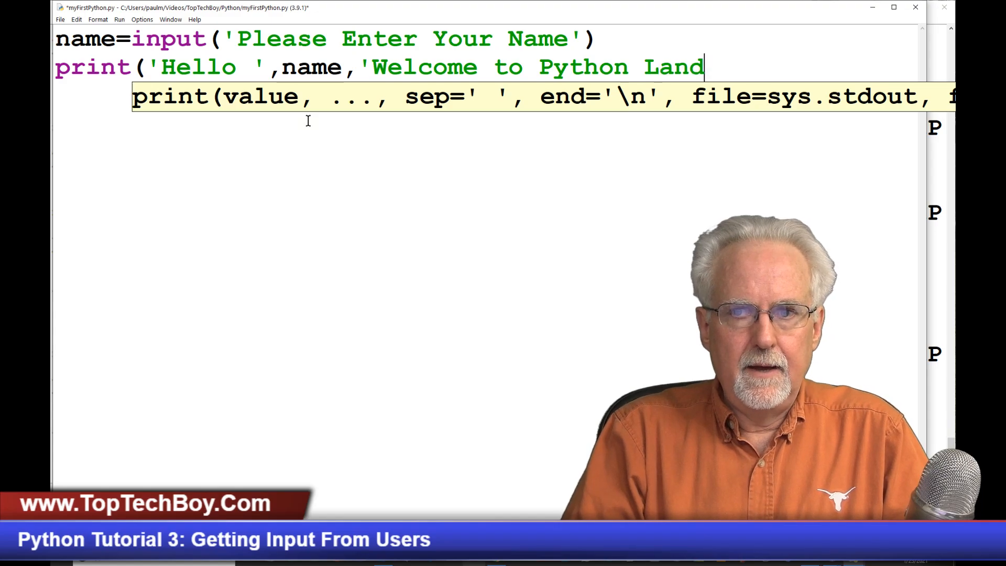
{"action": "type", "text": "')"}
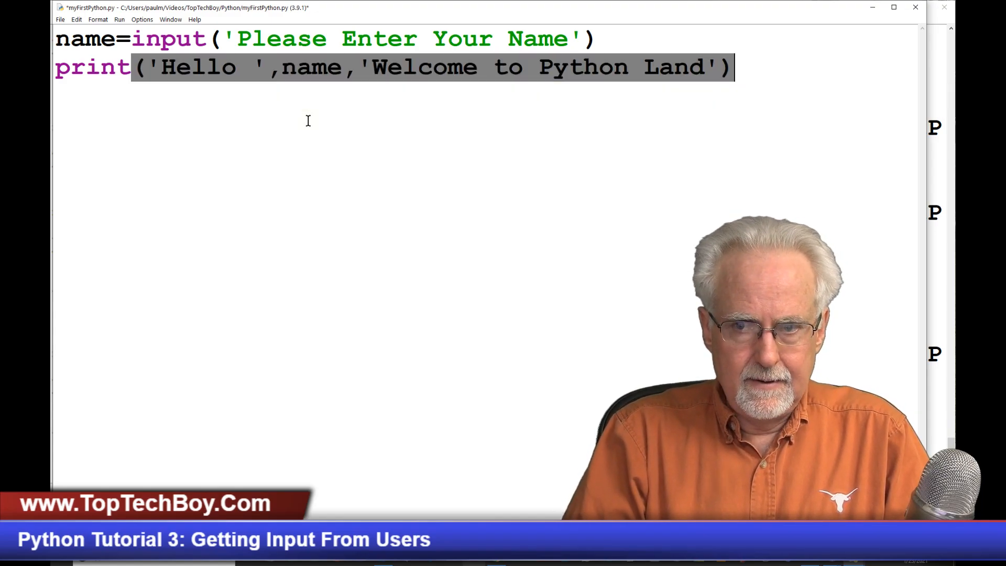
{"action": "left_click", "coordinate": [734, 68]}
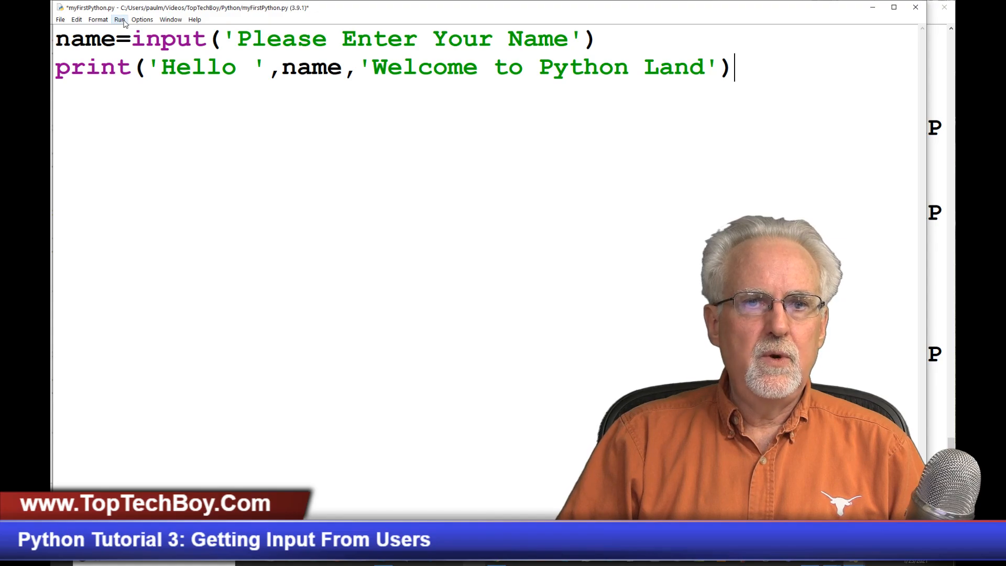
Step: Run the script and enter Paul, printing 'Hello Paul Welcome to Python Land'
{"action": "left_click", "coordinate": [119, 20]}
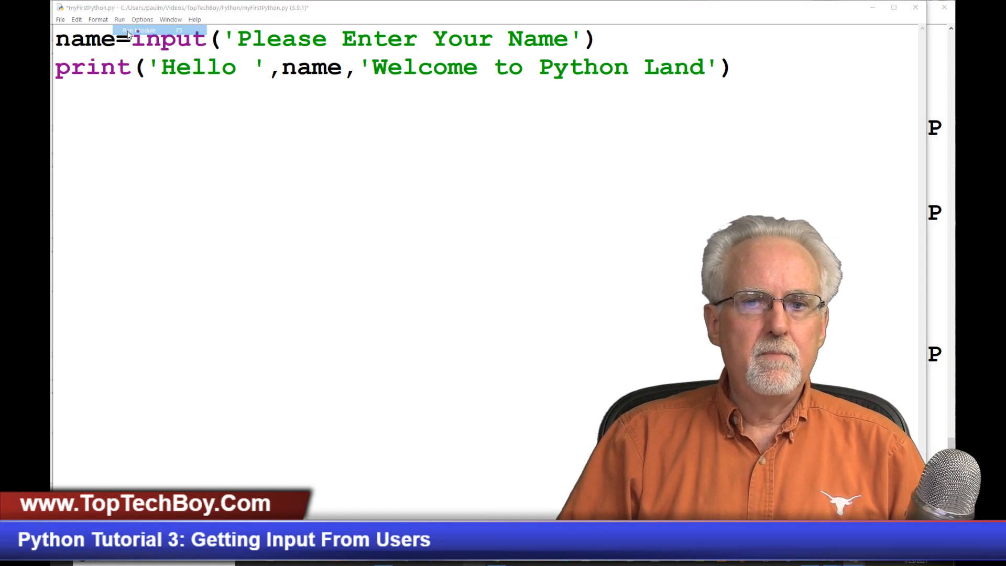
{"action": "left_click", "coordinate": [138, 29]}
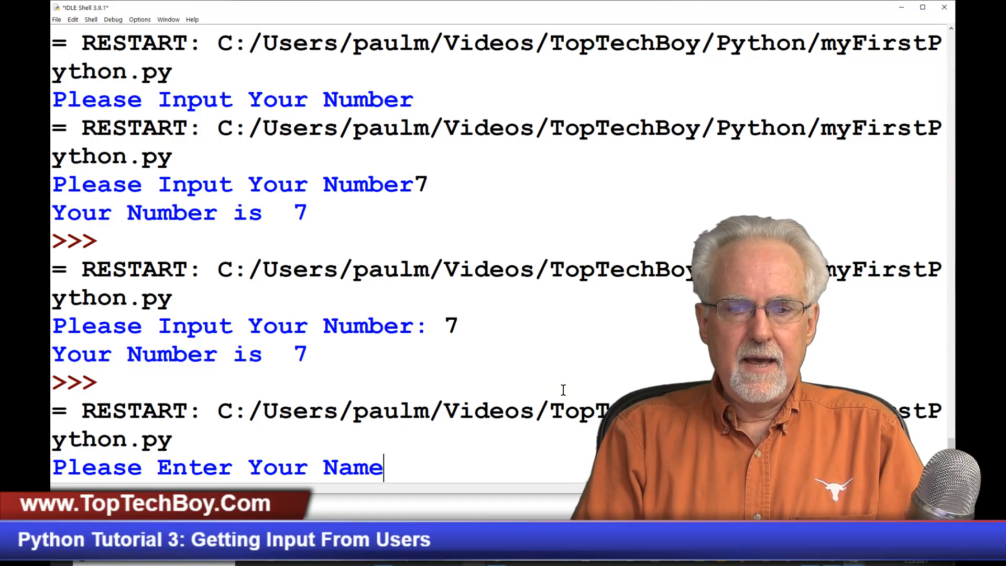
{"action": "type", "text": "Paul"}
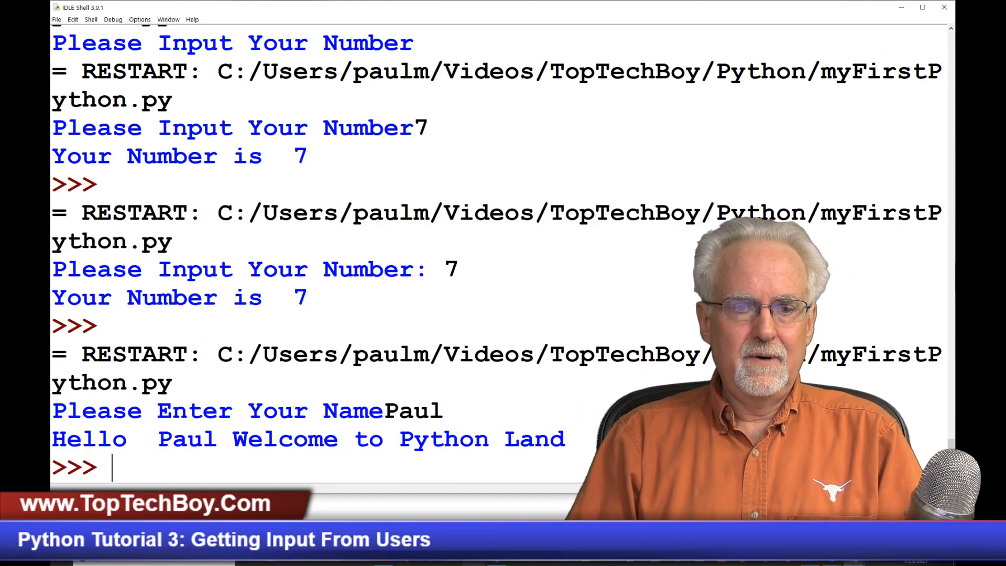
{"action": "mouse_move", "coordinate": [468, 455]}
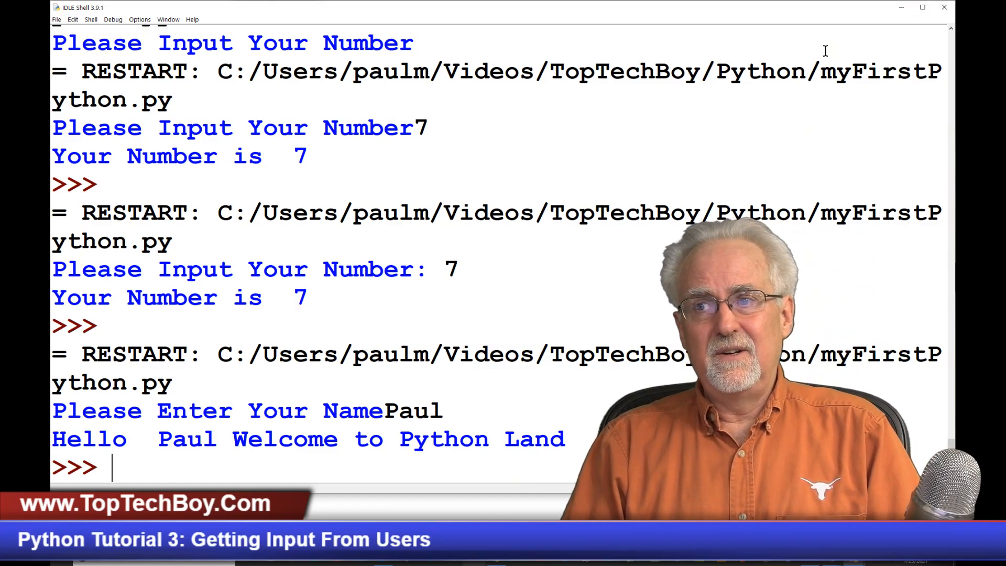
{"action": "mouse_move", "coordinate": [898, 7]}
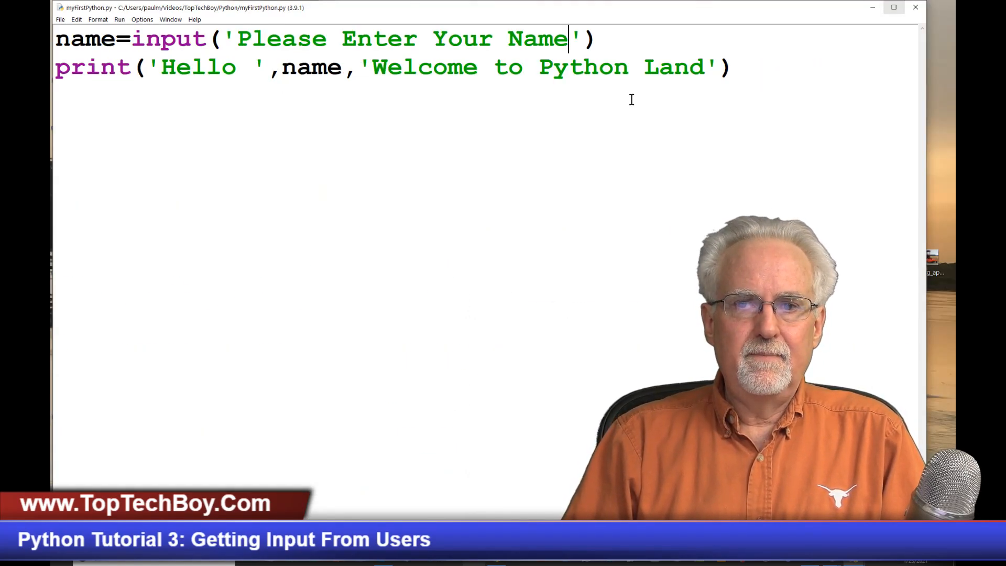
Step: Add a colon to the prompt, a comma before Welcome, and '!' after Land
{"action": "type", "text": ":"}
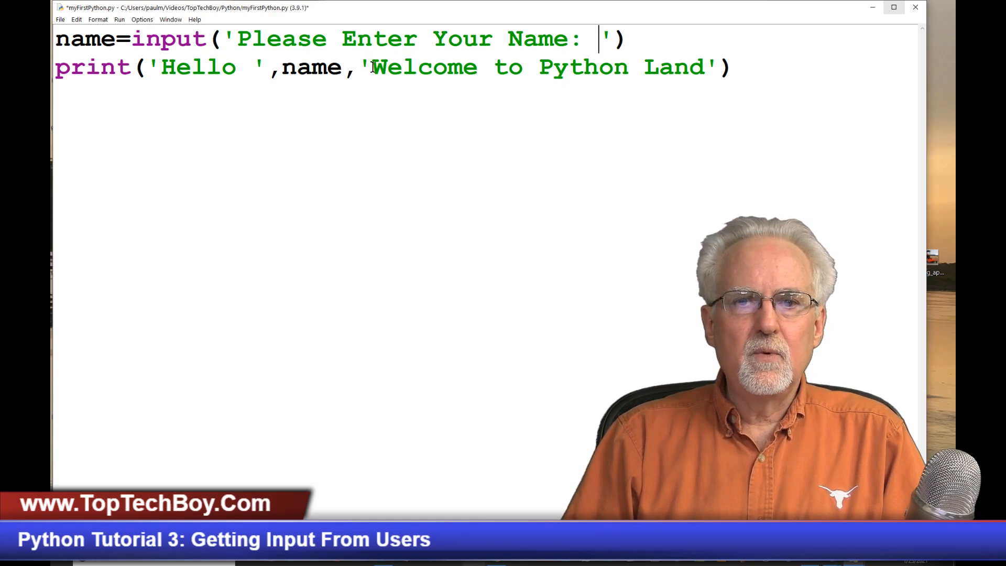
{"action": "type", "text": ","}
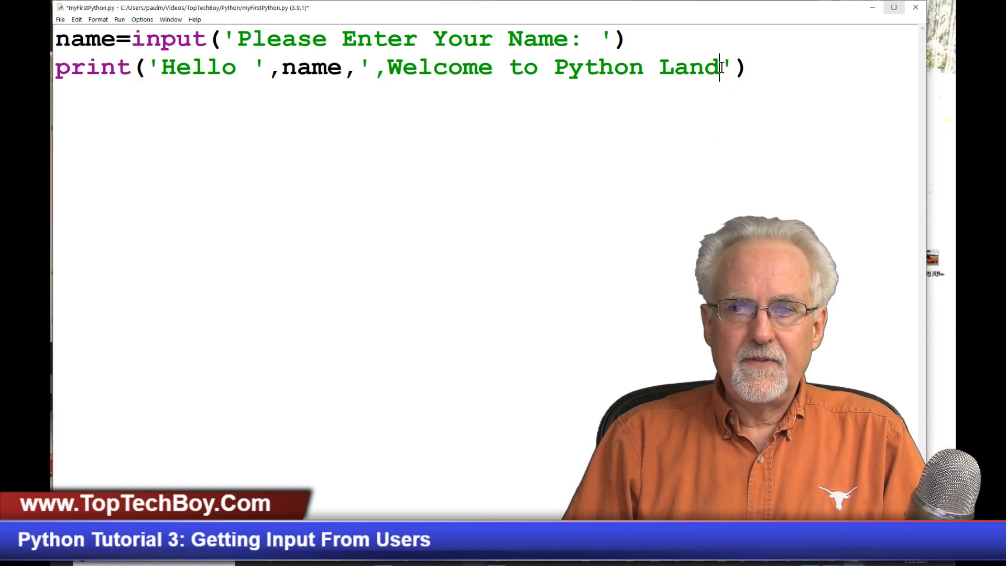
{"action": "type", "text": "!"}
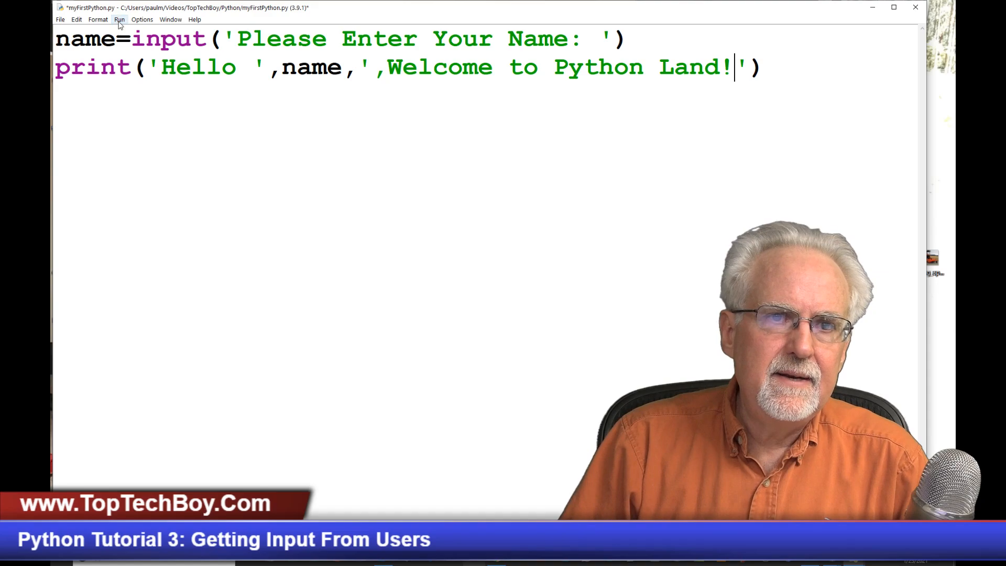
Step: Rerun the script and enter Paul, printing 'Hello Paul ,Welcome to Python Land!'
{"action": "left_click", "coordinate": [119, 19]}
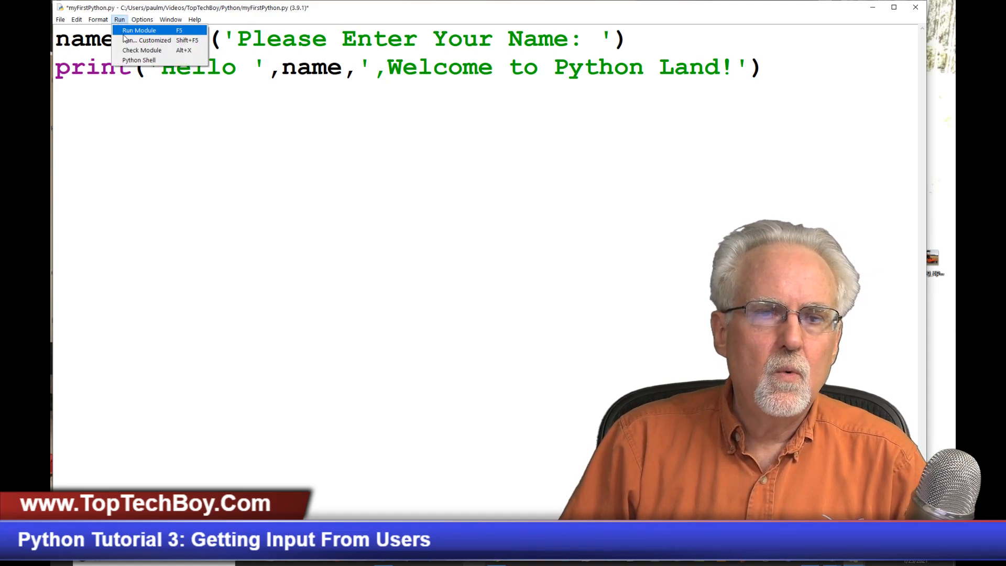
{"action": "left_click", "coordinate": [145, 30]}
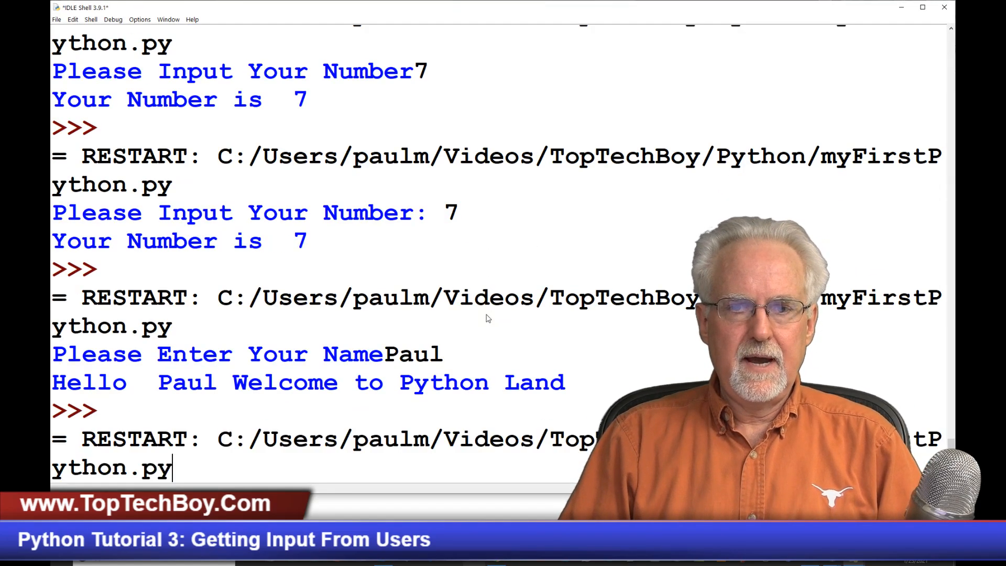
{"action": "type", "text": "Please Enter Your Name: P"}
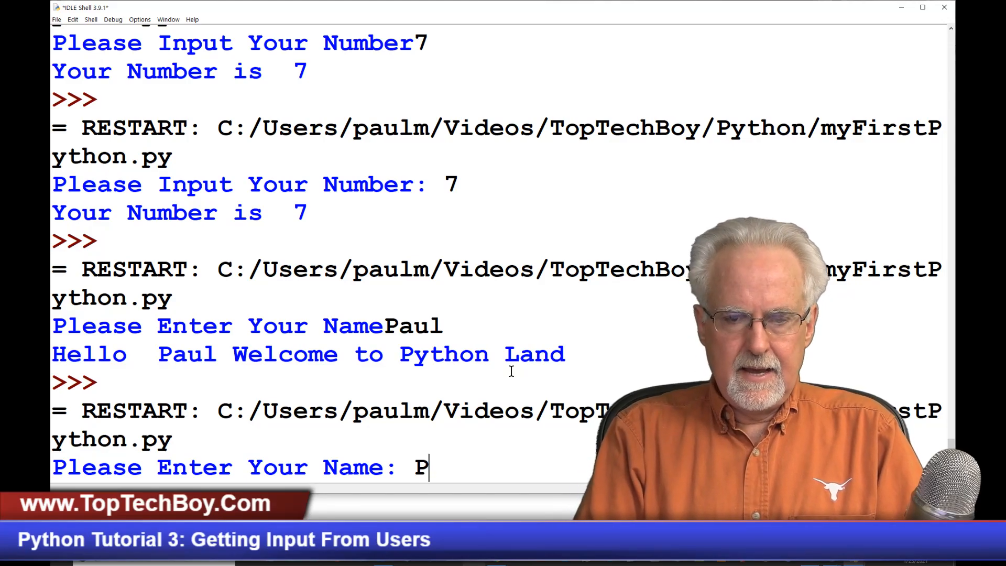
{"action": "type", "text": "aul"}
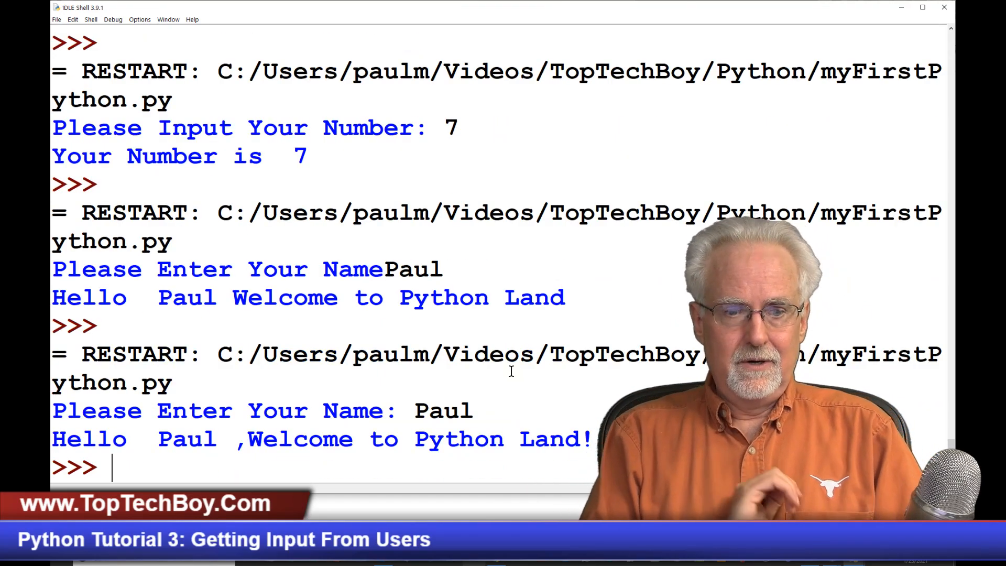
{"action": "mouse_move", "coordinate": [243, 463]}
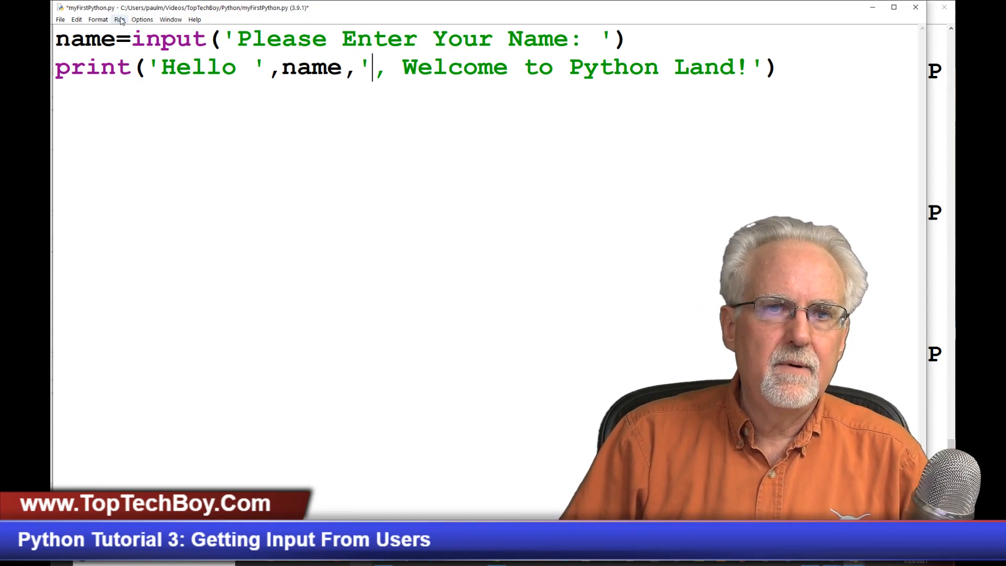
Step: Save and rerun the script with the spaced comma, leaving the Shell awaiting a name
{"action": "left_click", "coordinate": [118, 19]}
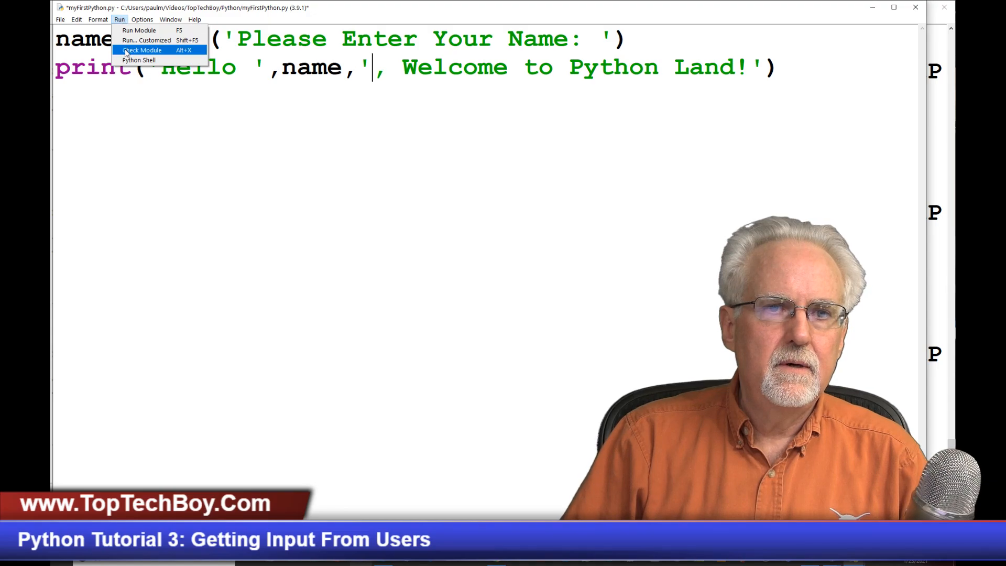
{"action": "left_click", "coordinate": [141, 50]}
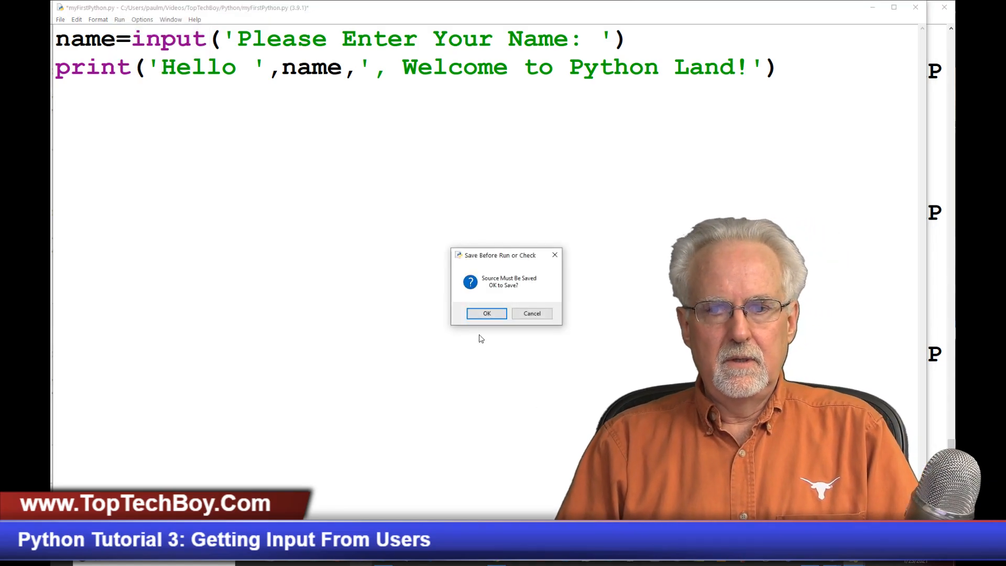
{"action": "left_click", "coordinate": [486, 313]}
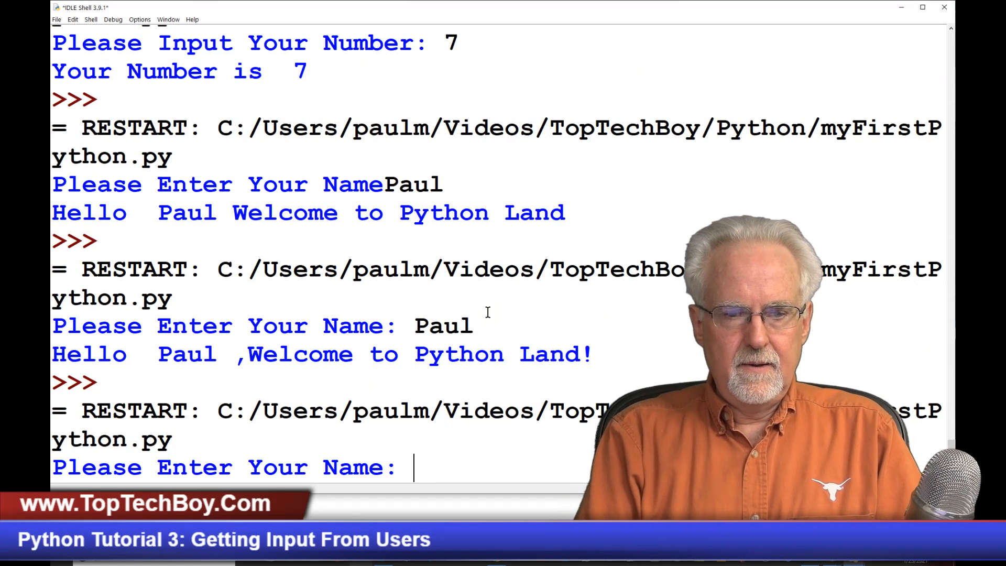